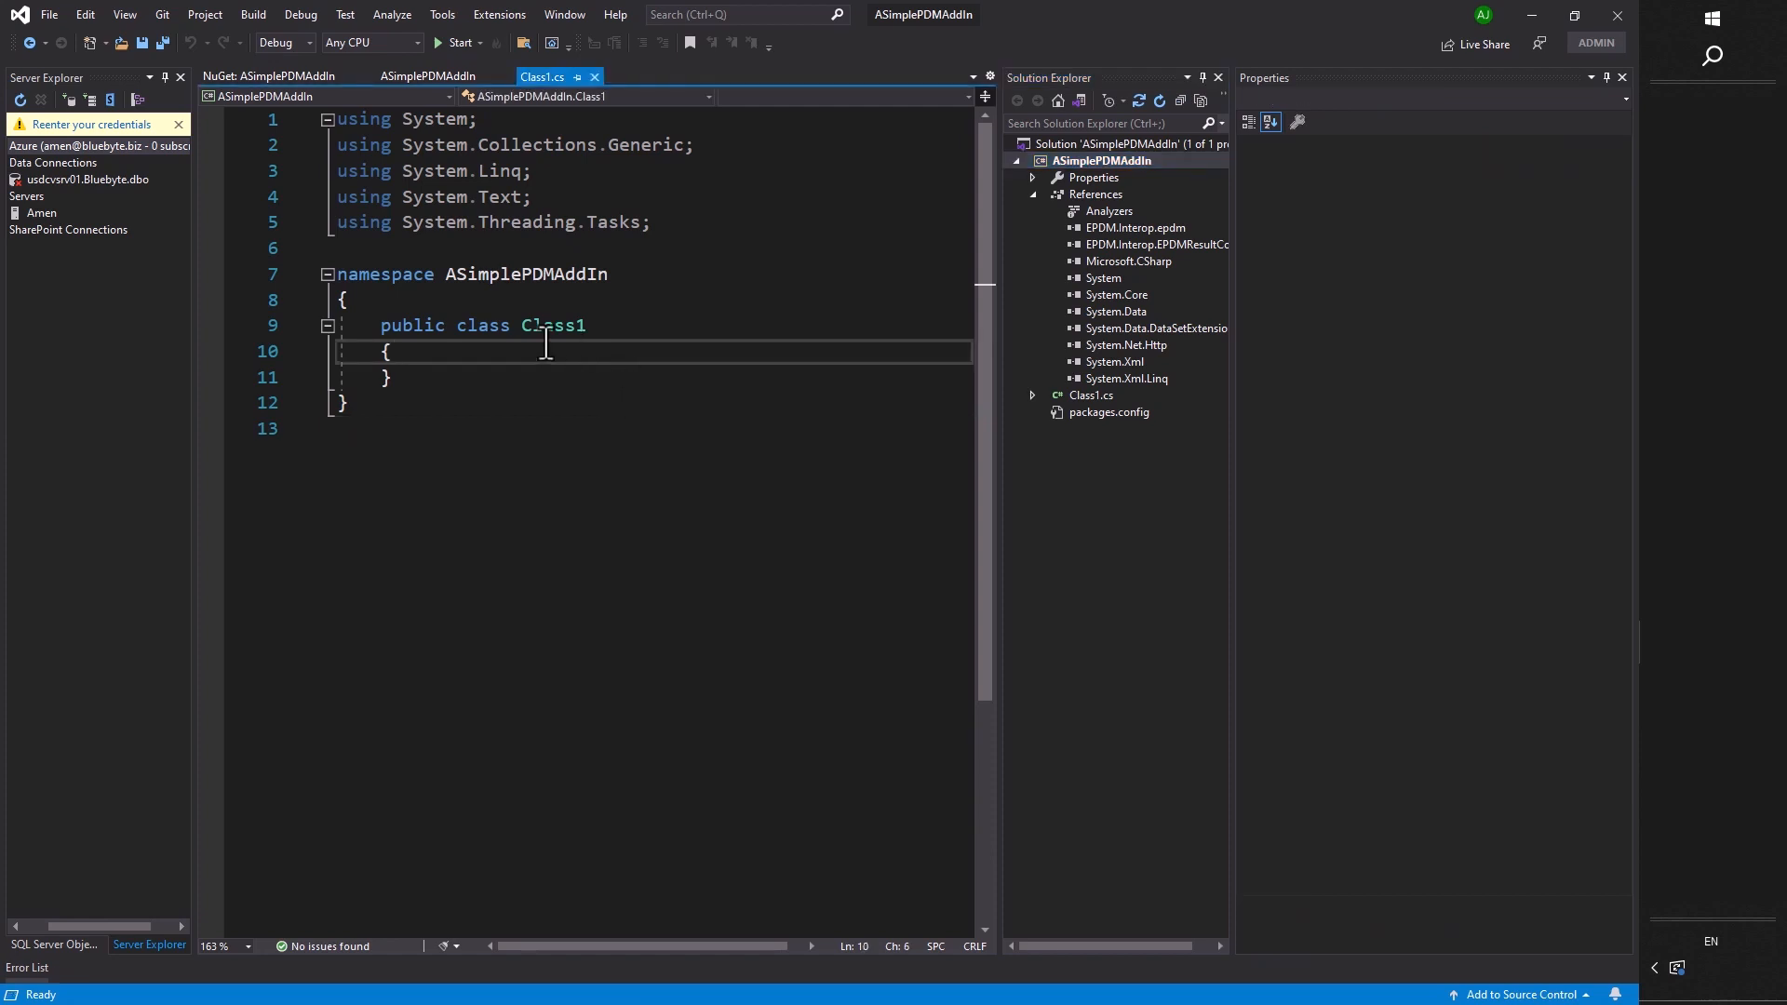
Rename the class Class1 to AVeryimplePDMAddIn in the code editor.
double_click(554, 324)
type("AVeryimplePDMAddIn")
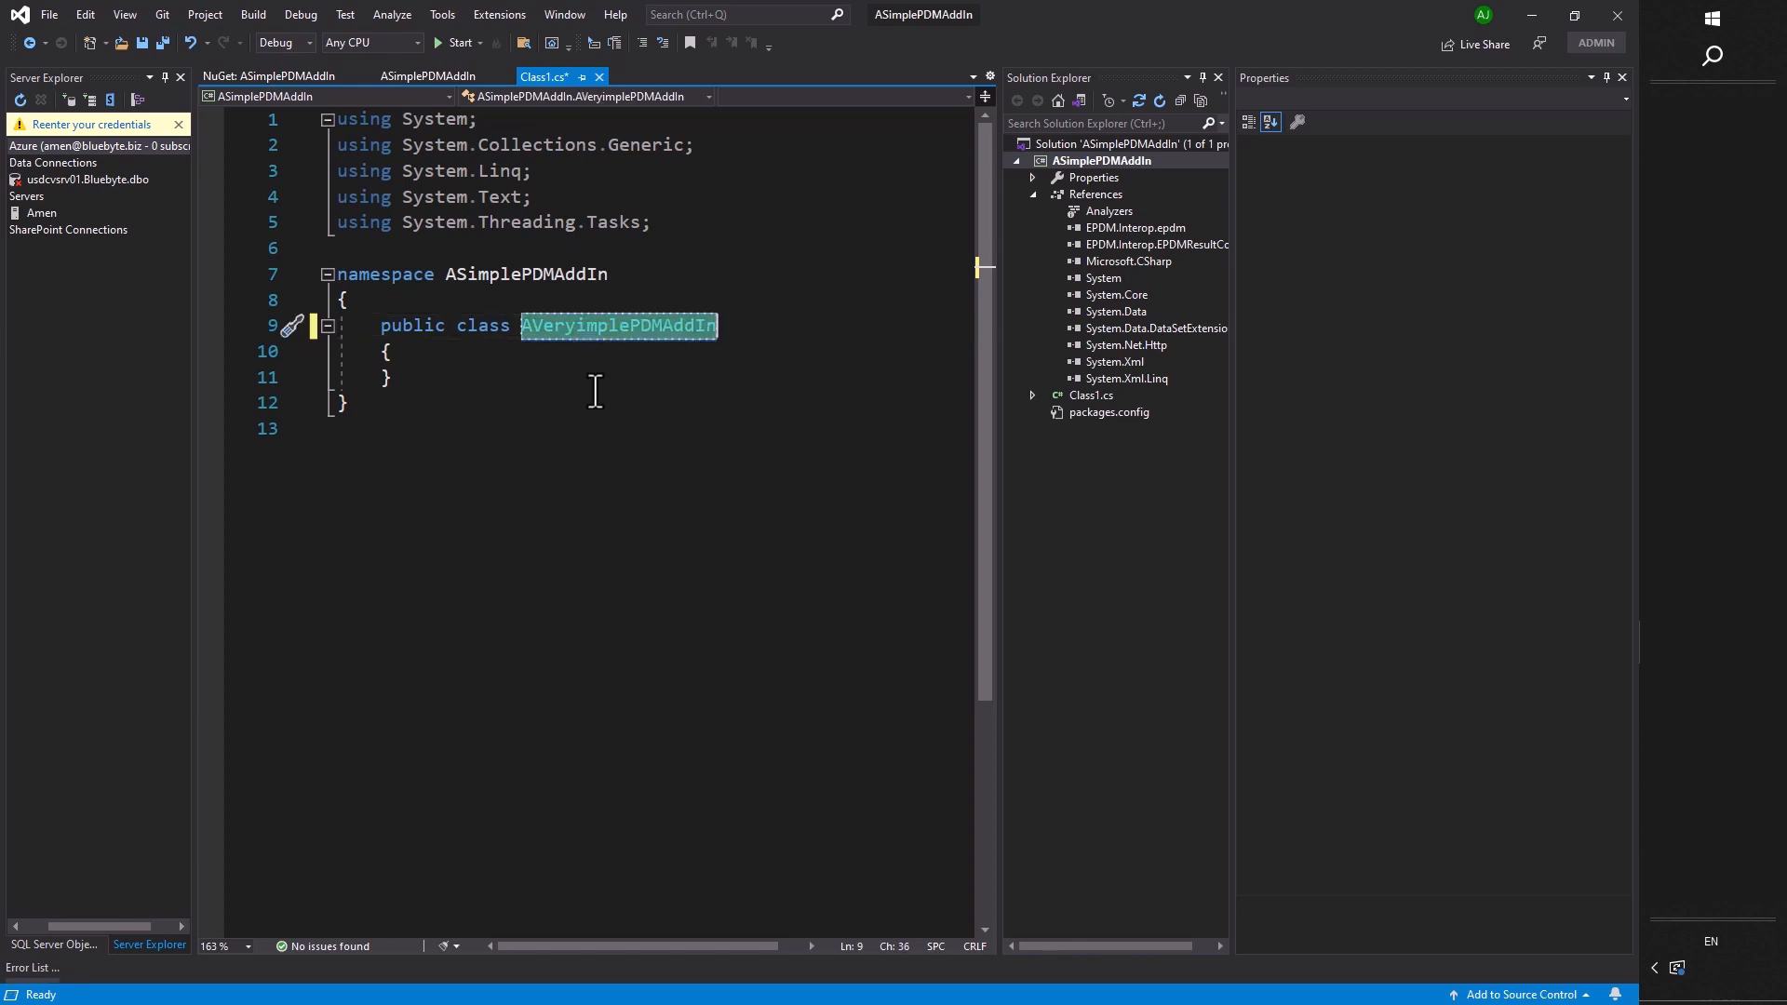
Rename Class1.cs to AVeryimplePDMAddIn.cs in Solution Explorer to match the class.
left_click(1091, 395)
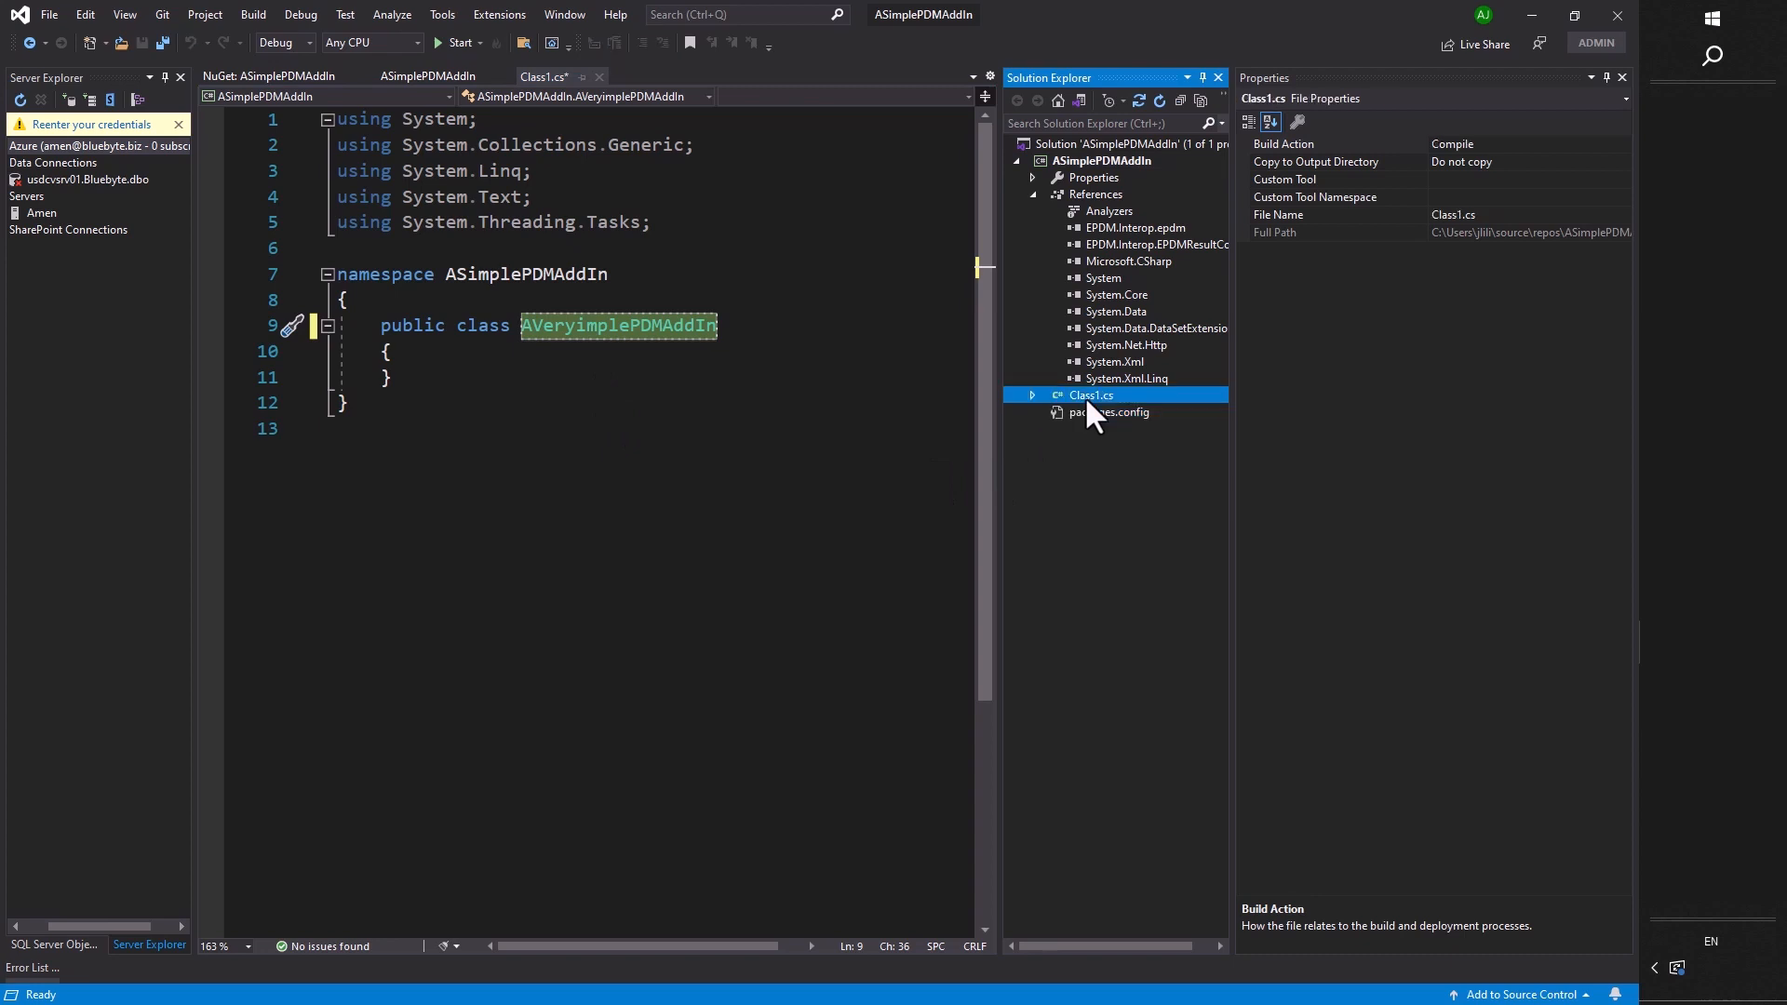
right_click(1091, 395)
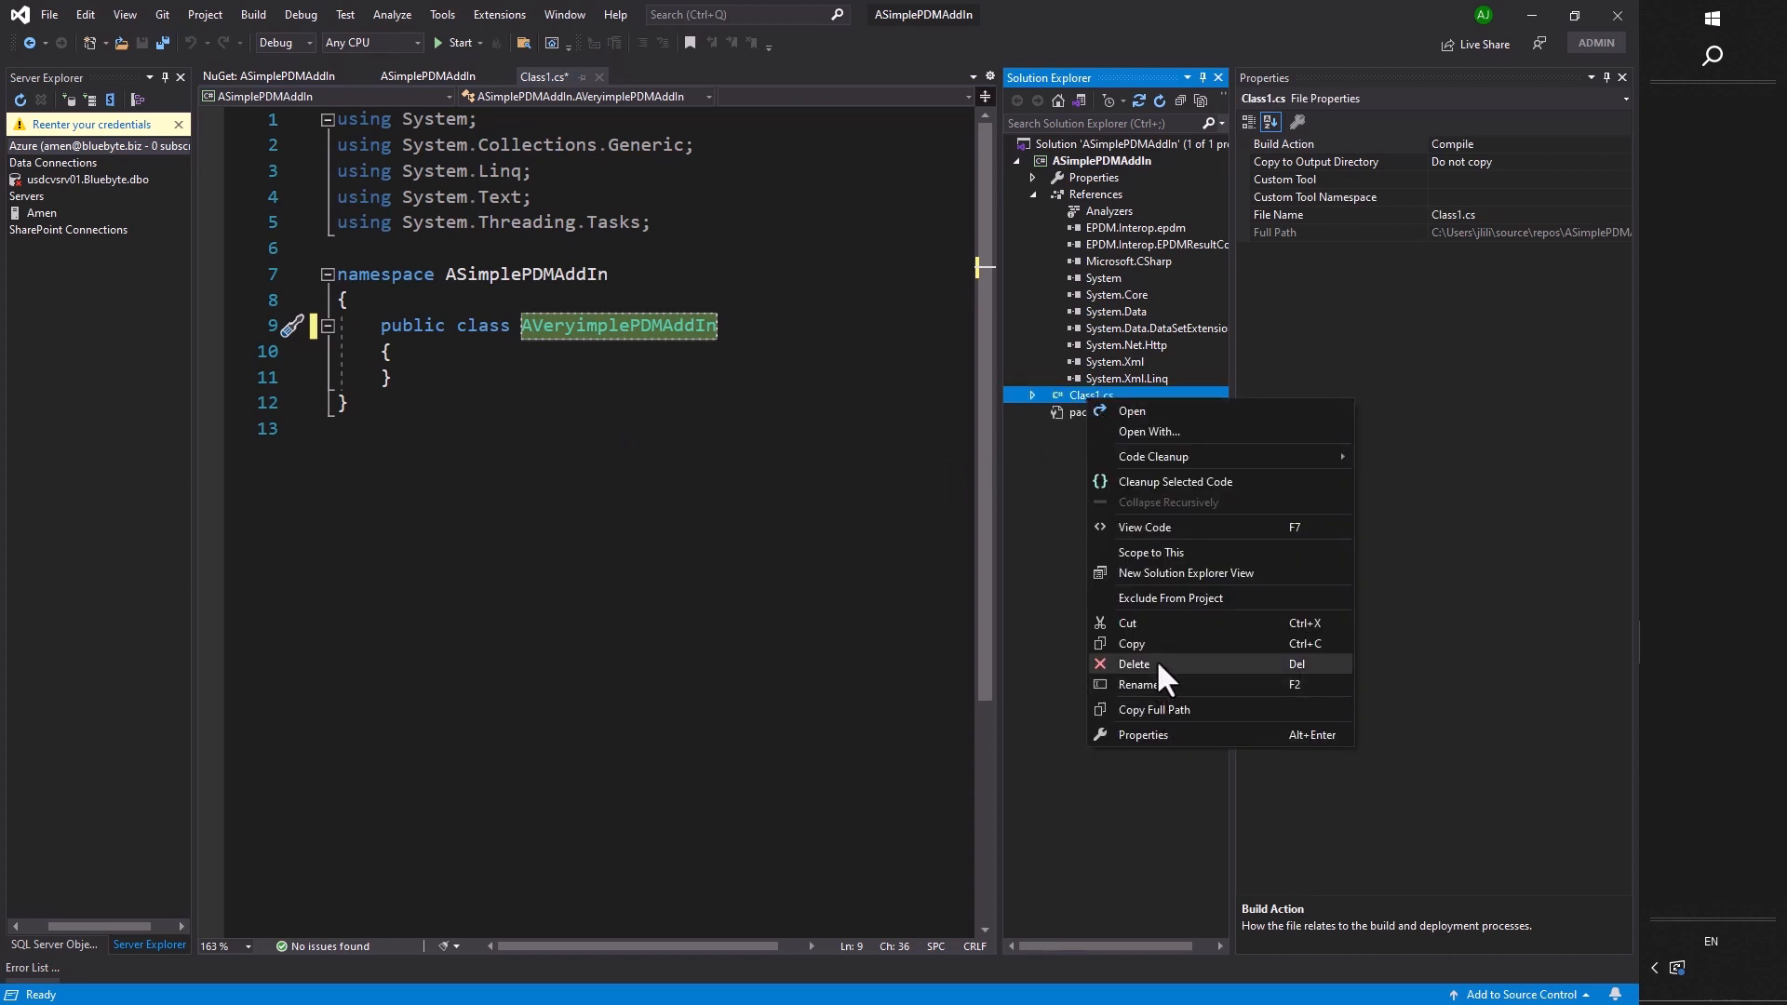
left_click(1134, 663)
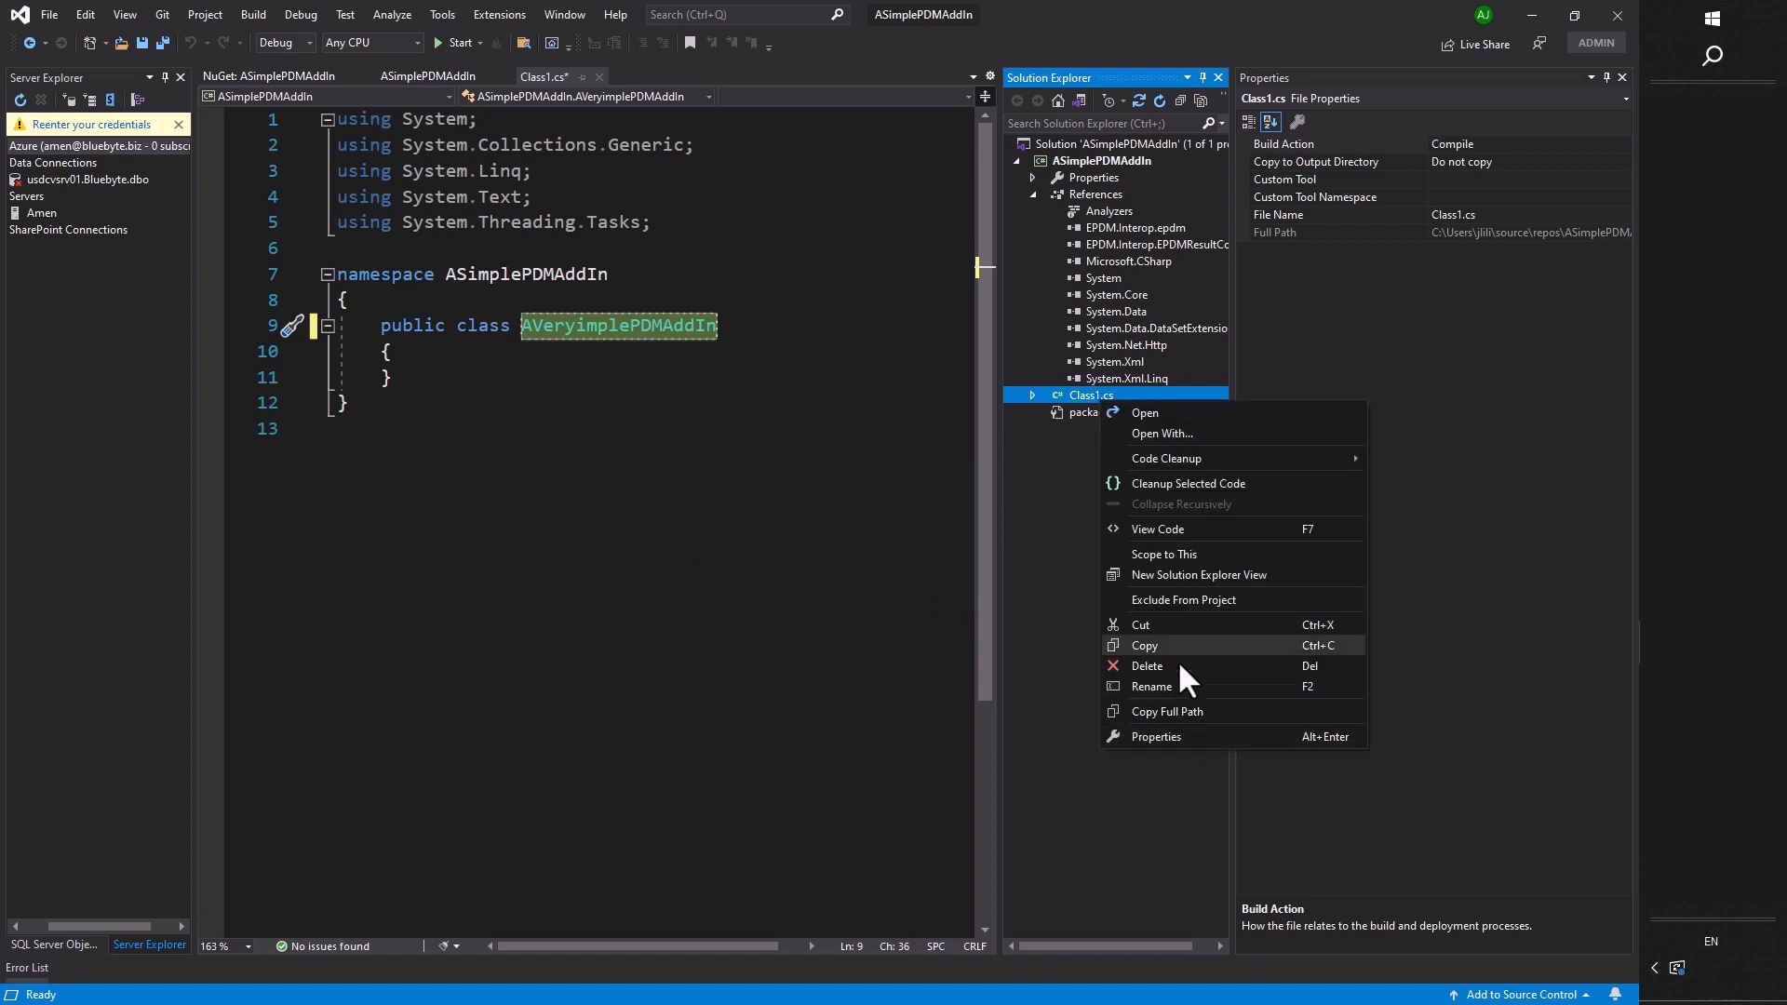
left_click(1151, 685)
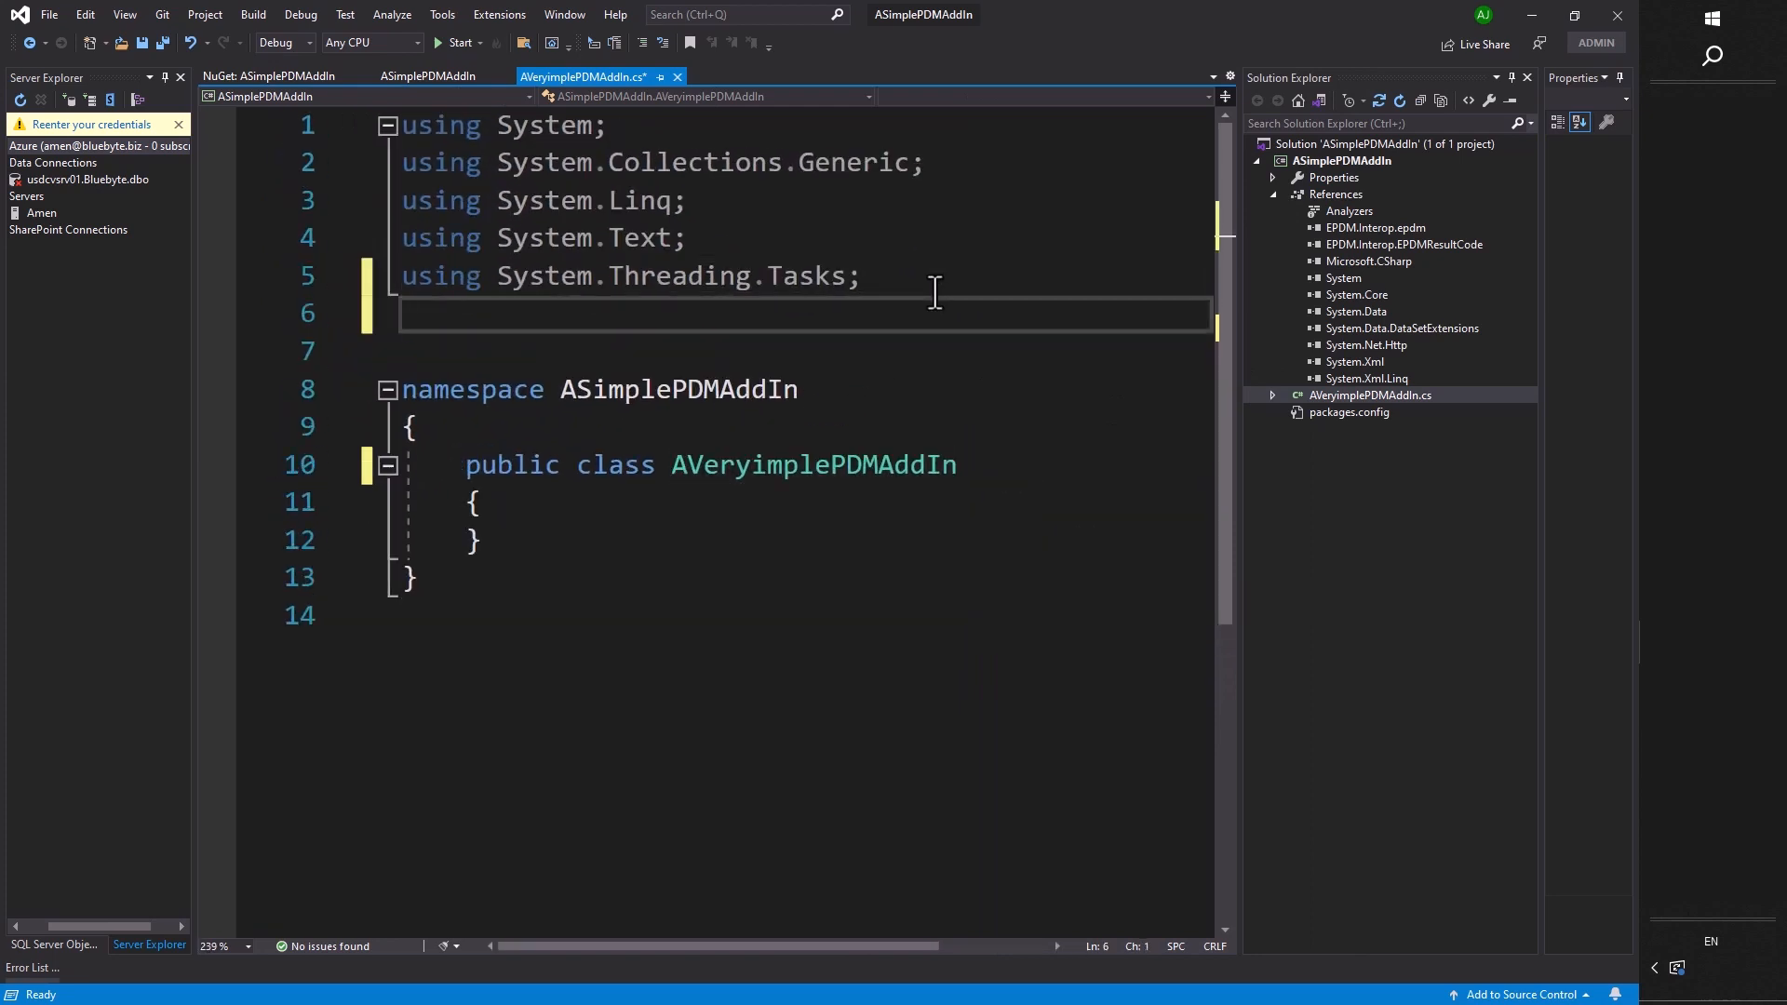
Add using directives for EPDM.Interop.epdm and EPDM.Interop.EPDMResultCode.
type("using")
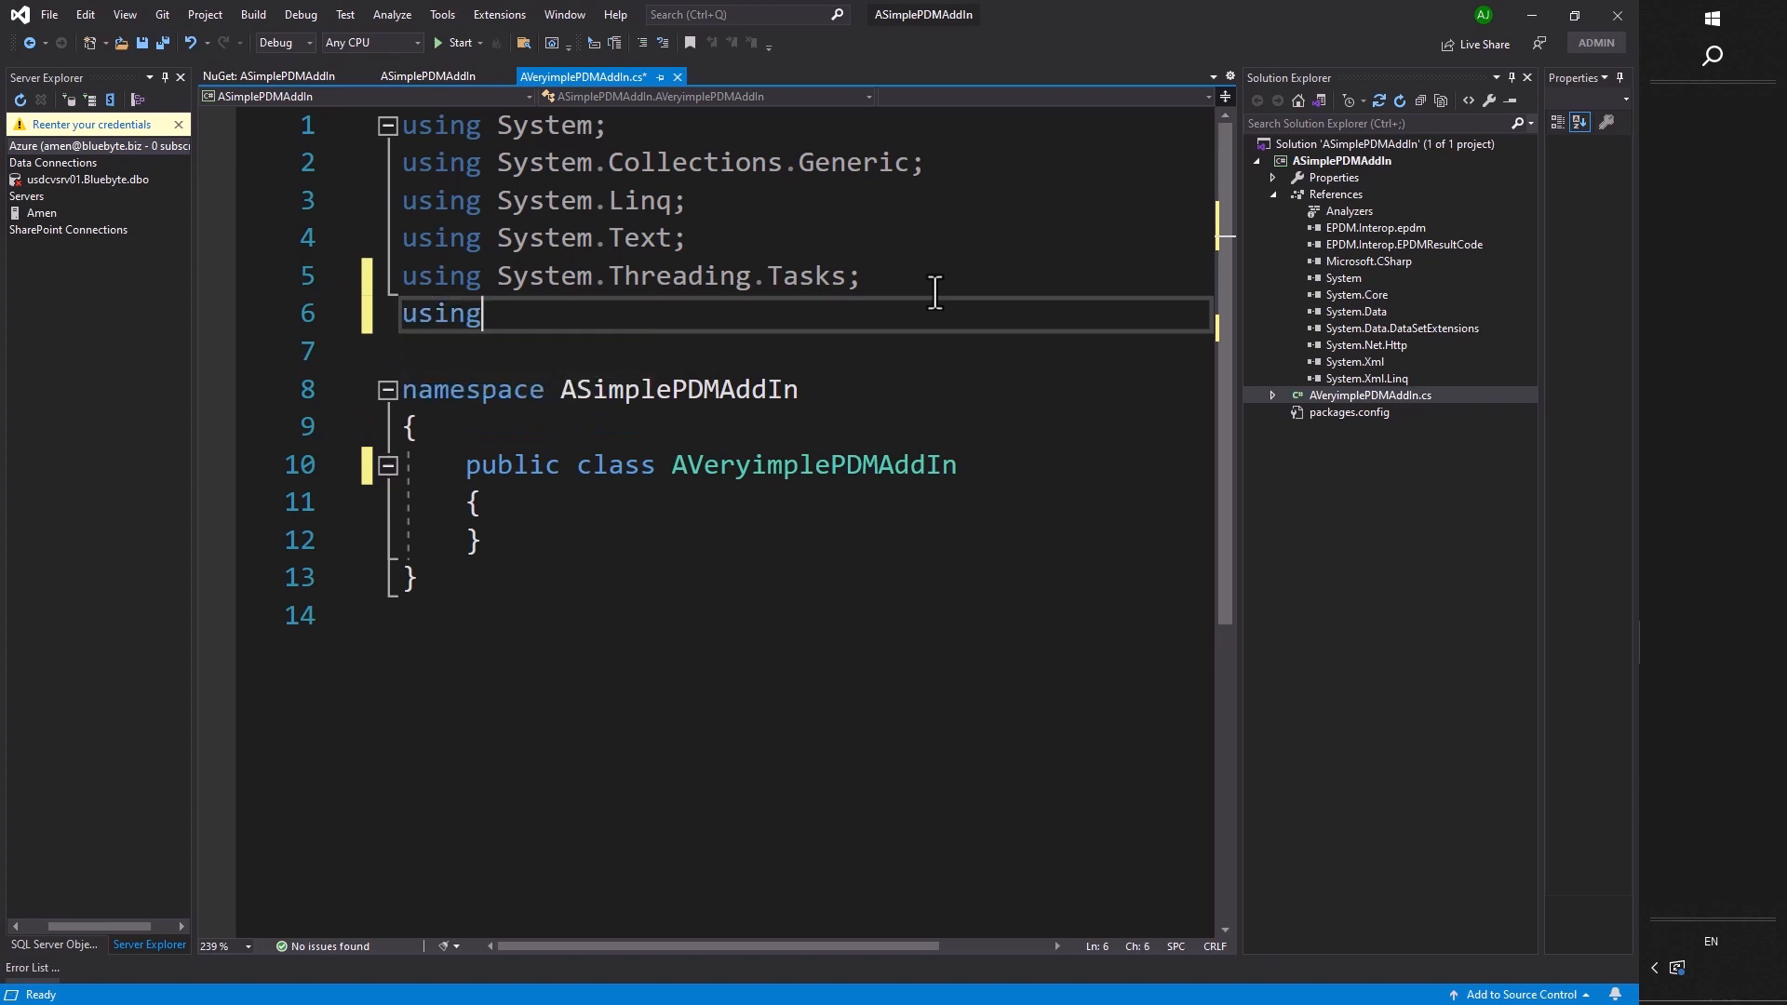
type("EPDM.")
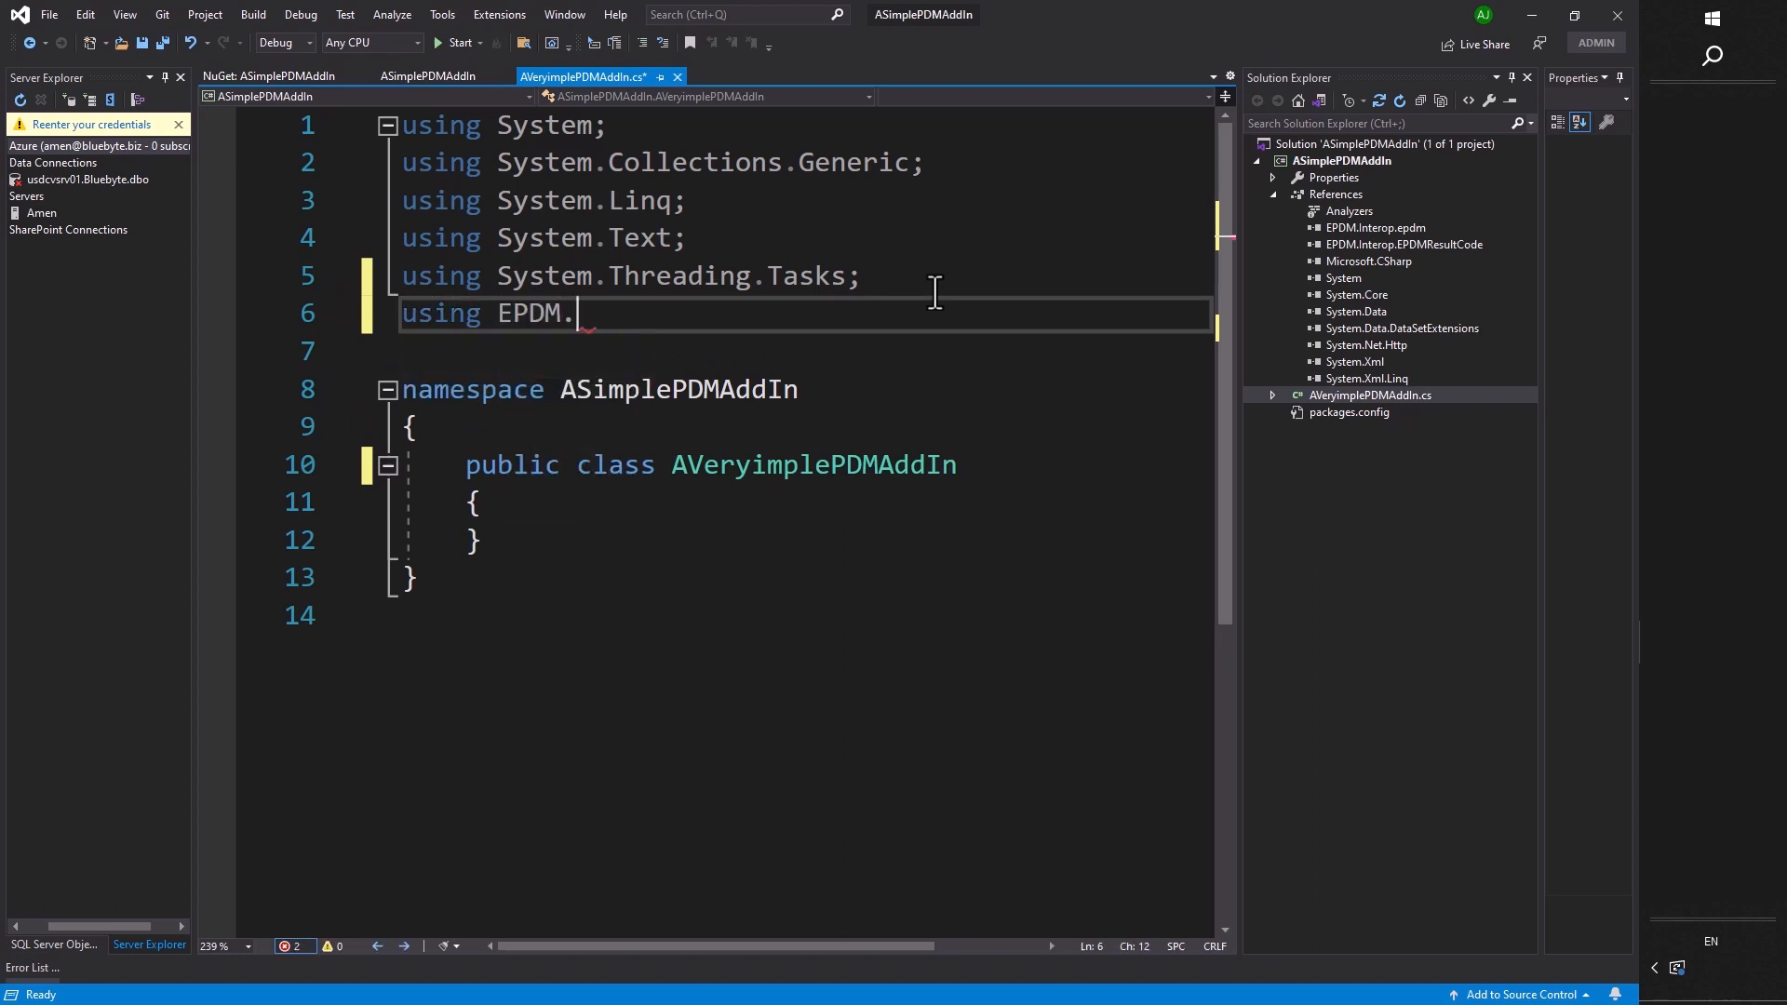
type("Interop")
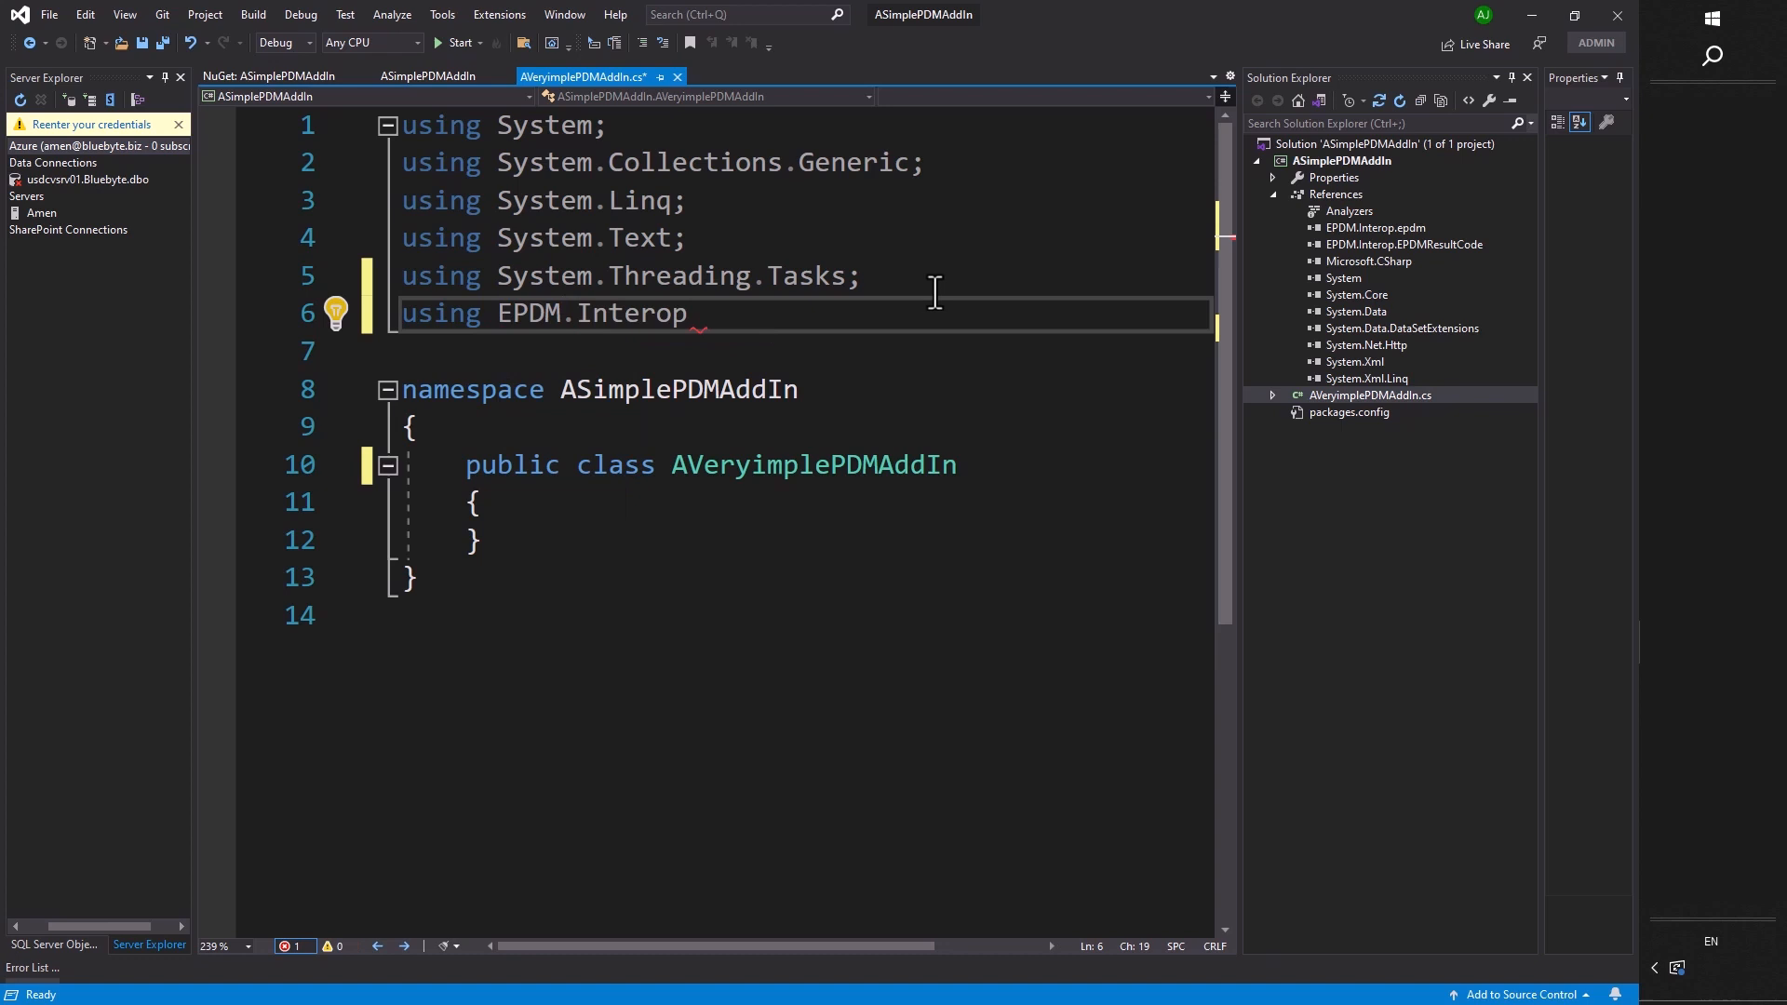
type(".epdm;")
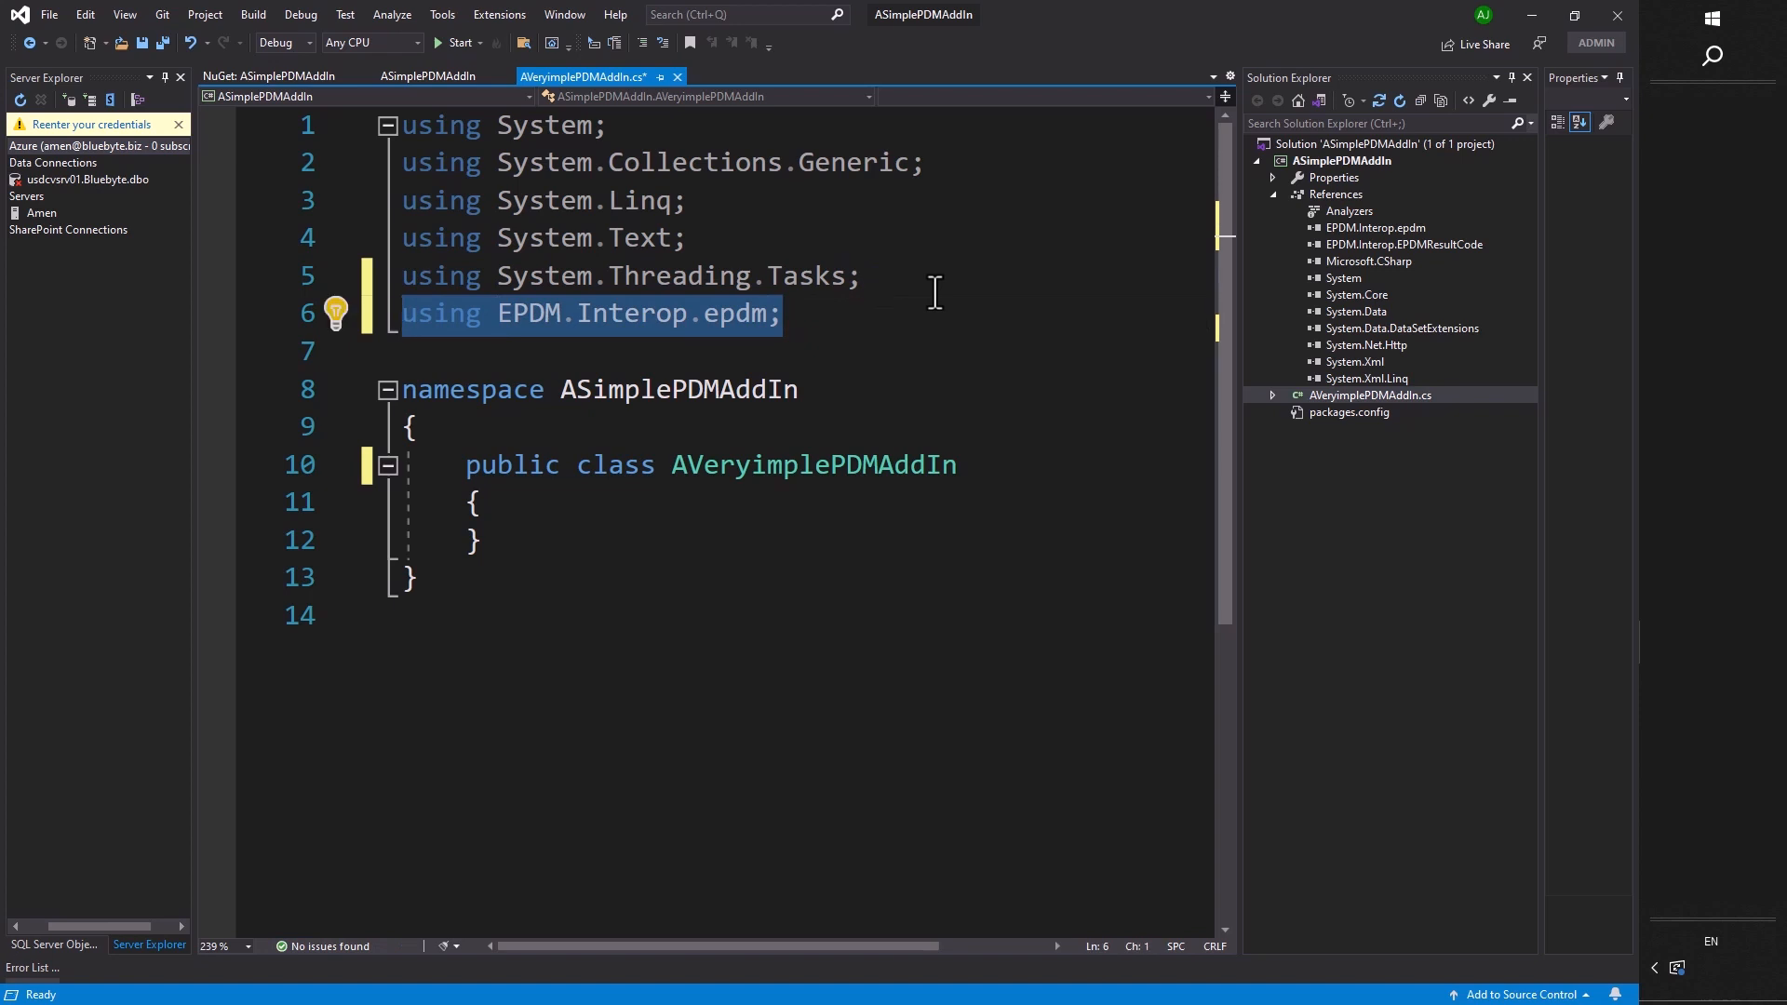
type("using EPDM.Interop.;")
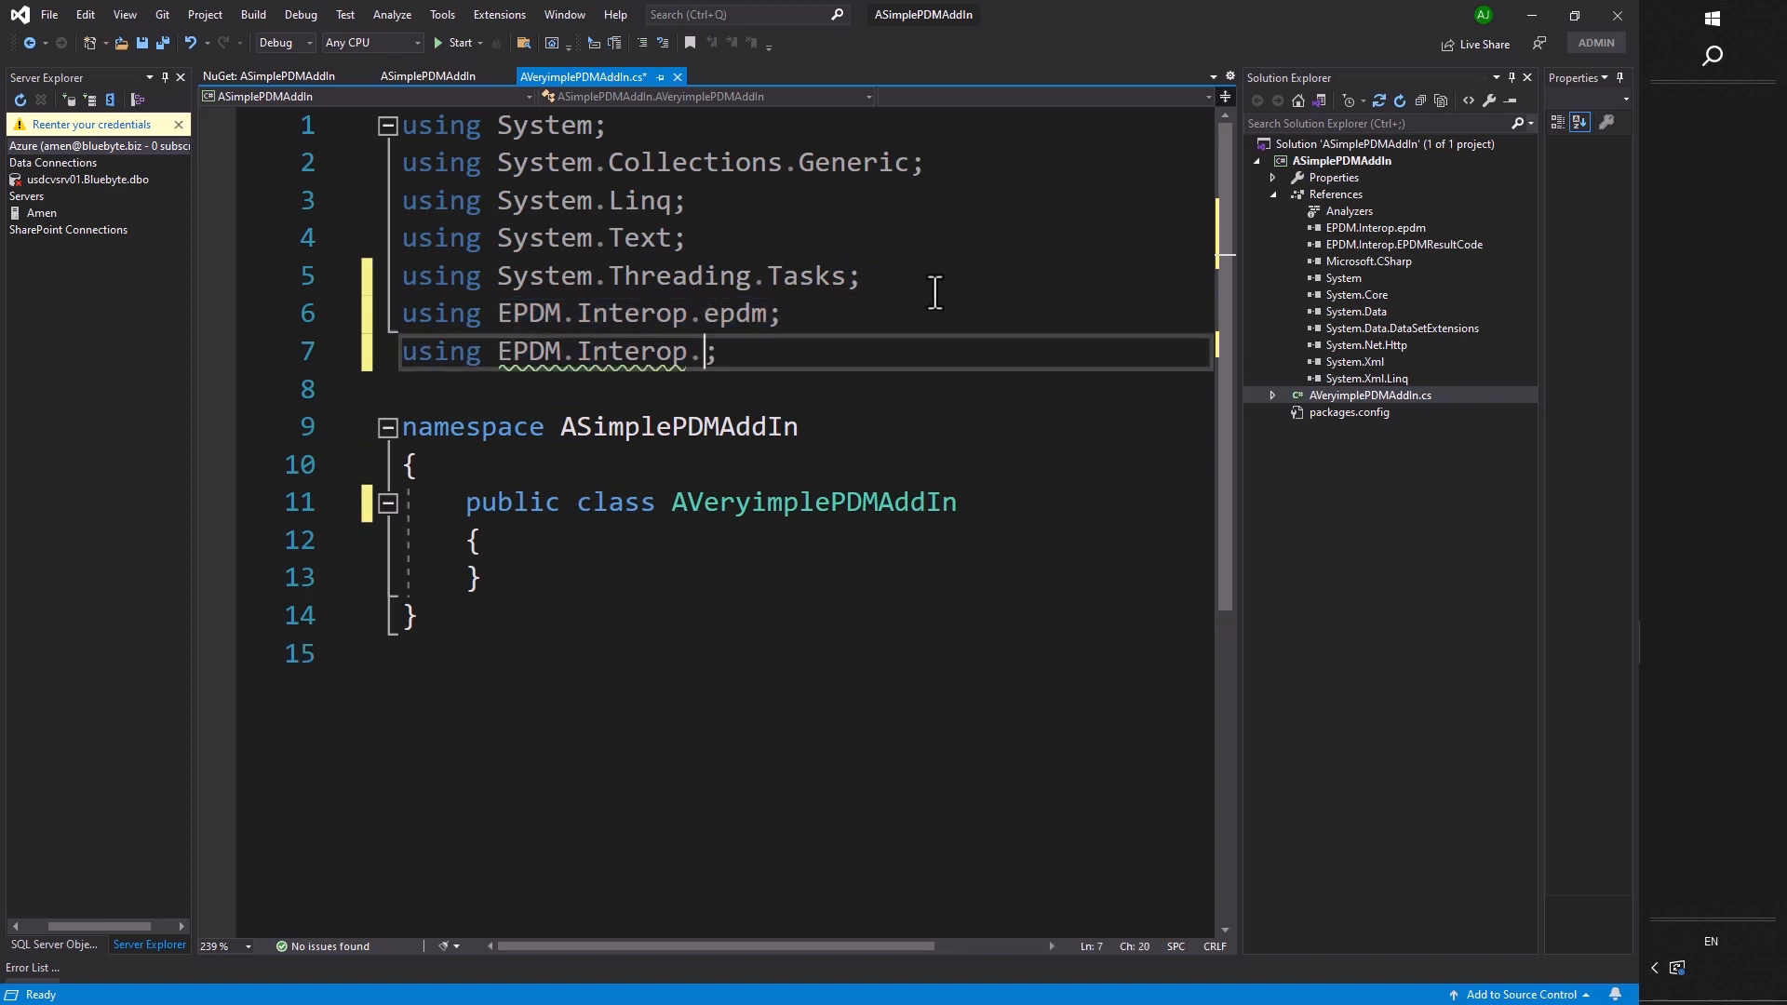
type("EPDMResultCode")
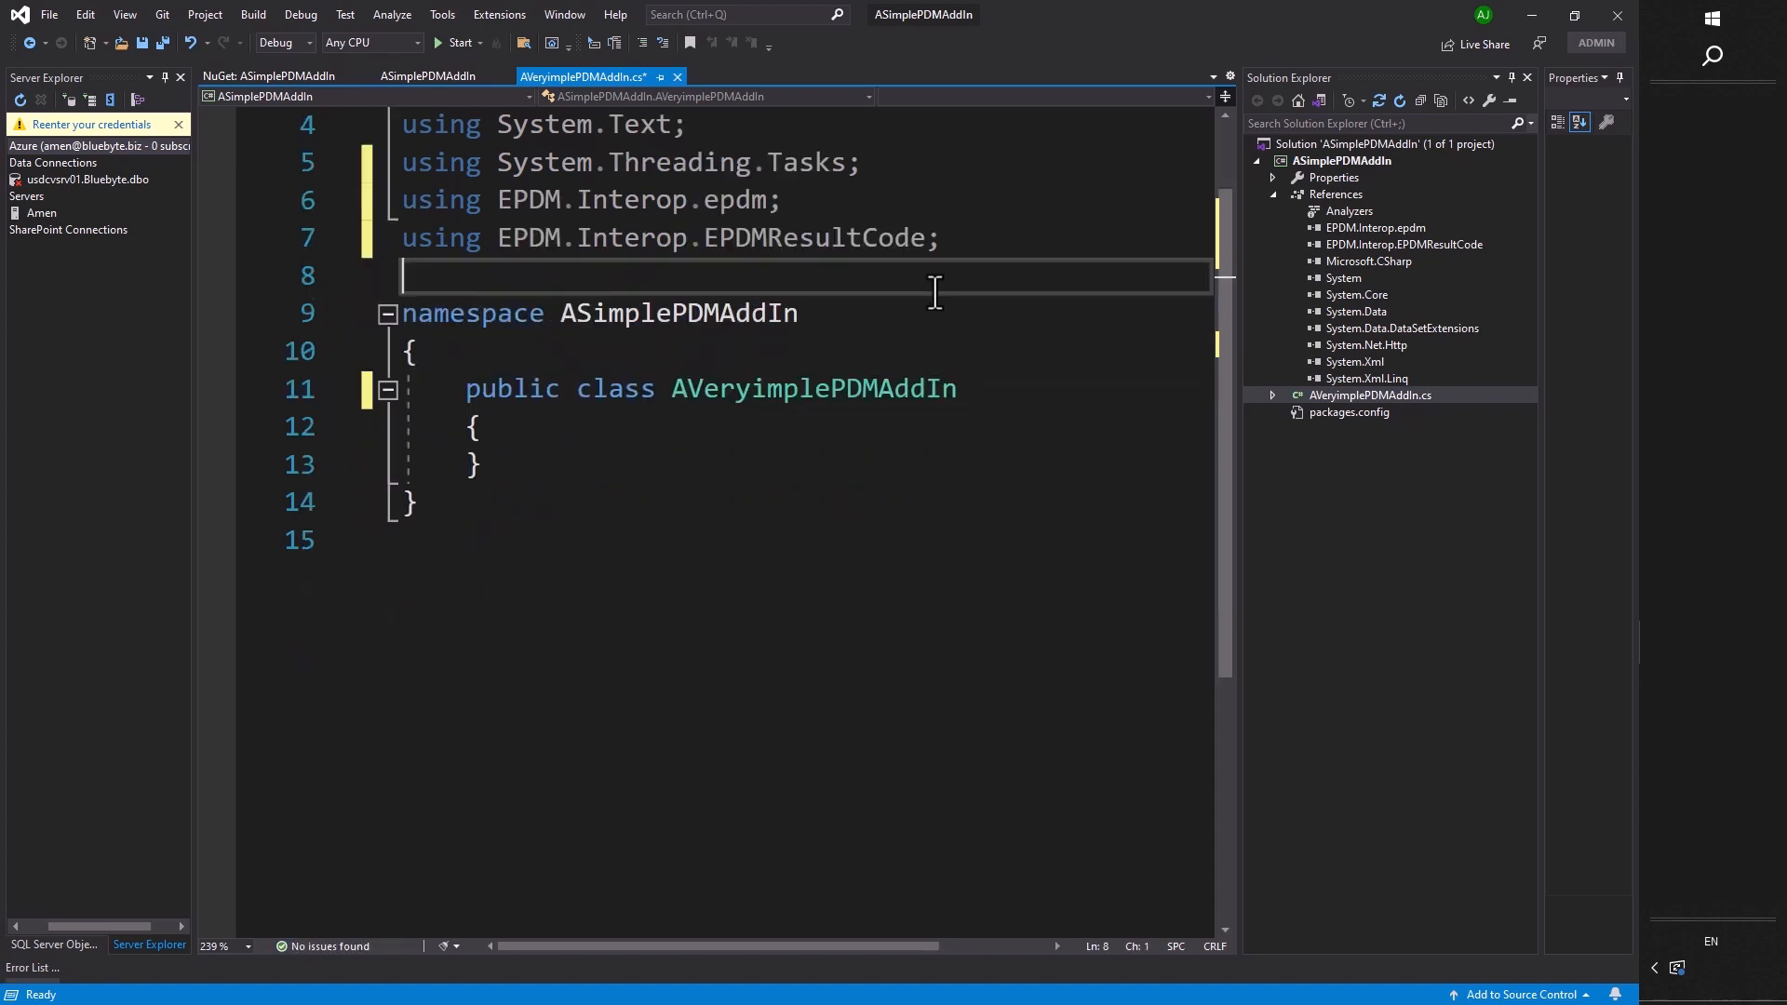
scroll("down", 3)
type(" : IO")
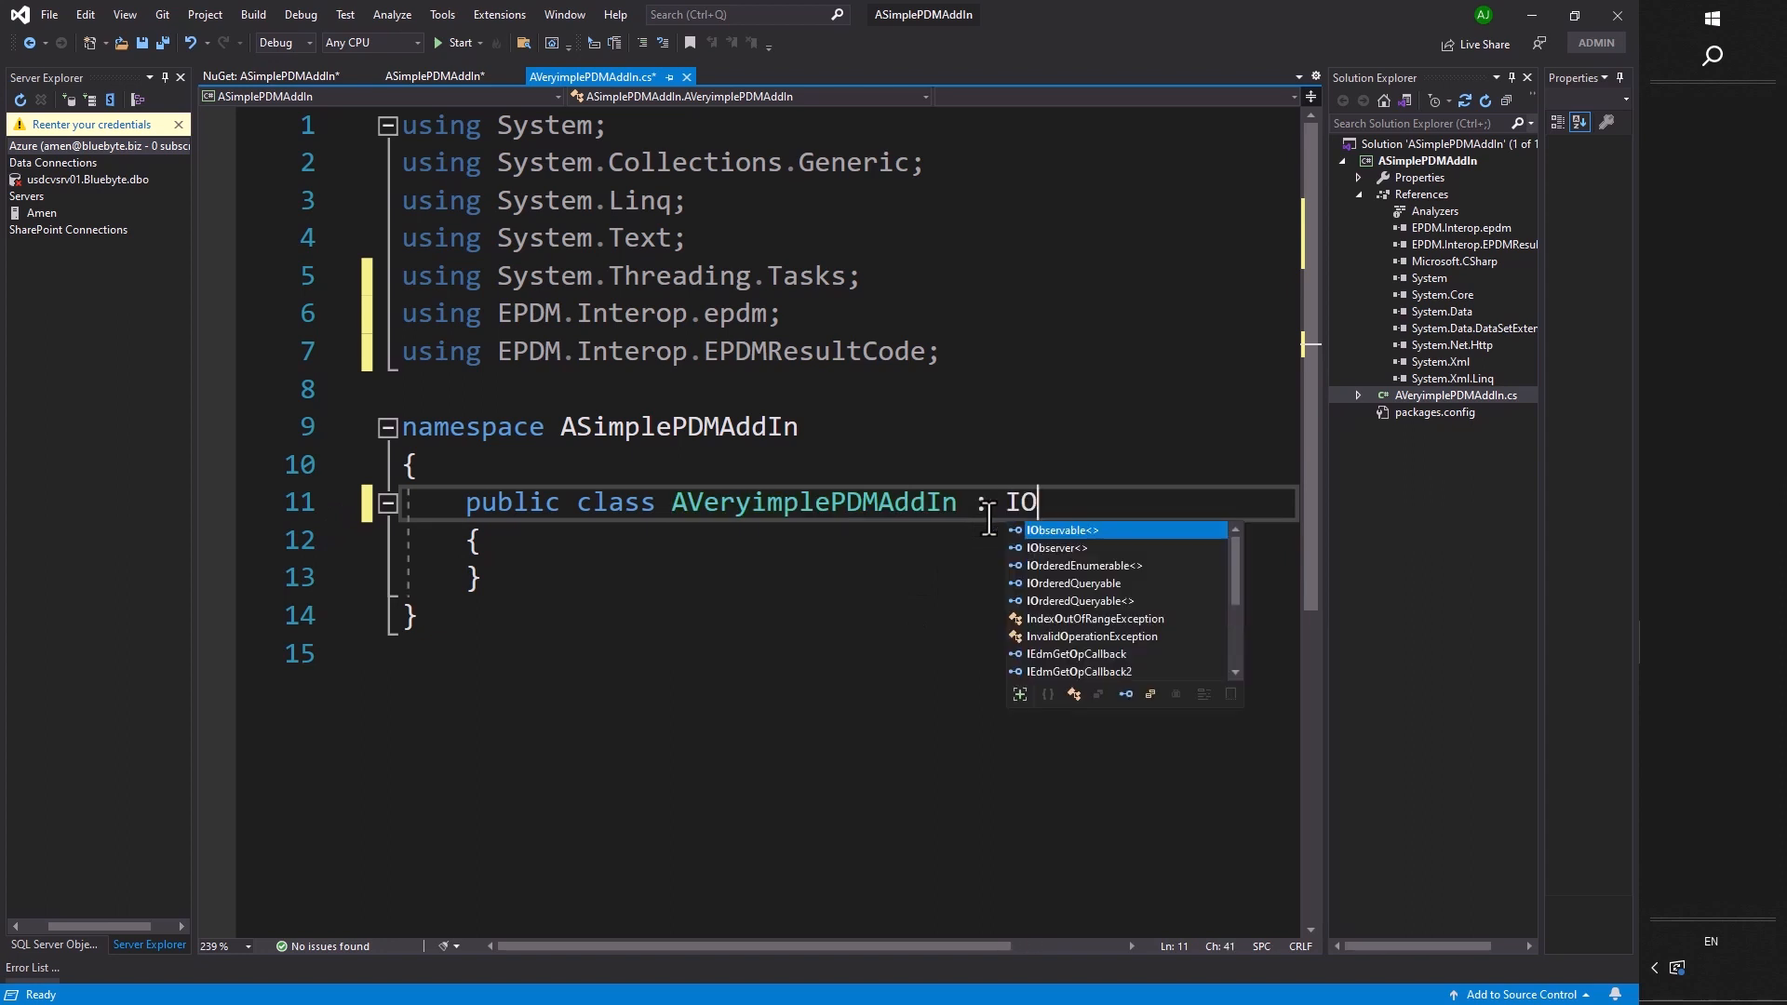
Make the class implement IEdmAddIn5 and generate GetAddInInfo and OnCmd stubs via Quick Actions.
type("EdmAddIn5")
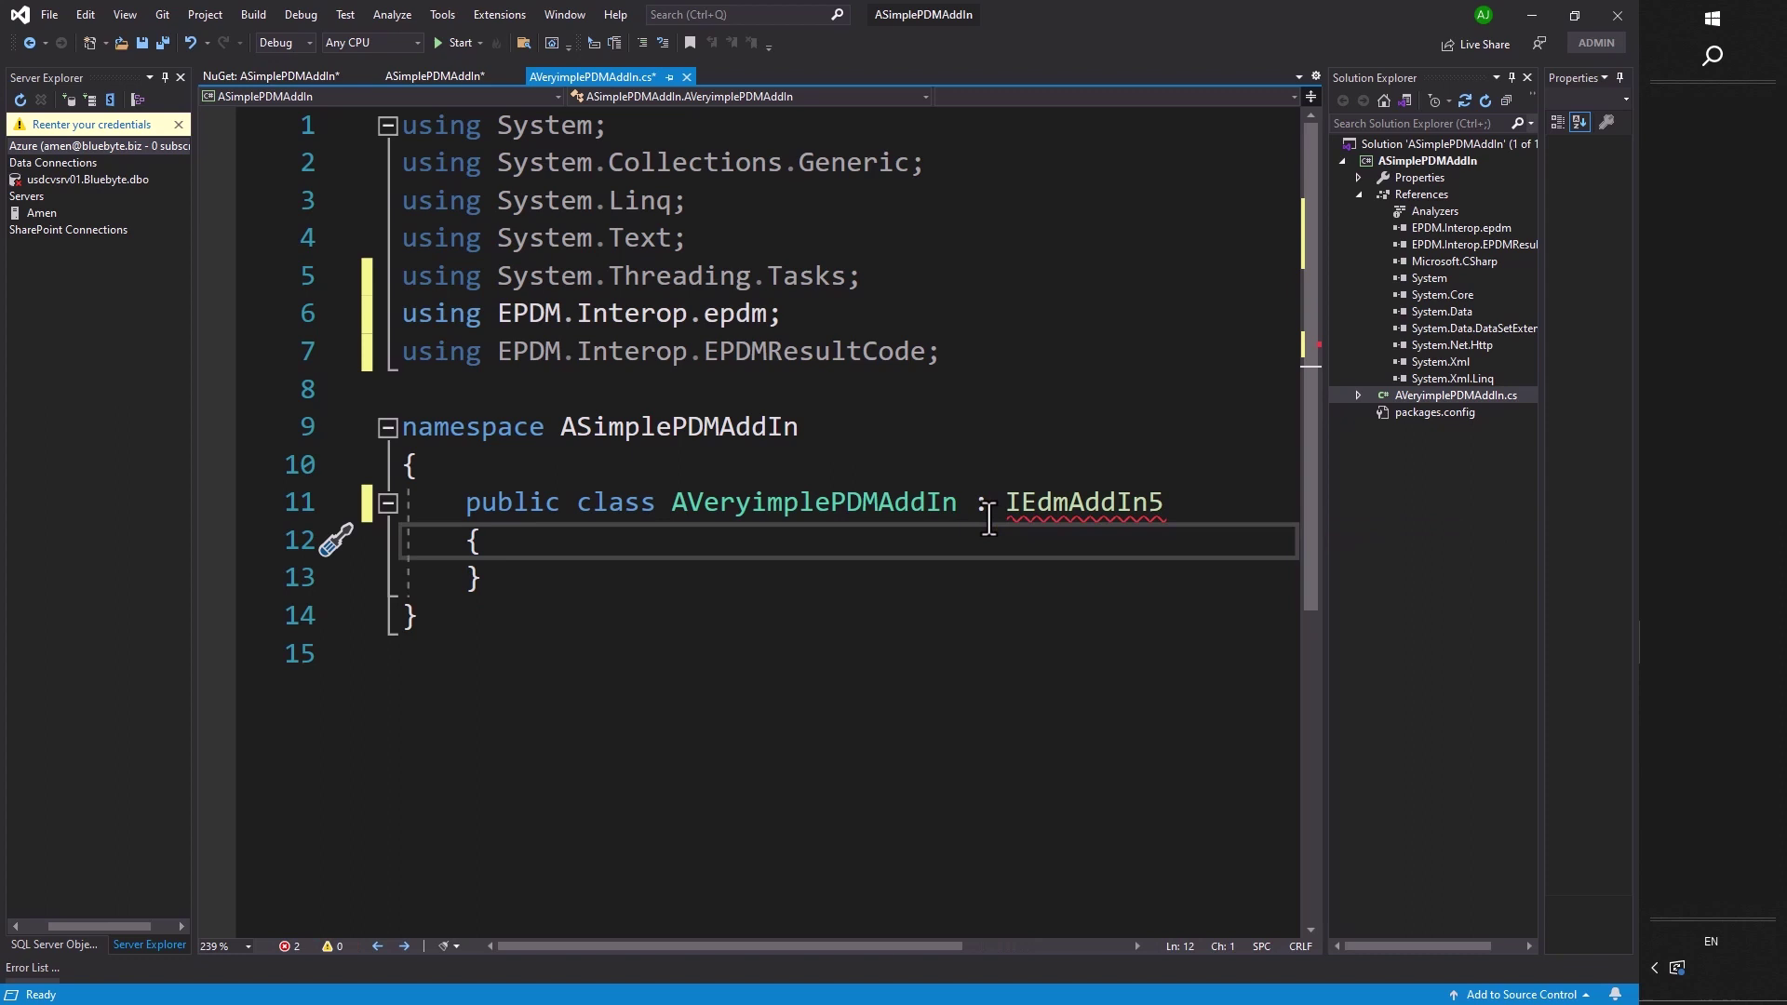
mouse_move(808, 503)
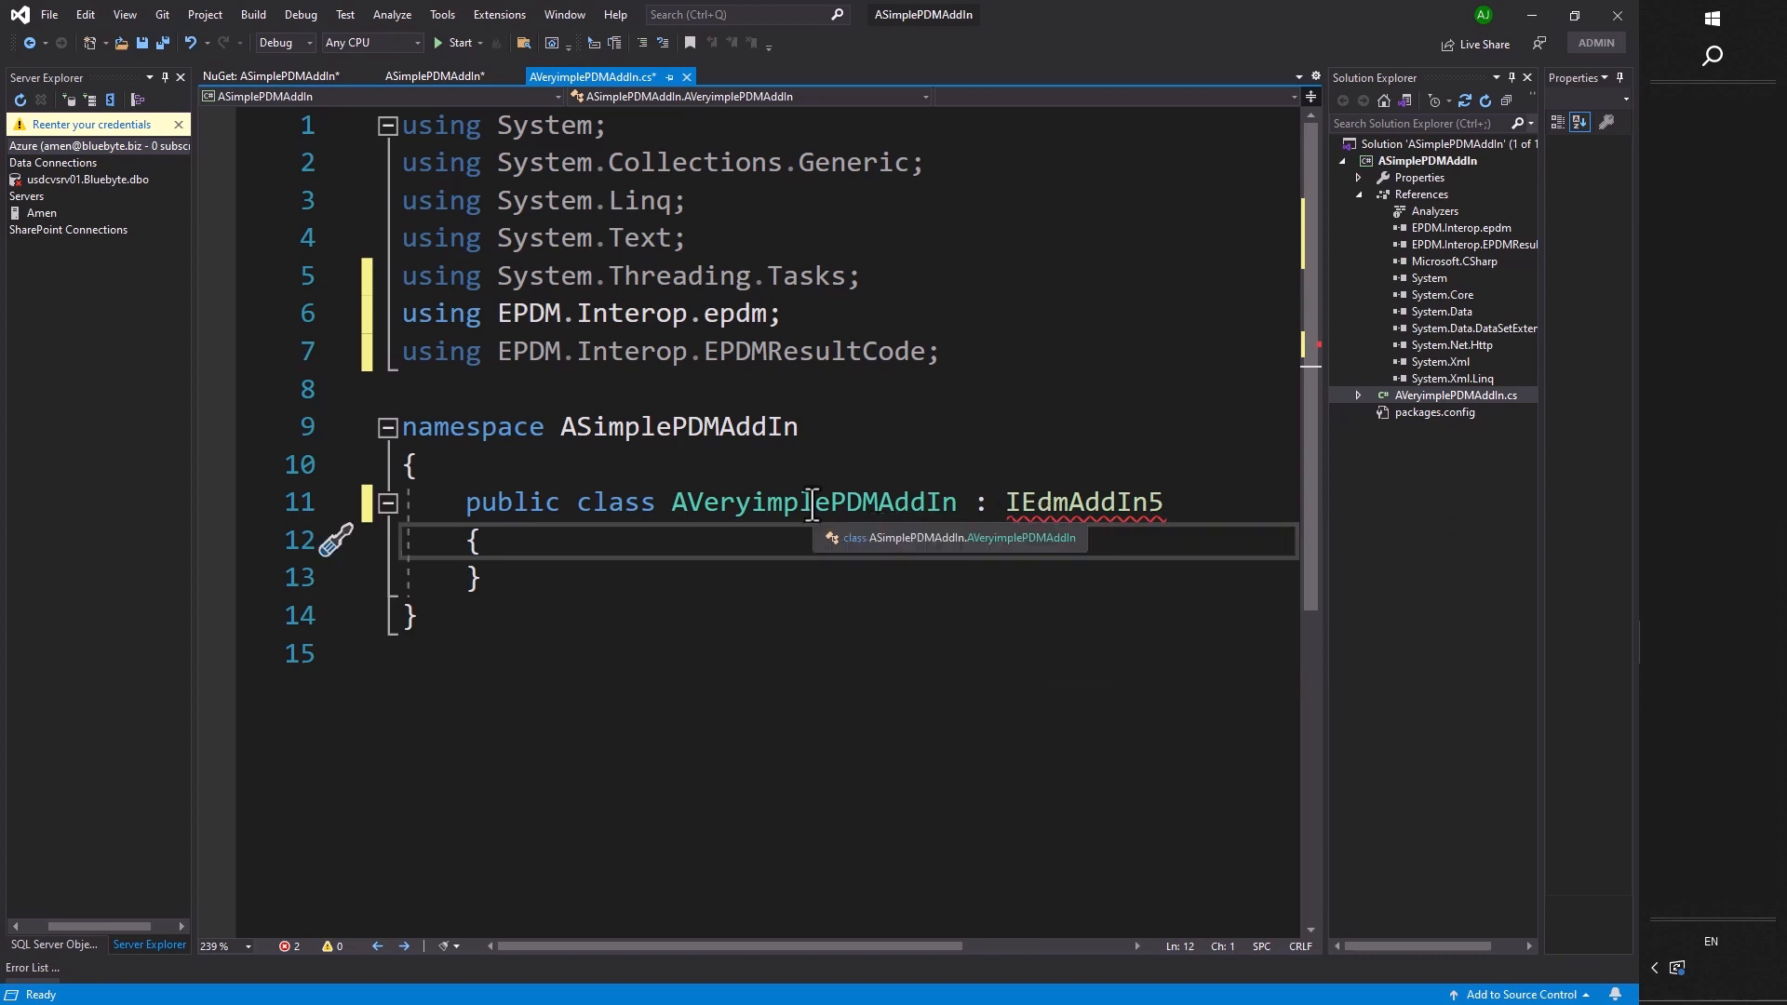
mouse_move(1094, 502)
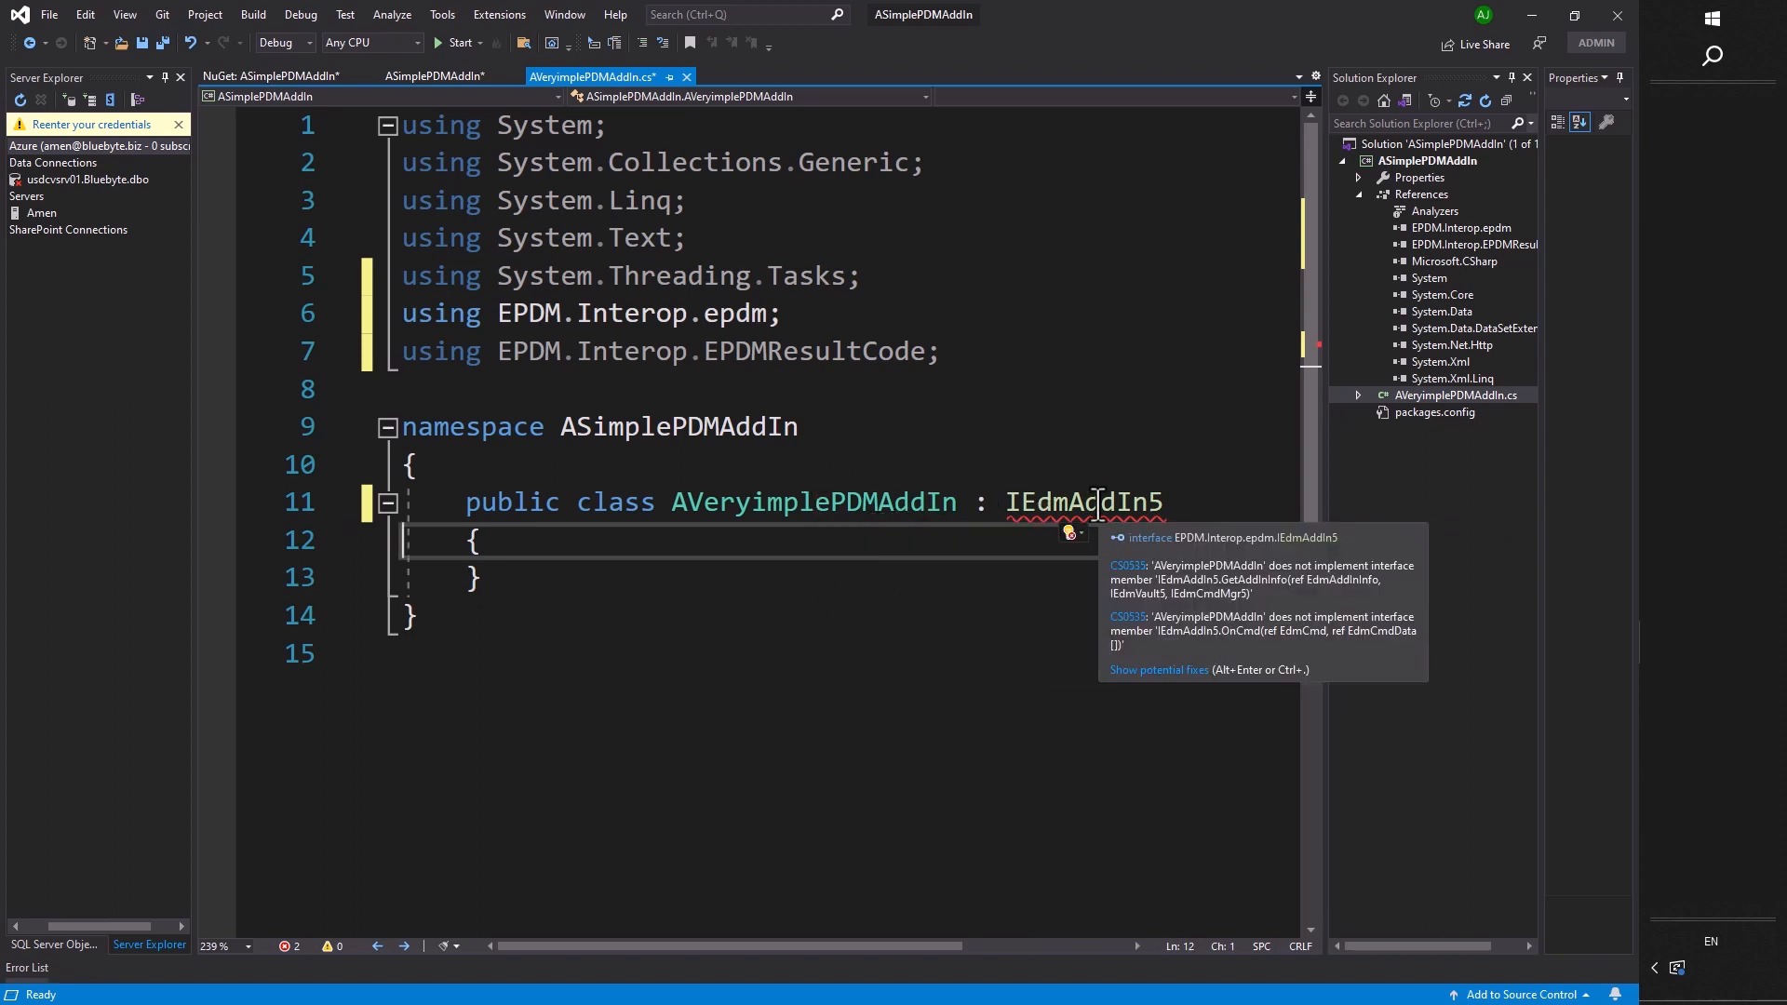
double_click(1084, 503)
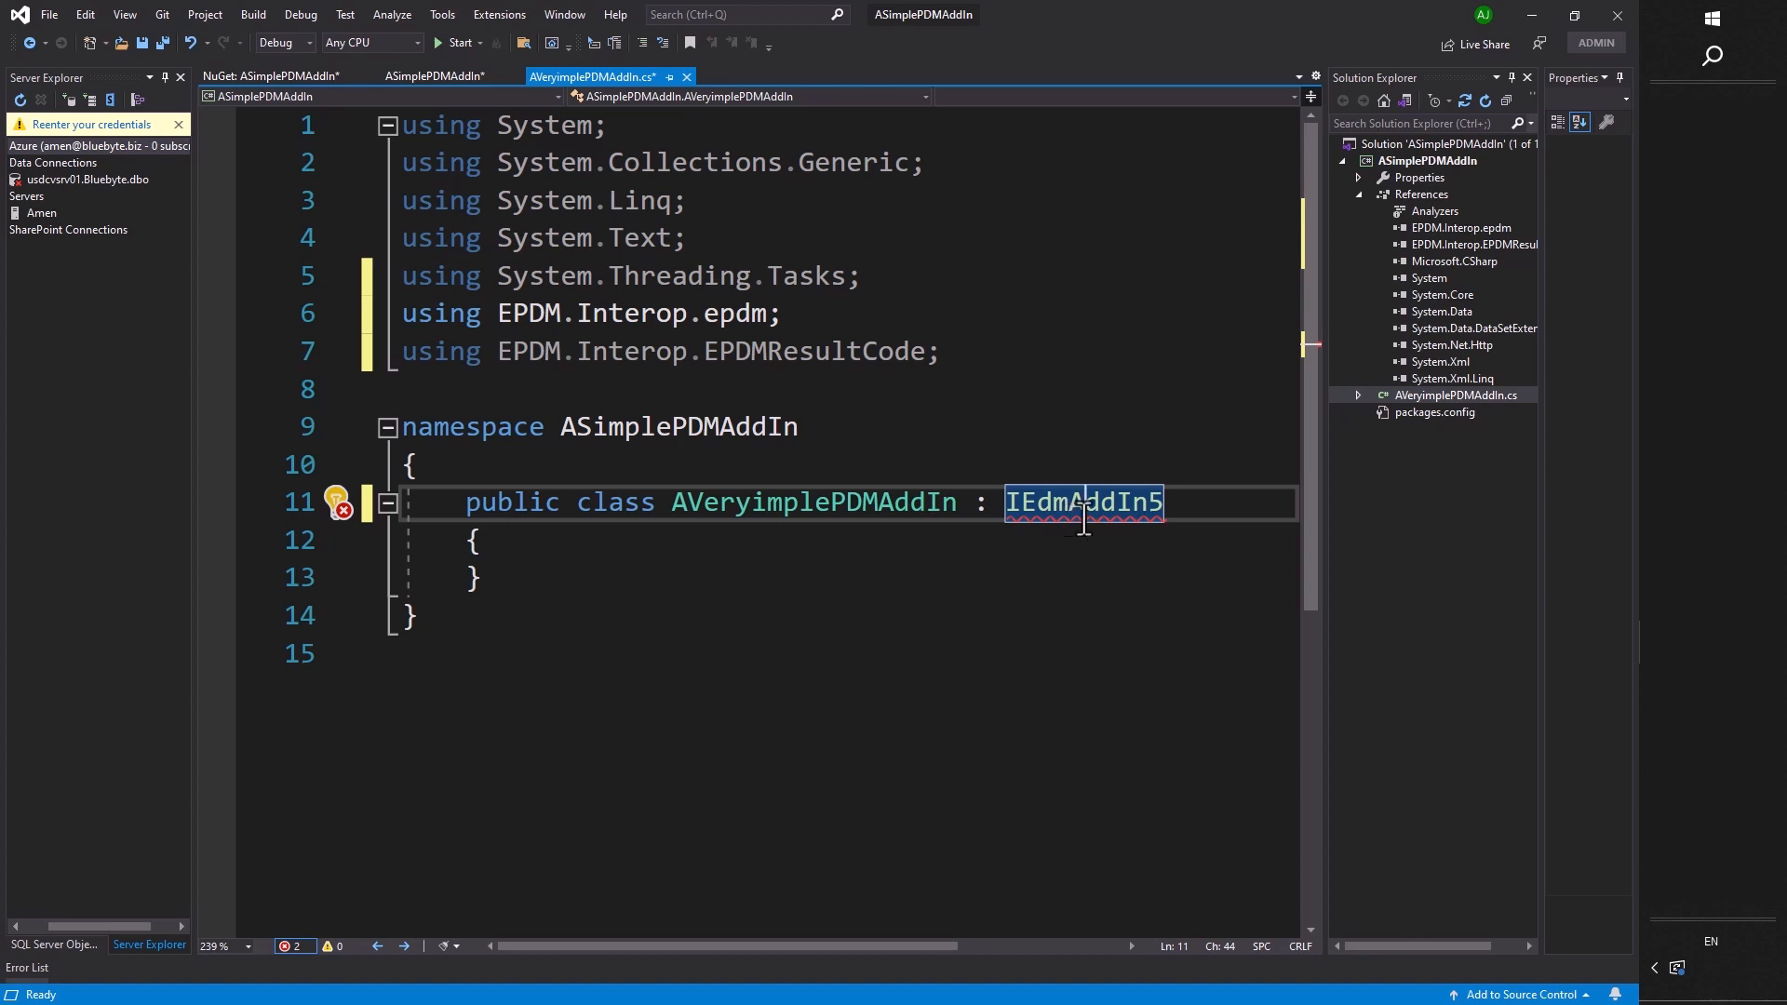
mouse_move(1140, 520)
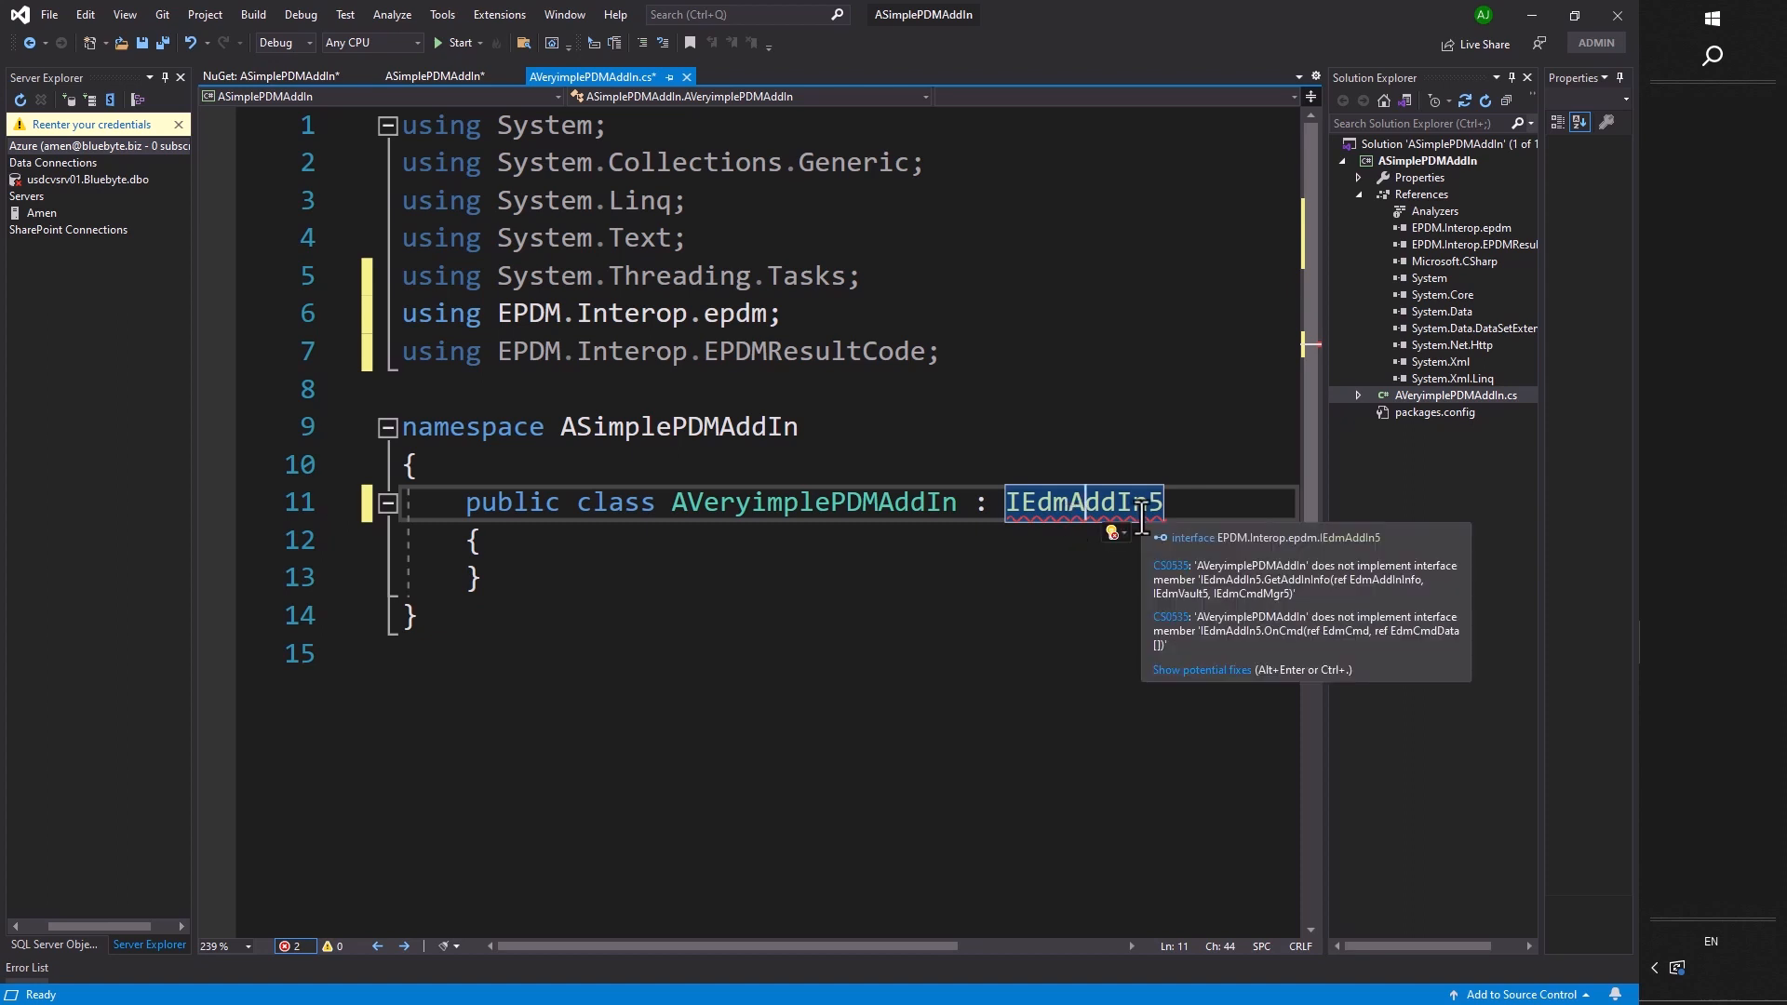
left_click(1110, 532)
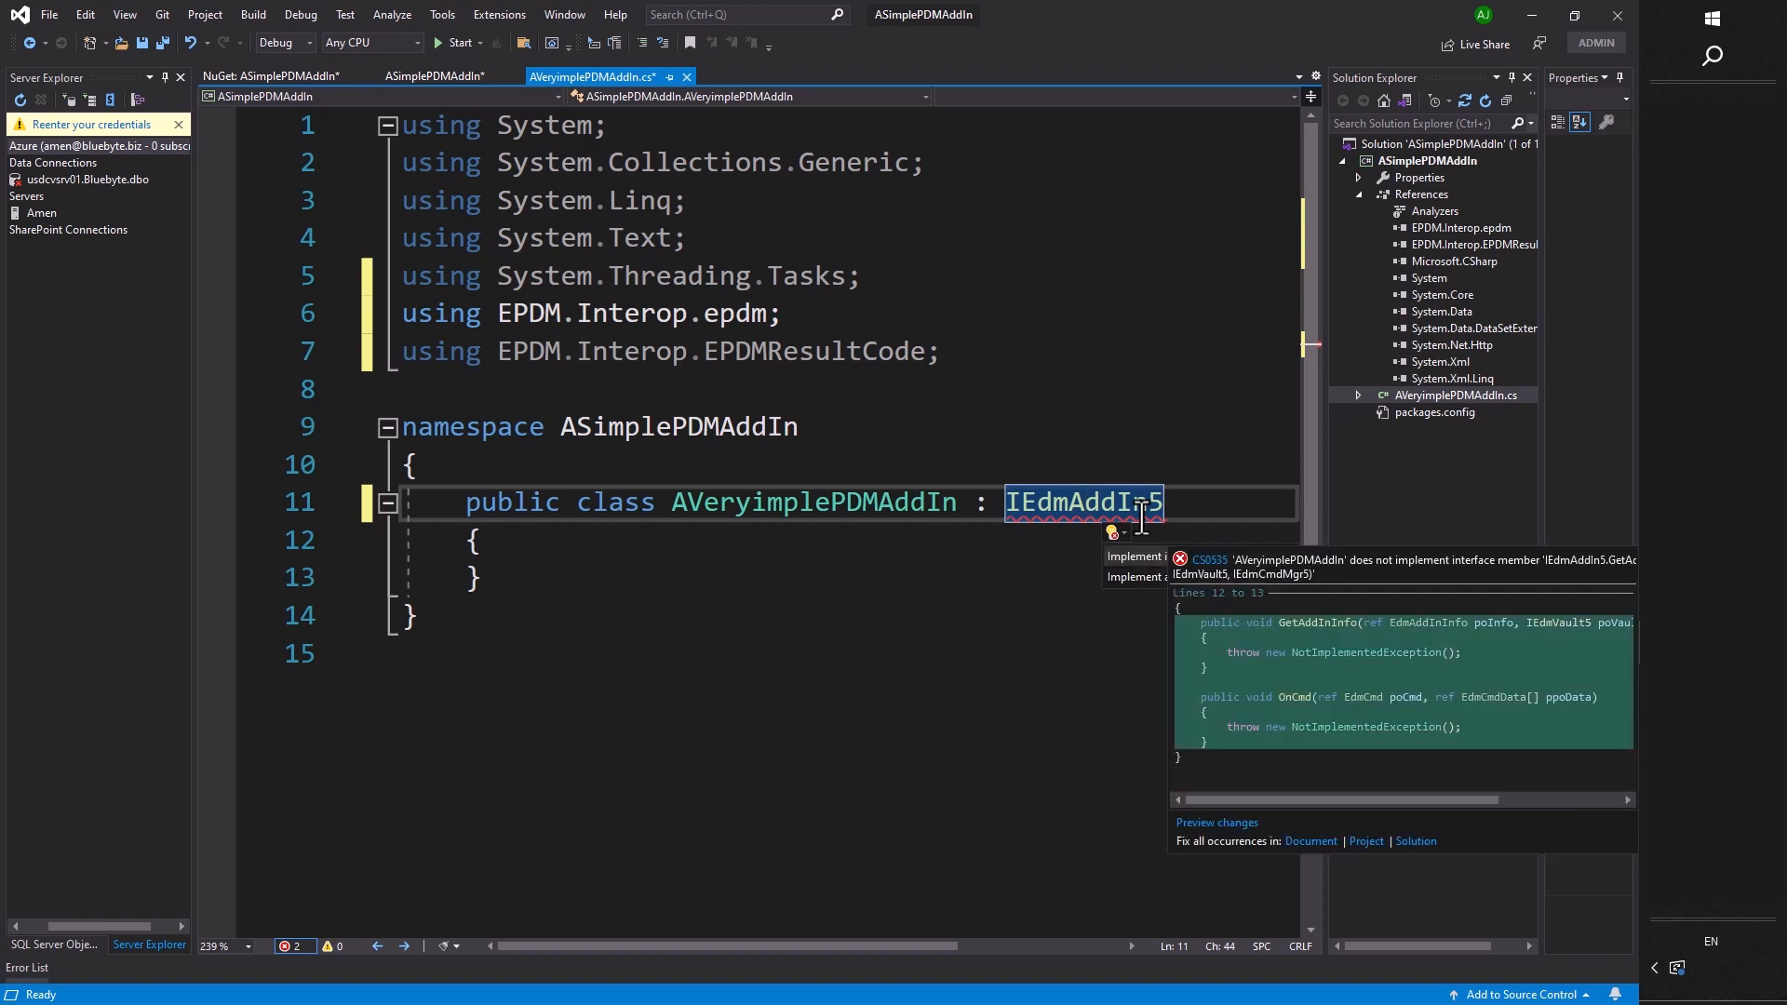
left_click(1135, 555)
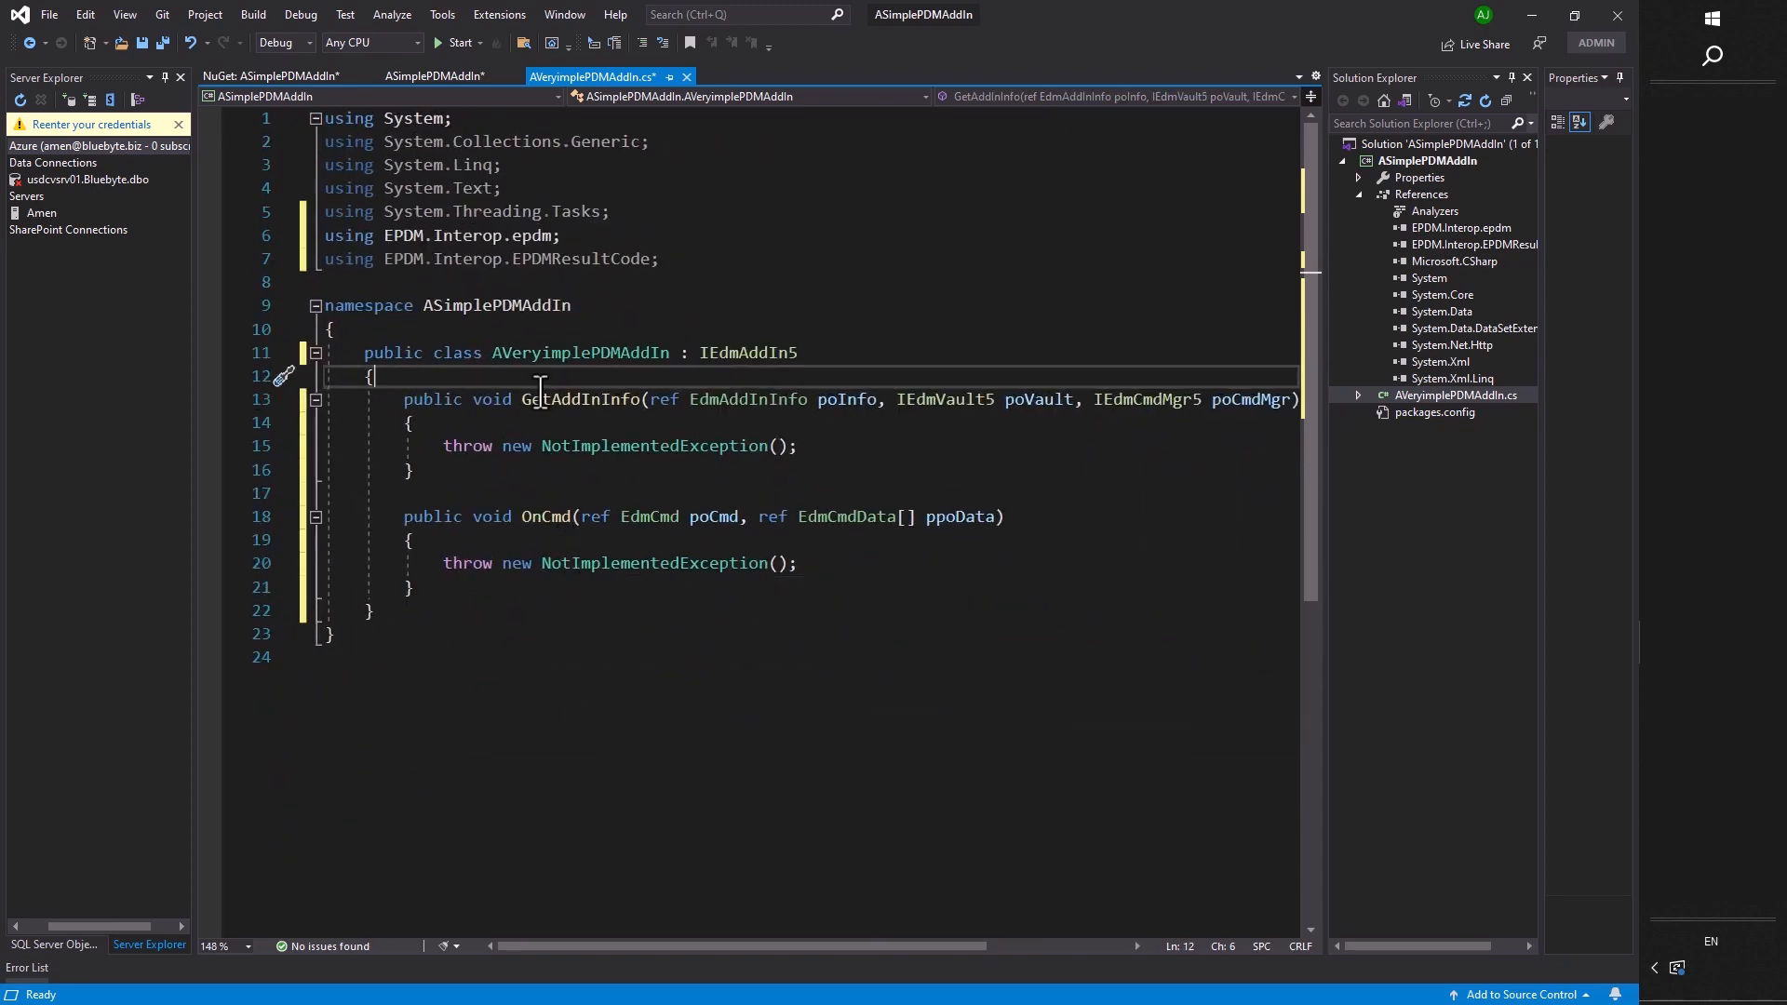
mouse_move(543, 398)
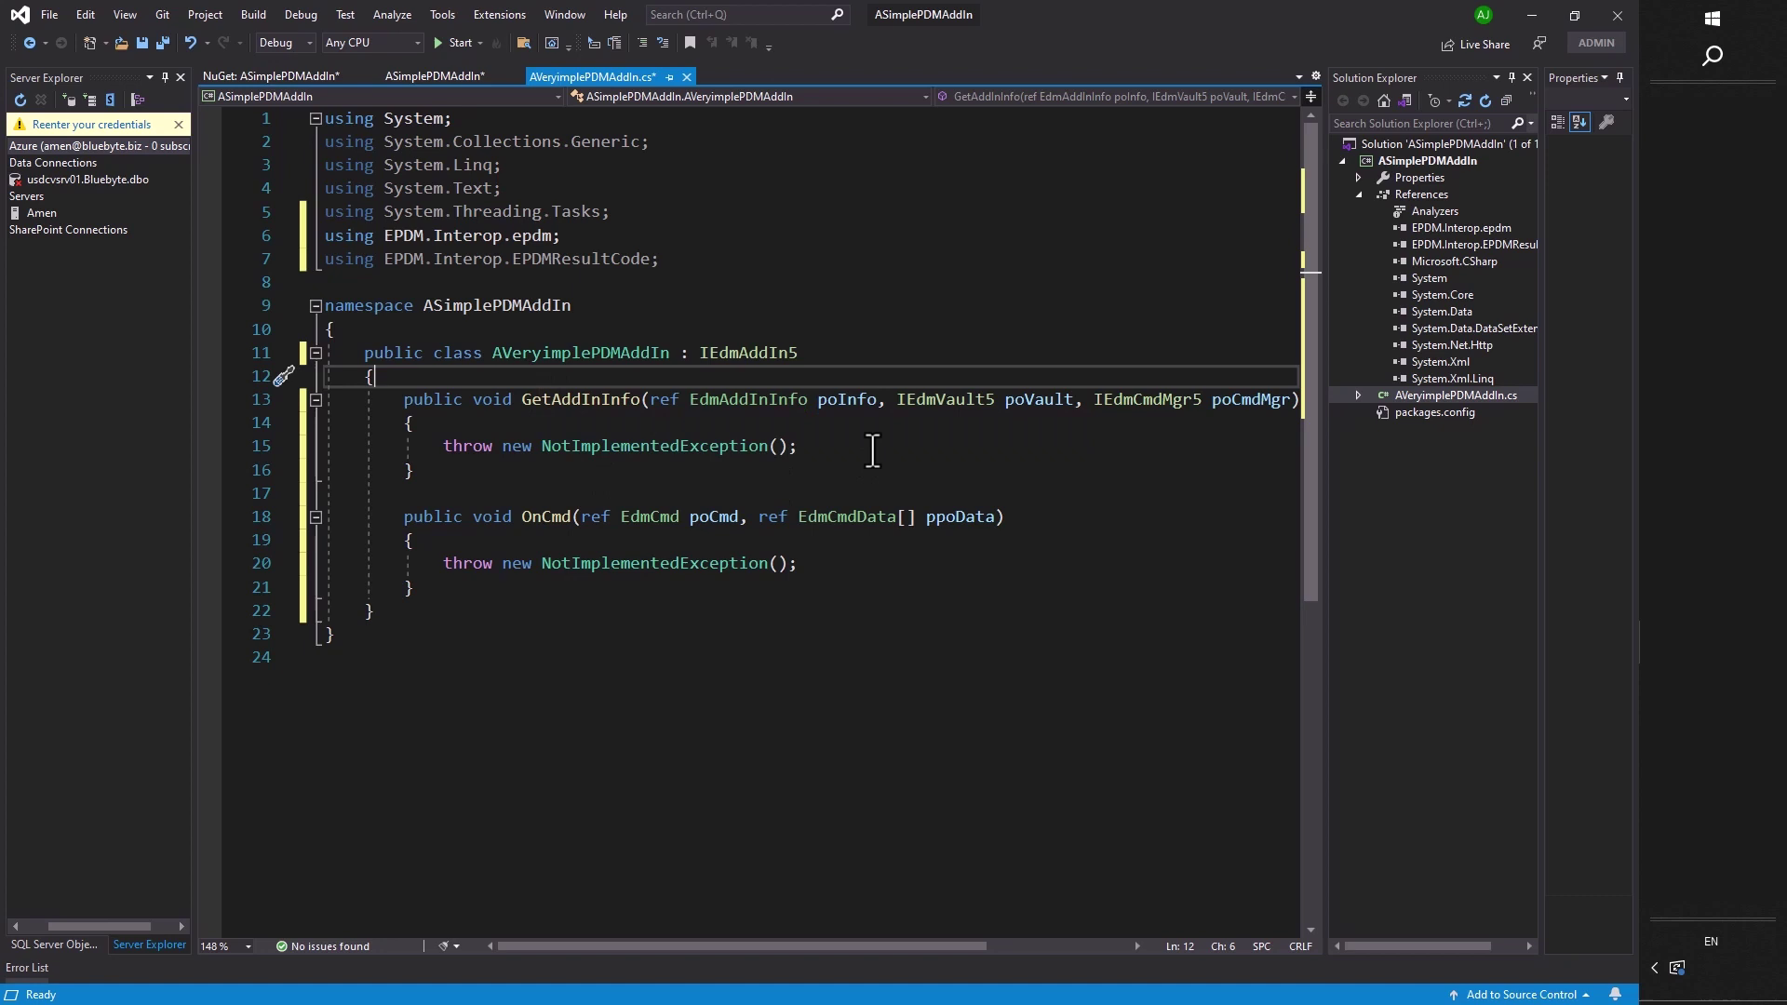
mouse_move(838, 412)
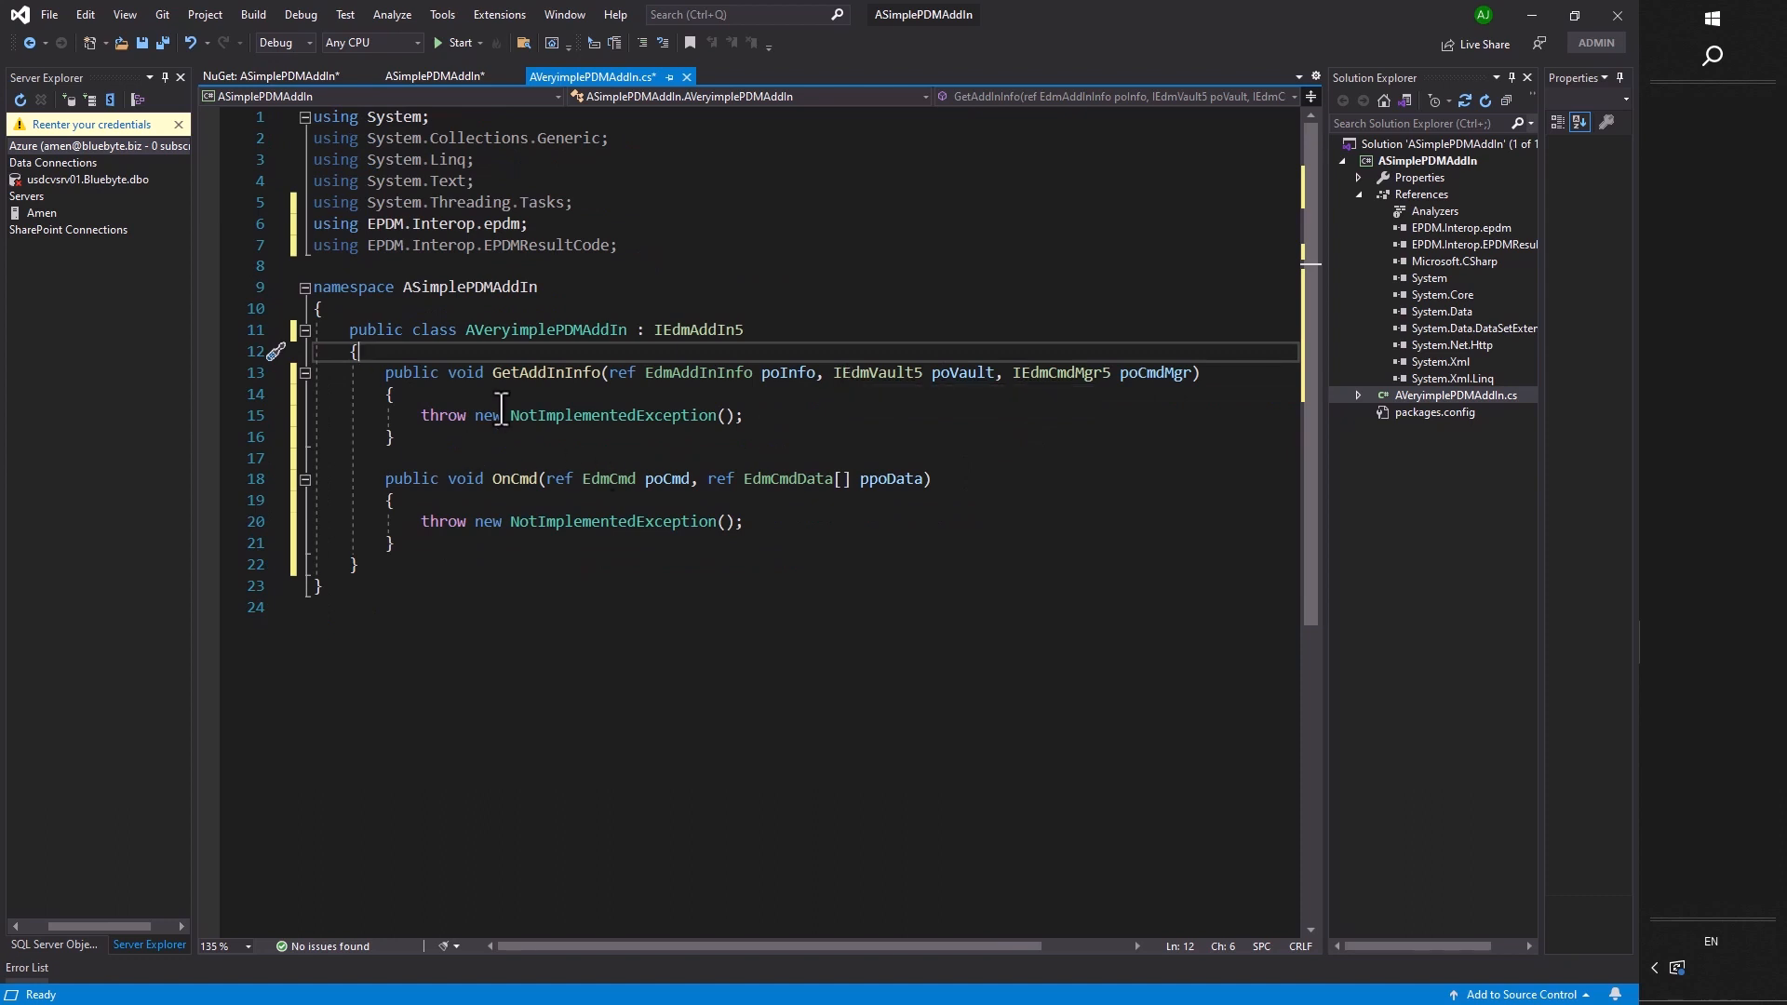
mouse_move(509, 372)
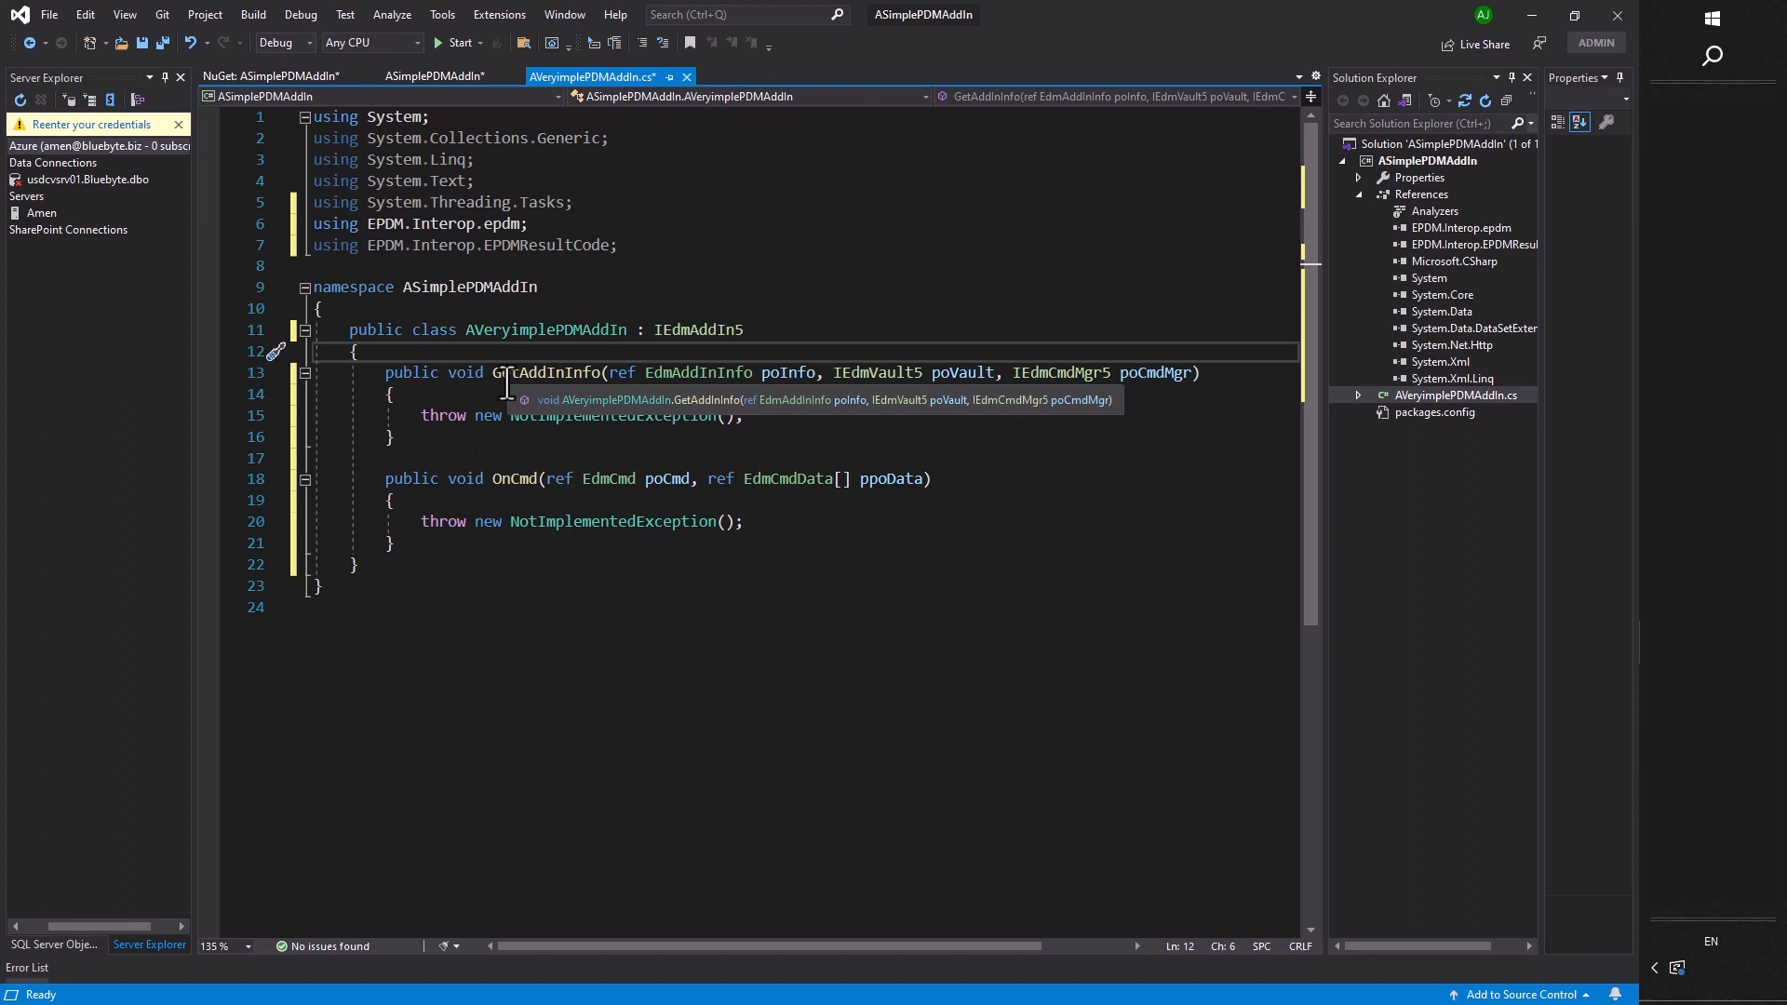
mouse_move(1157, 443)
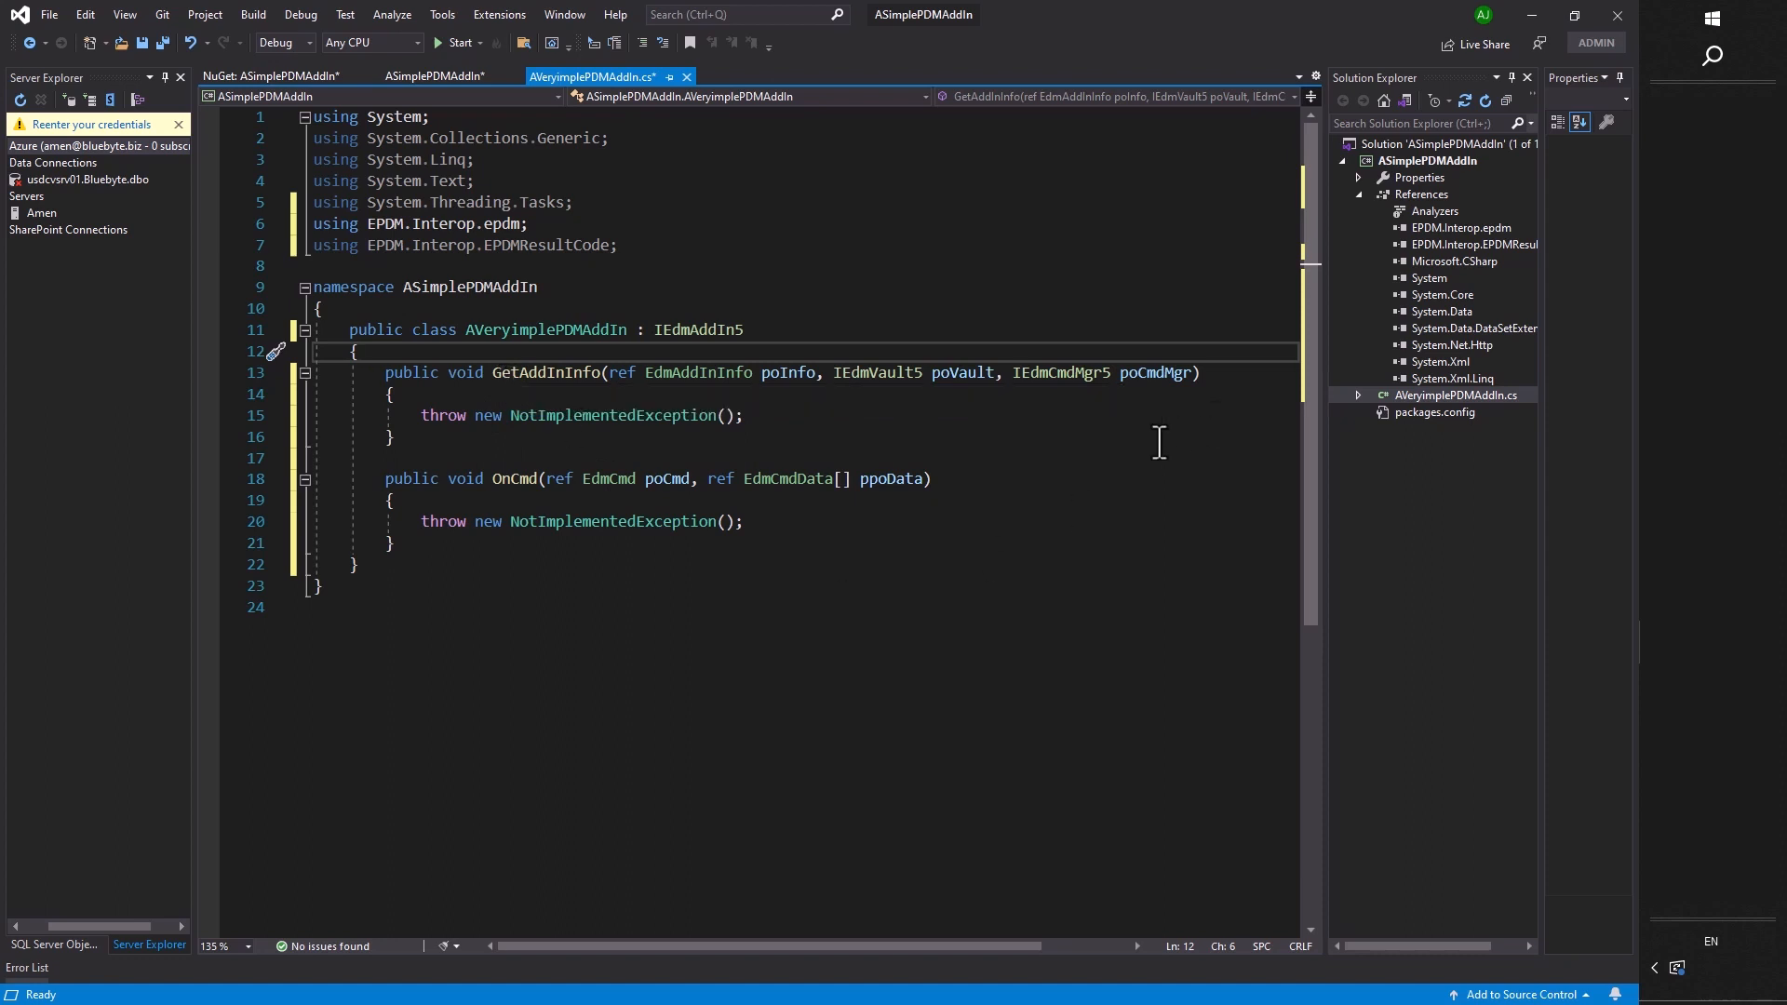
mouse_move(1061, 373)
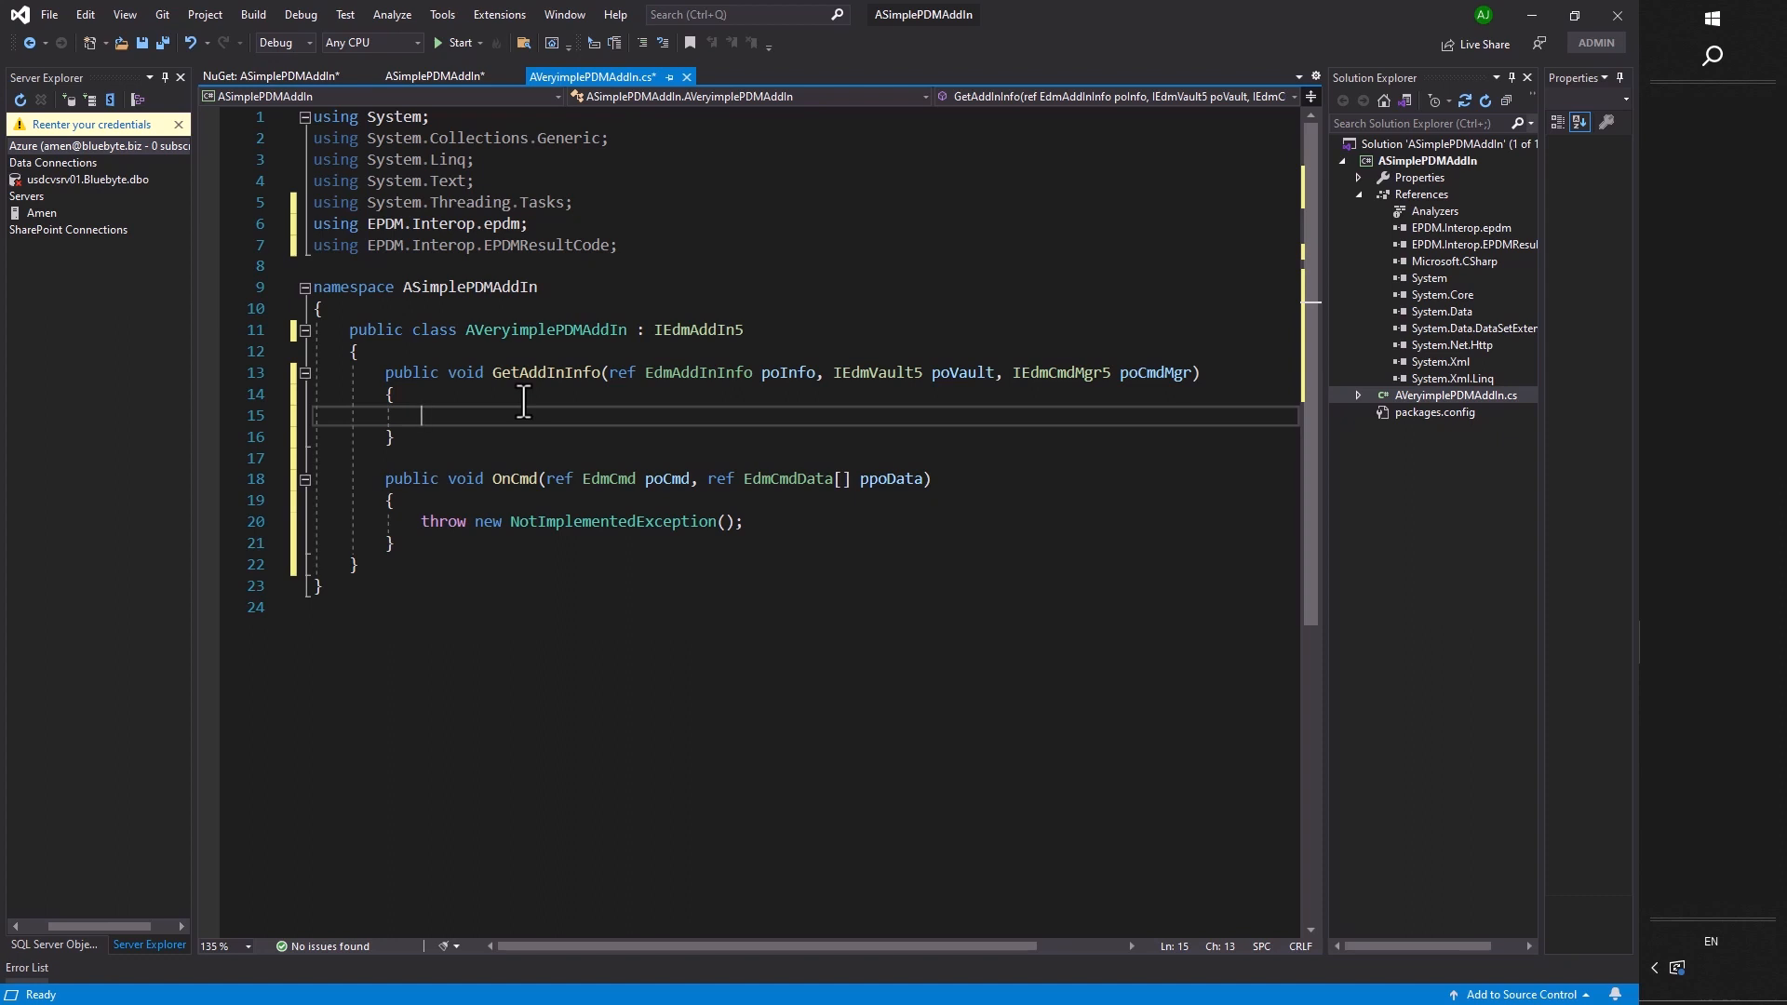
mouse_move(512, 538)
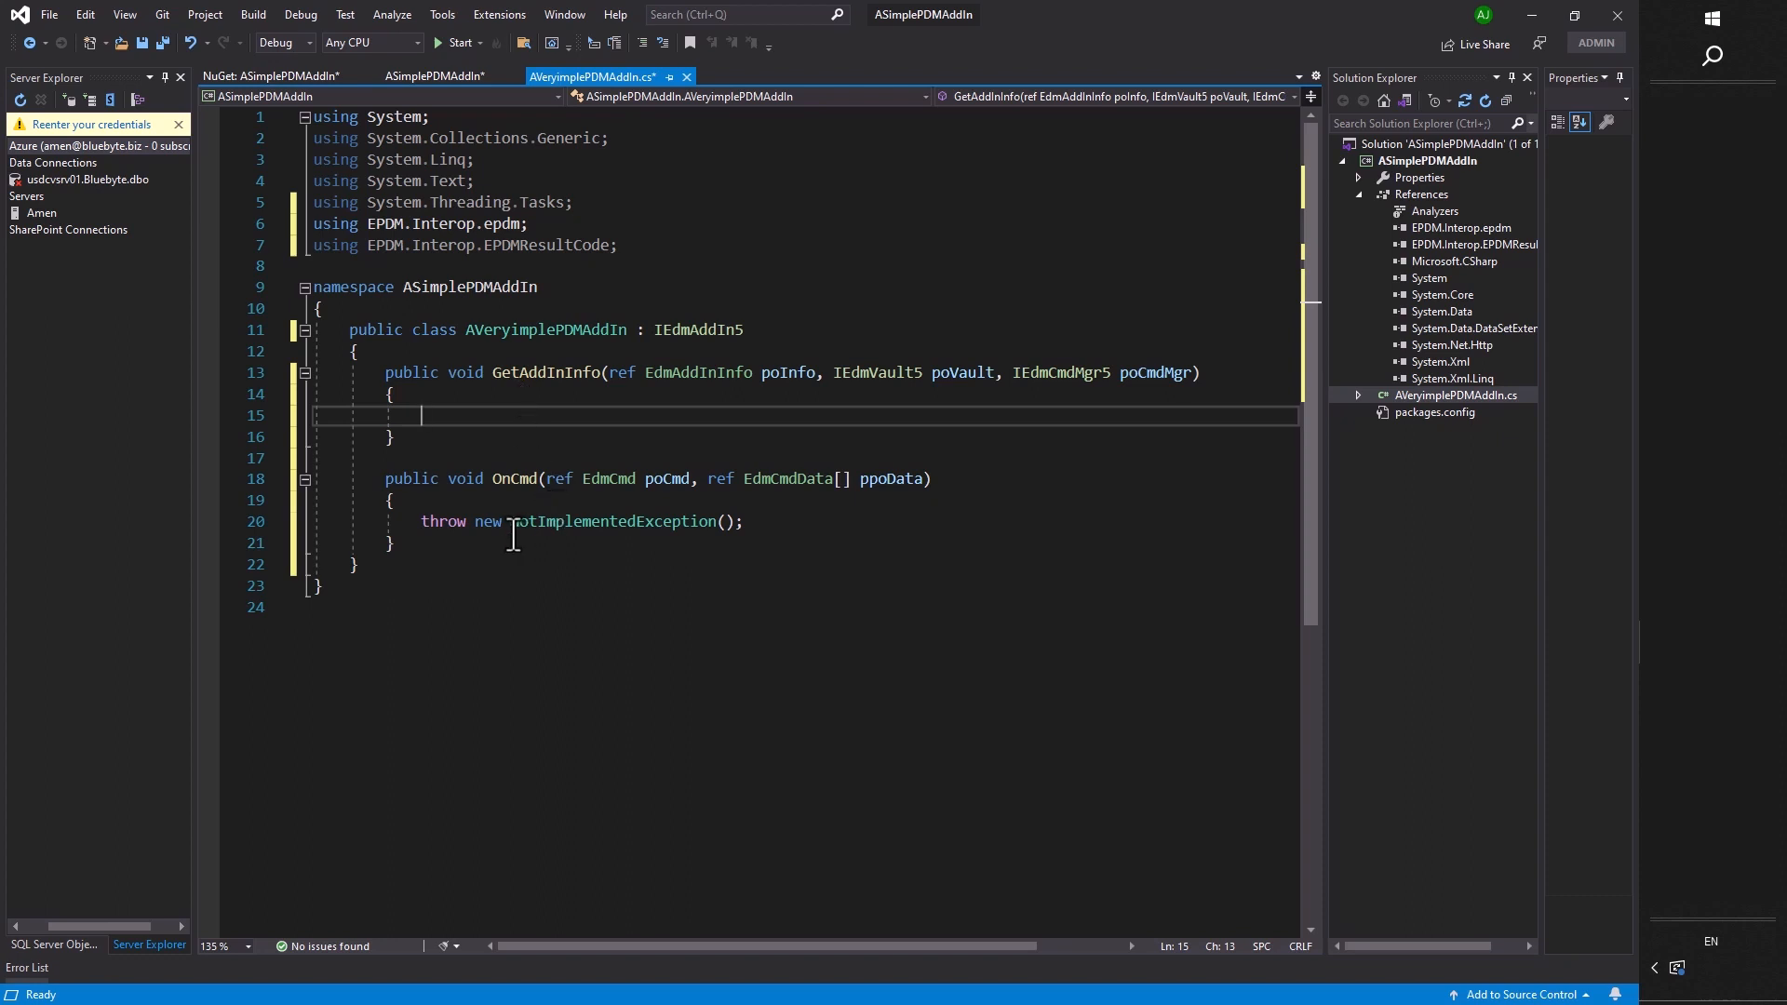
Set poInfo.mbsAddInName to "A very simple add-in" and mbsCompany to "Blue Byte Systems Inc.".
type("po")
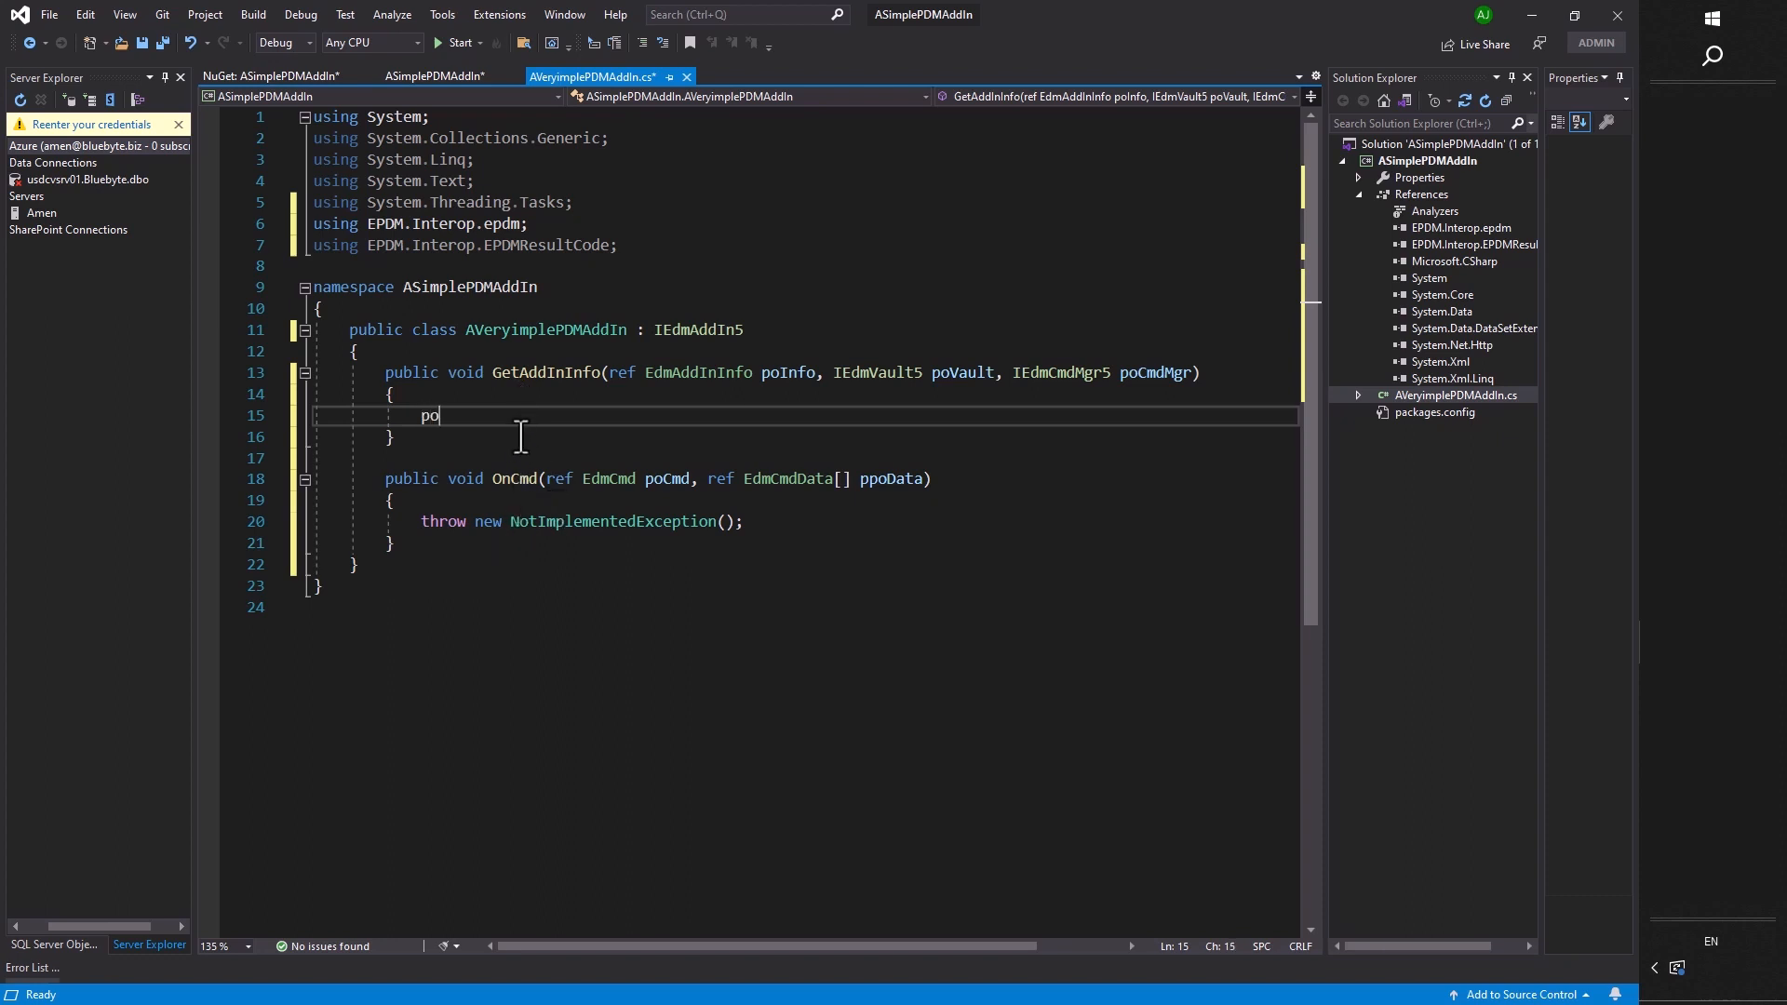
type("Info.mbsAddInName = \"")
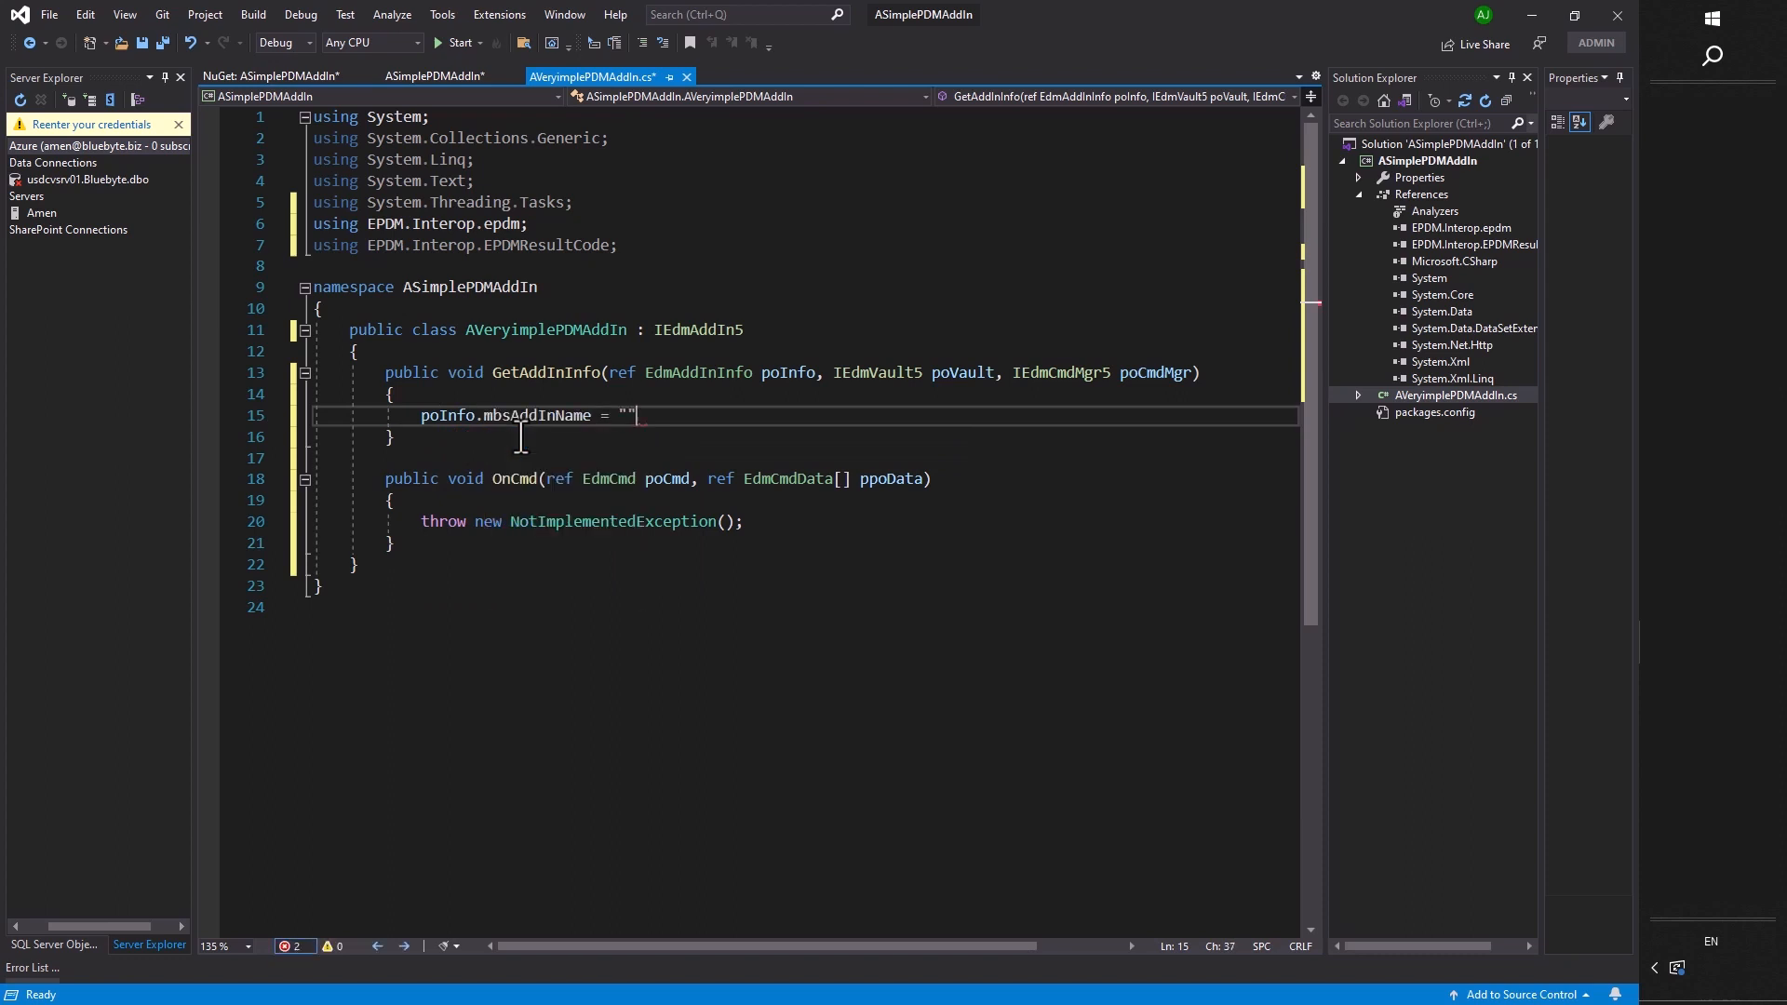
type("A very simple")
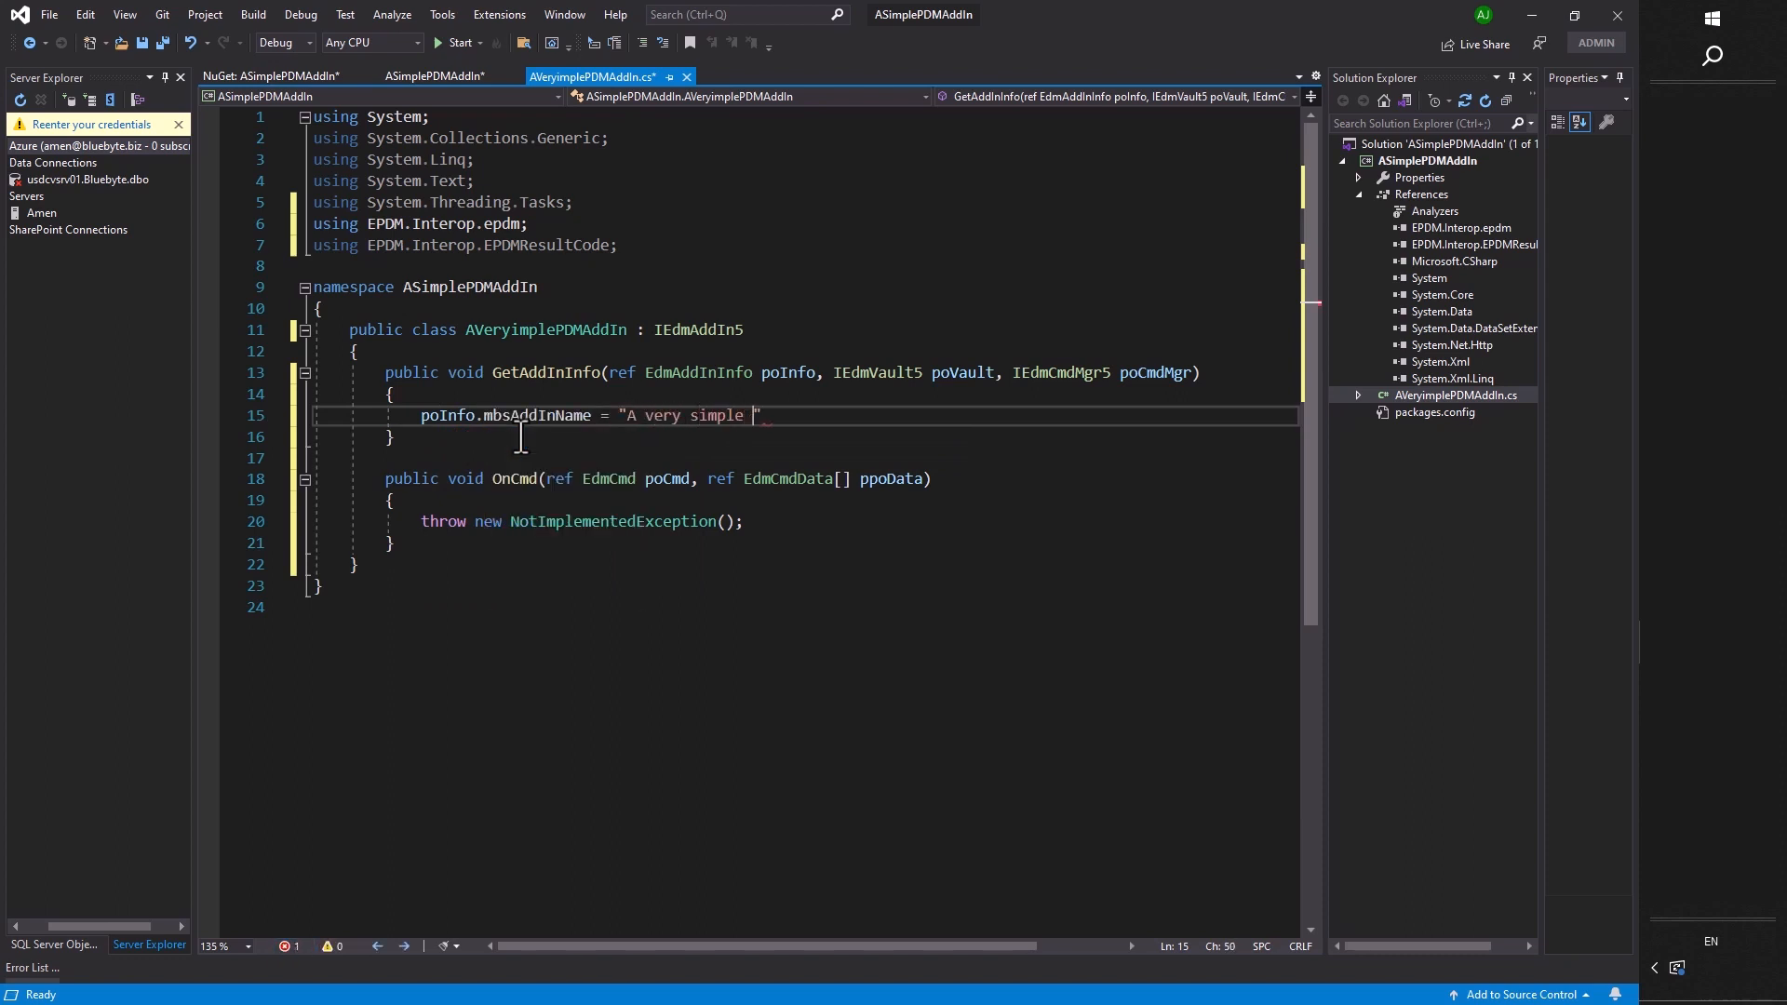
type("add-in")
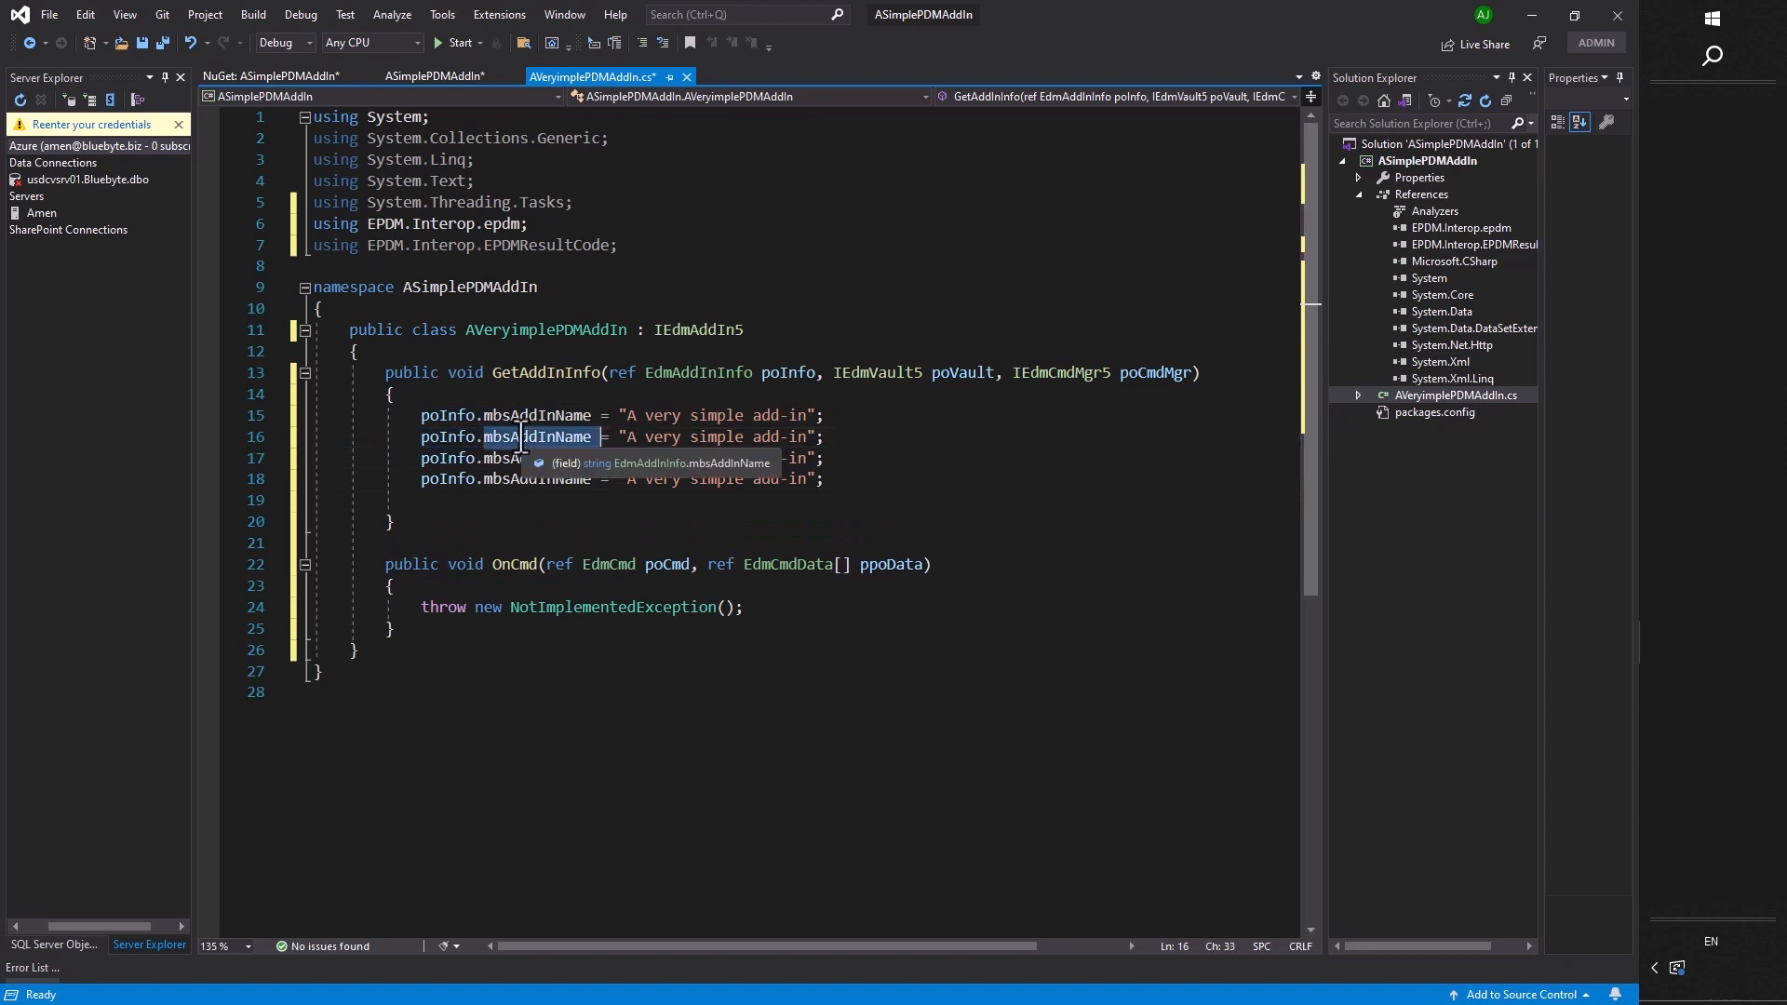
type("Copm")
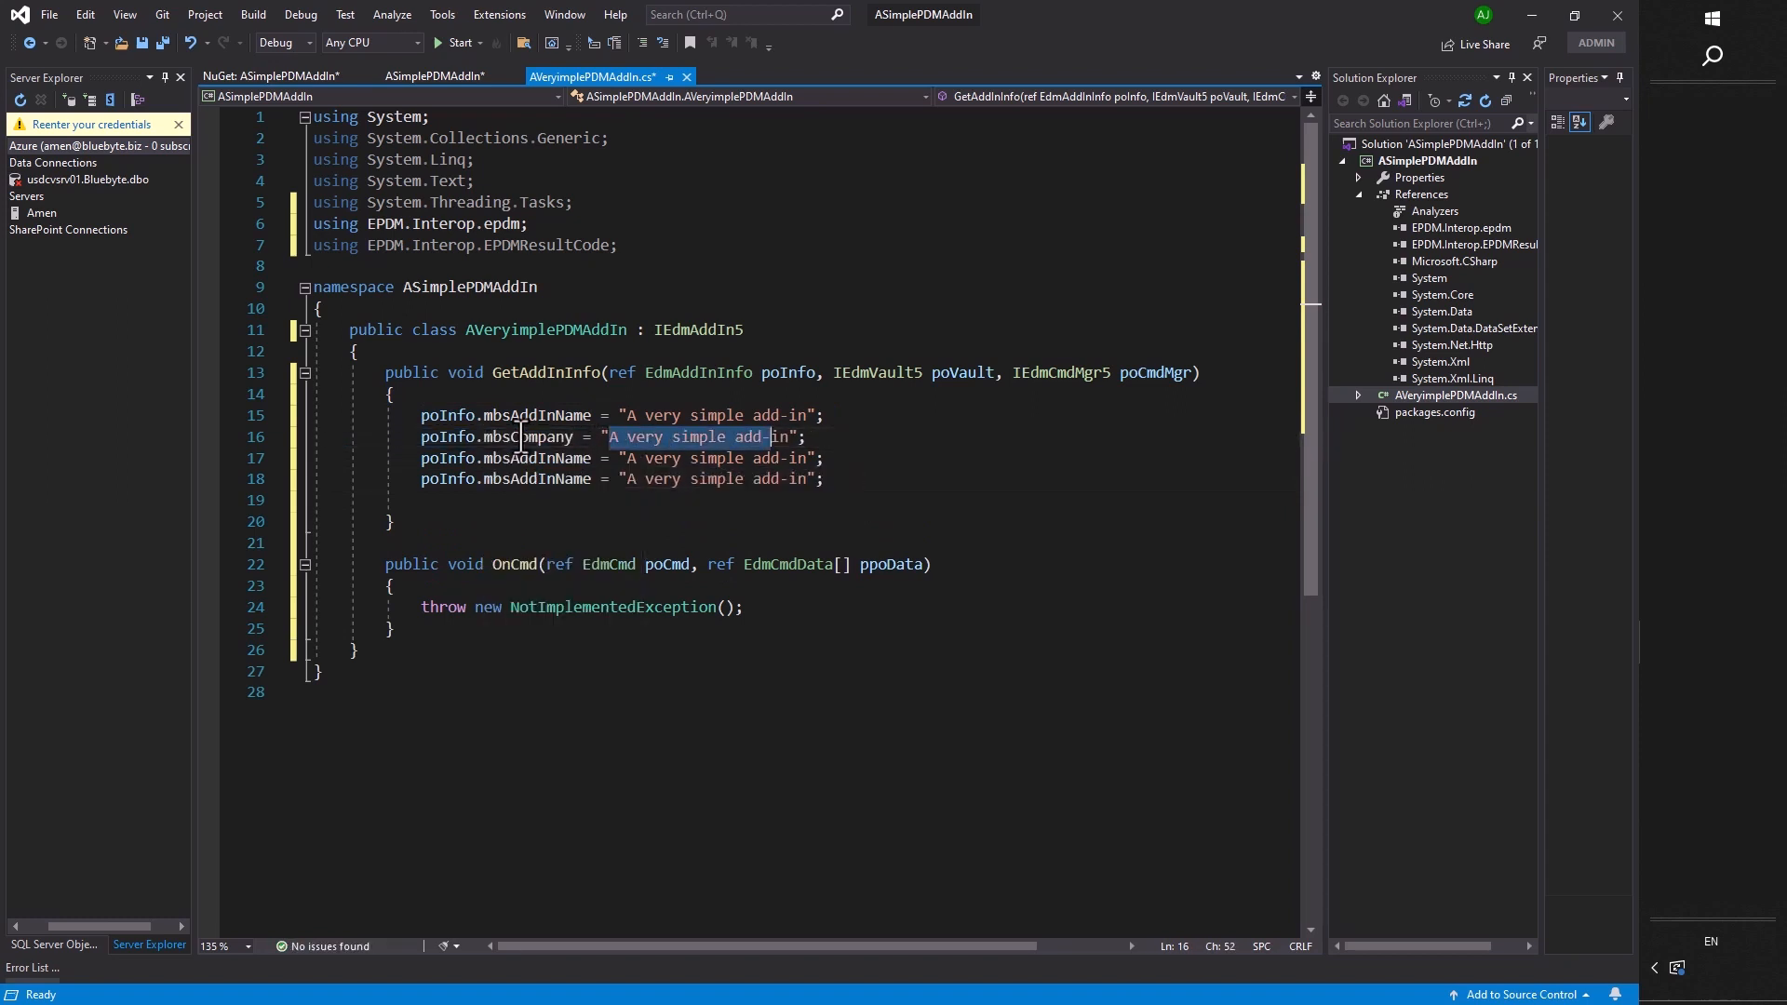
type("Blu")
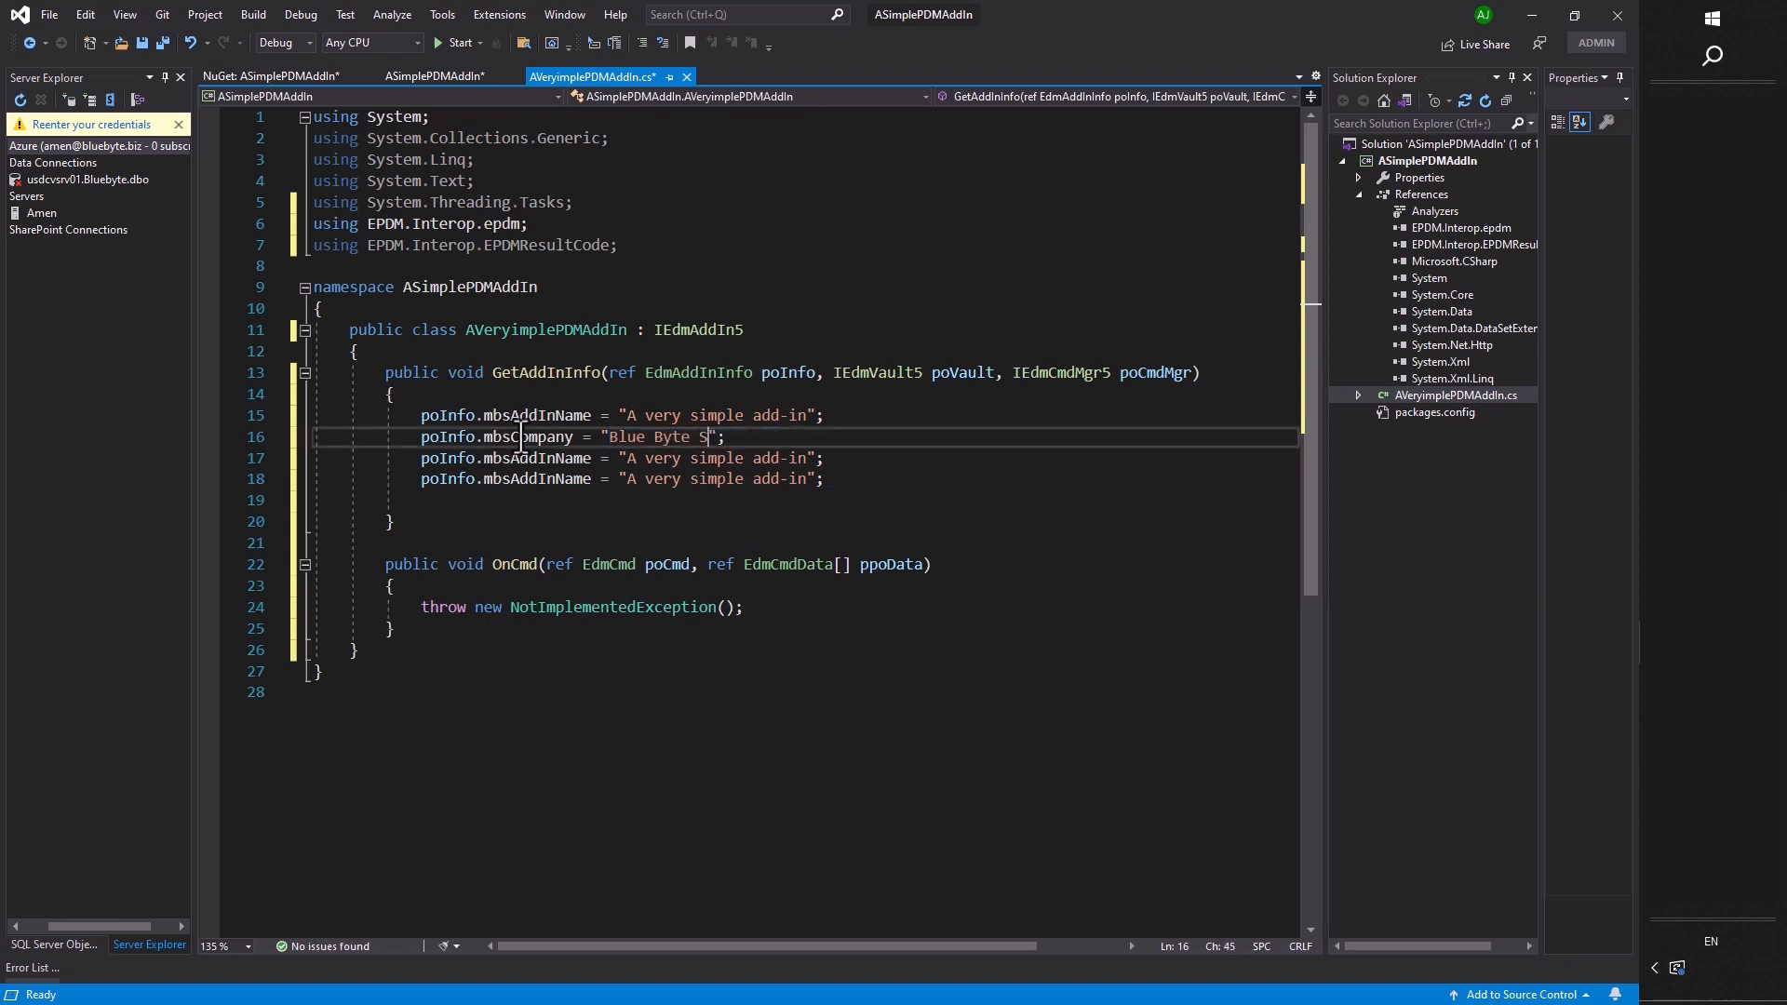
type("ystems Inc.")
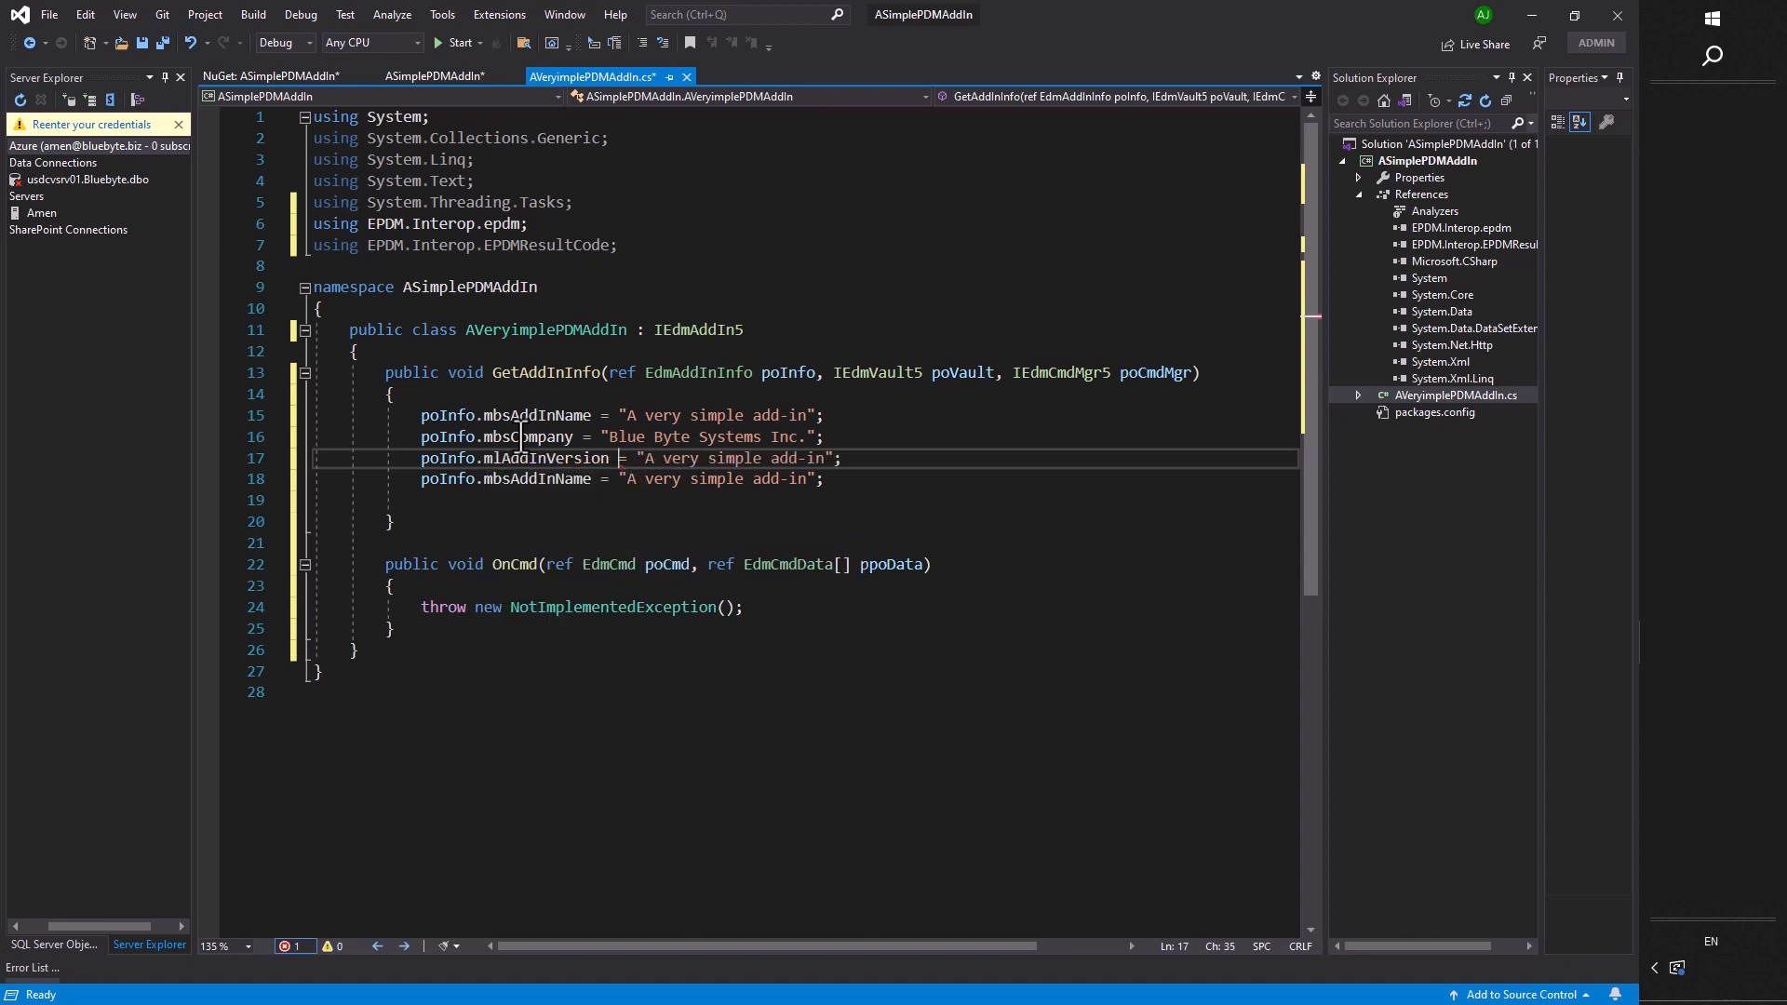
Set poInfo.mlAddInVersion to 1 and mbsDescription to a very simple pdm add-in description.
left_click_drag(642, 458, 803, 458)
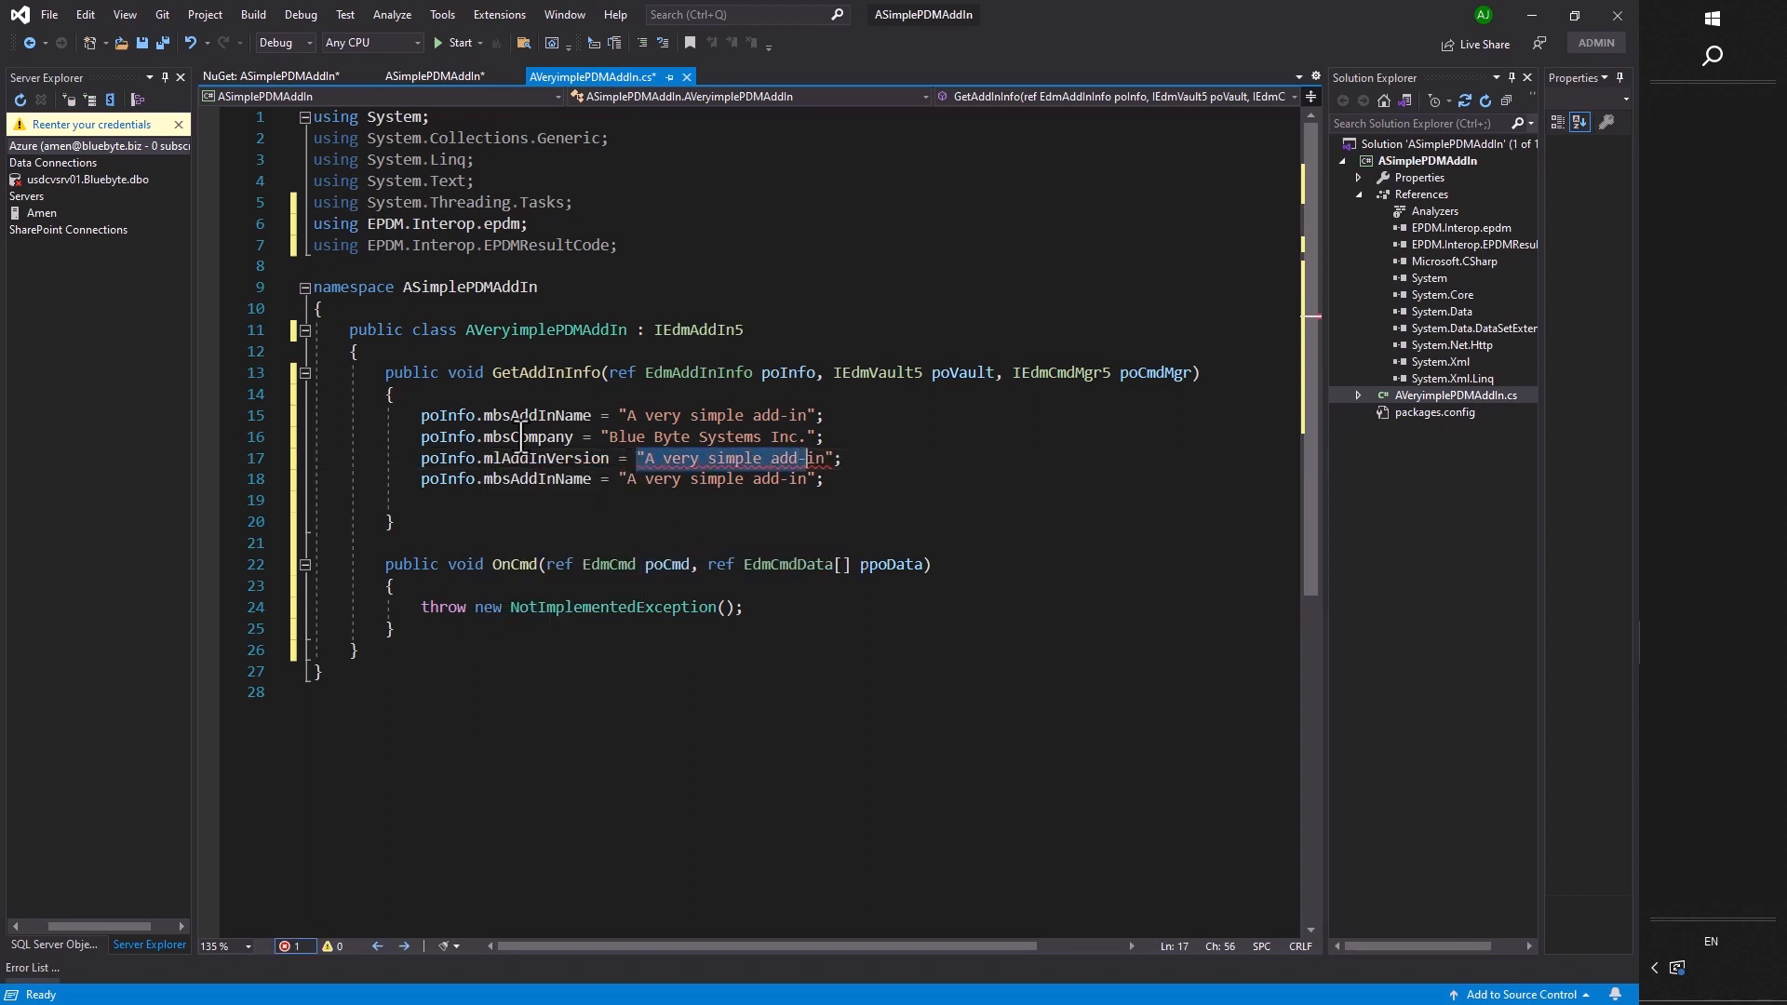
type("1")
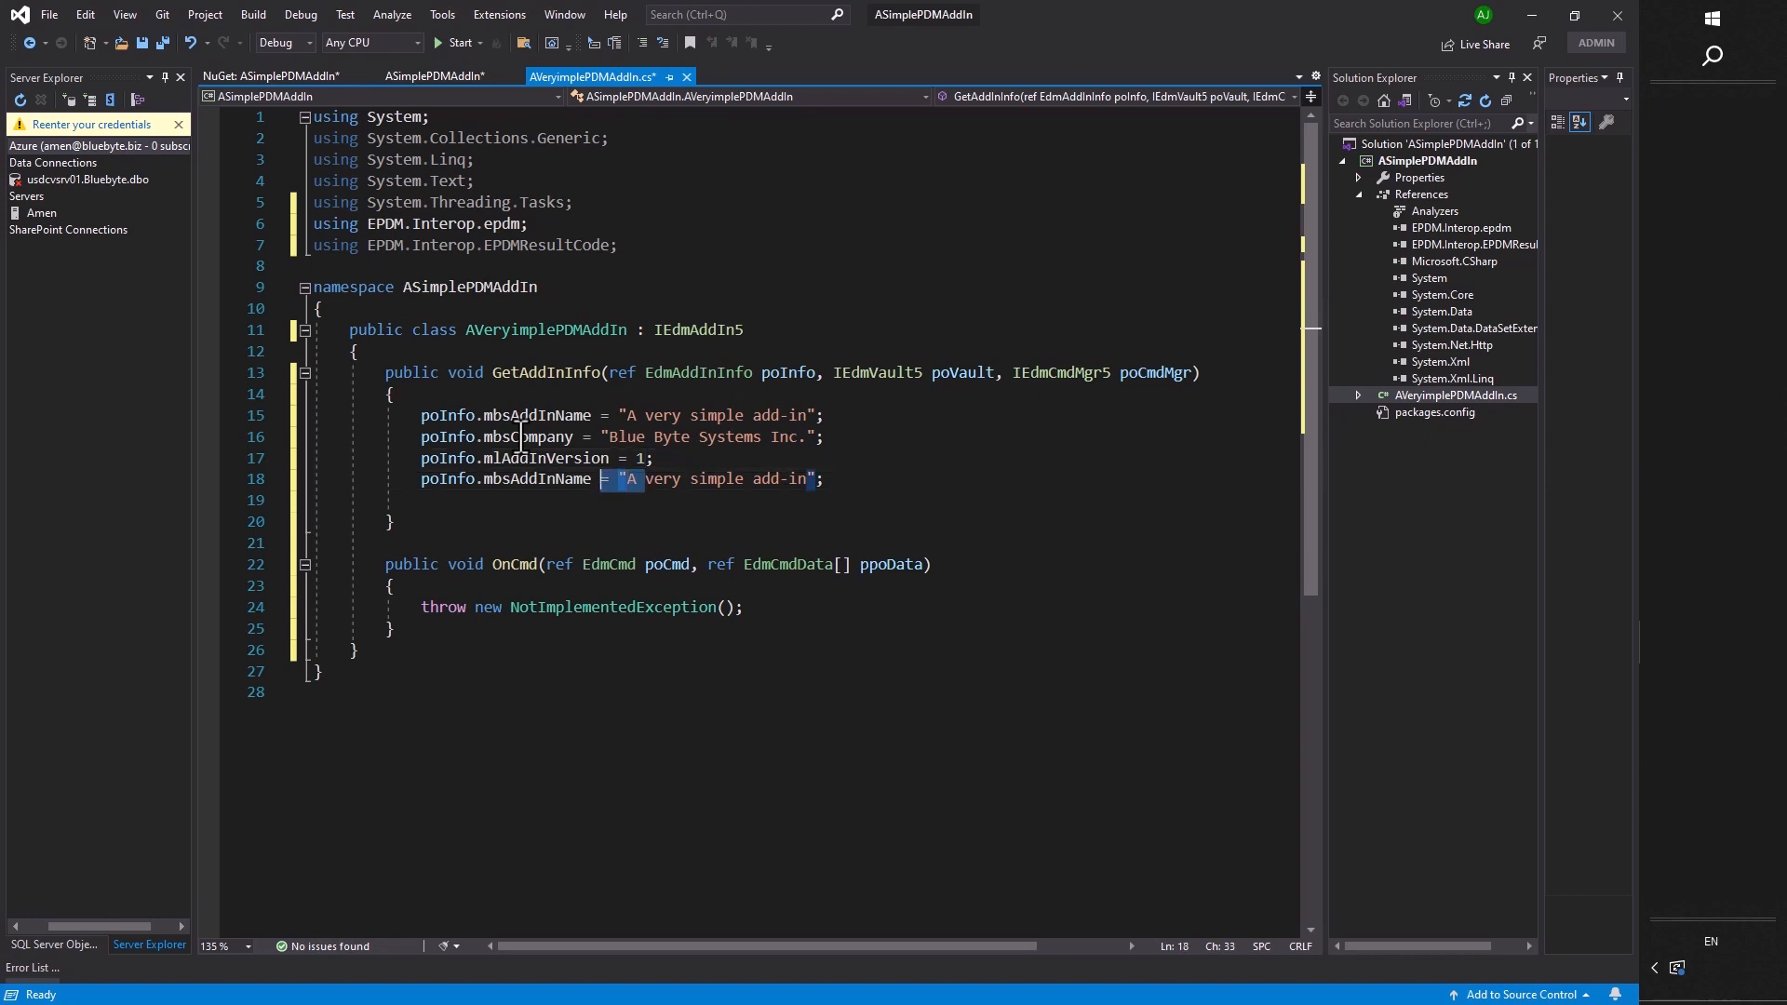
key("Delete")
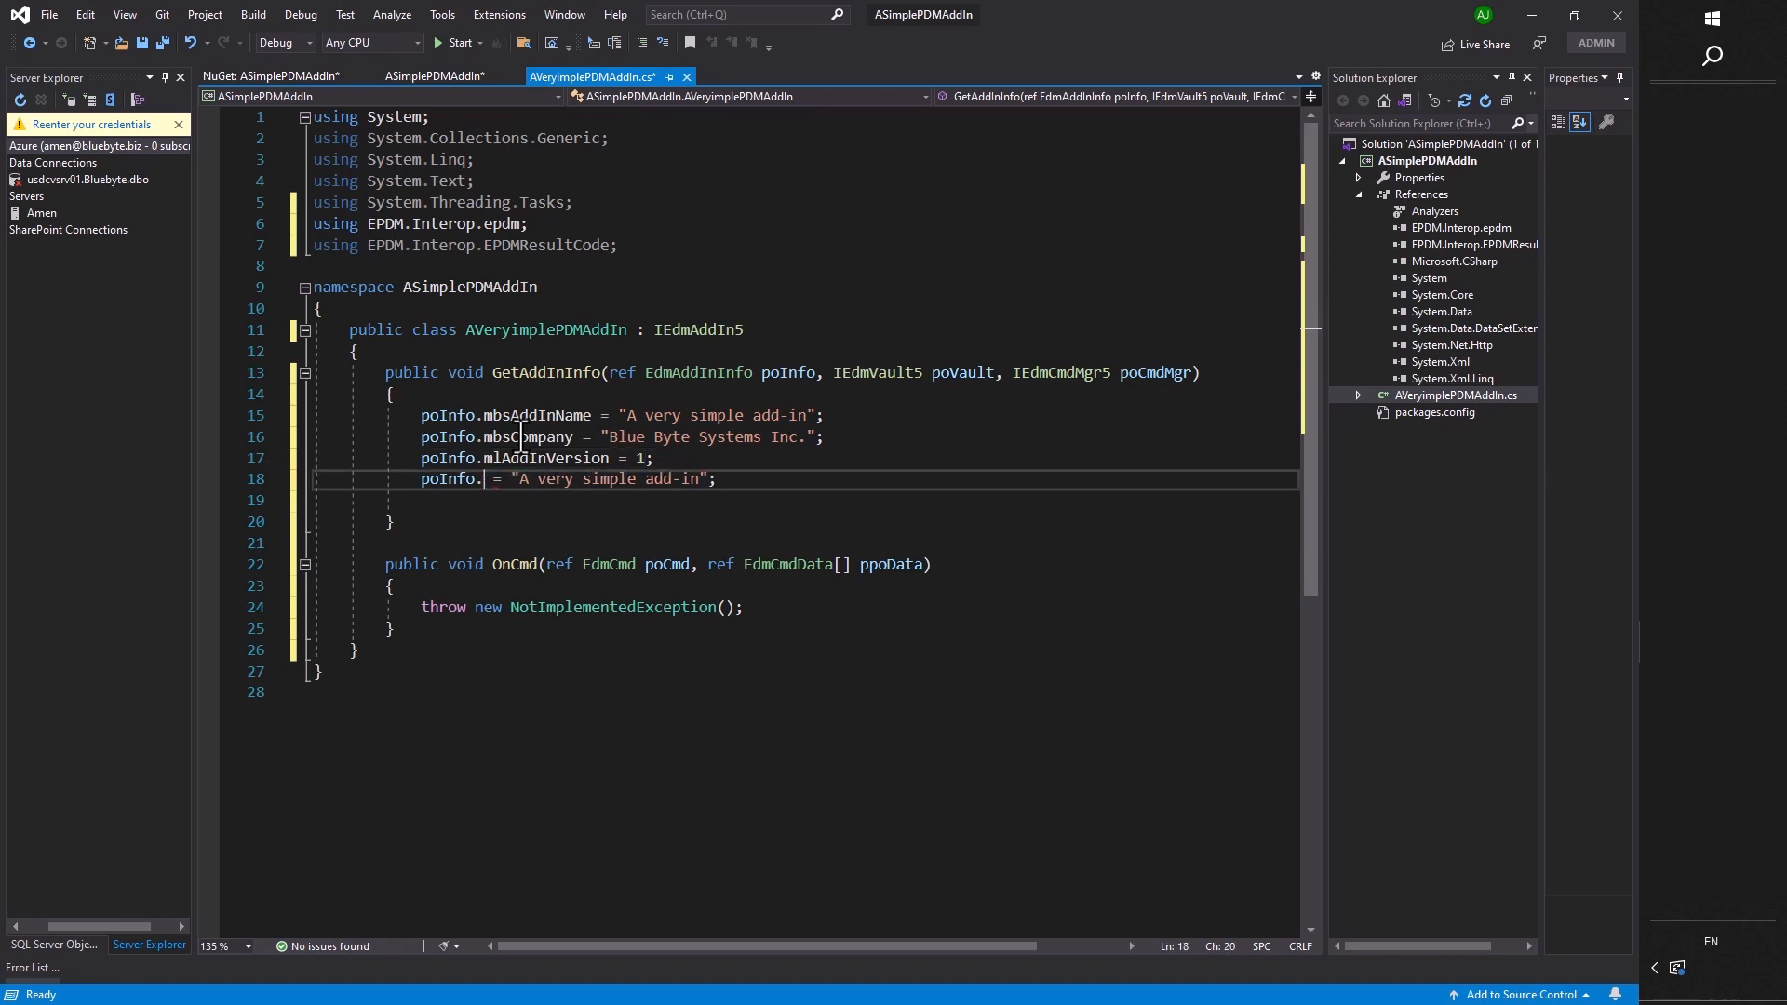
type("mbsDescription")
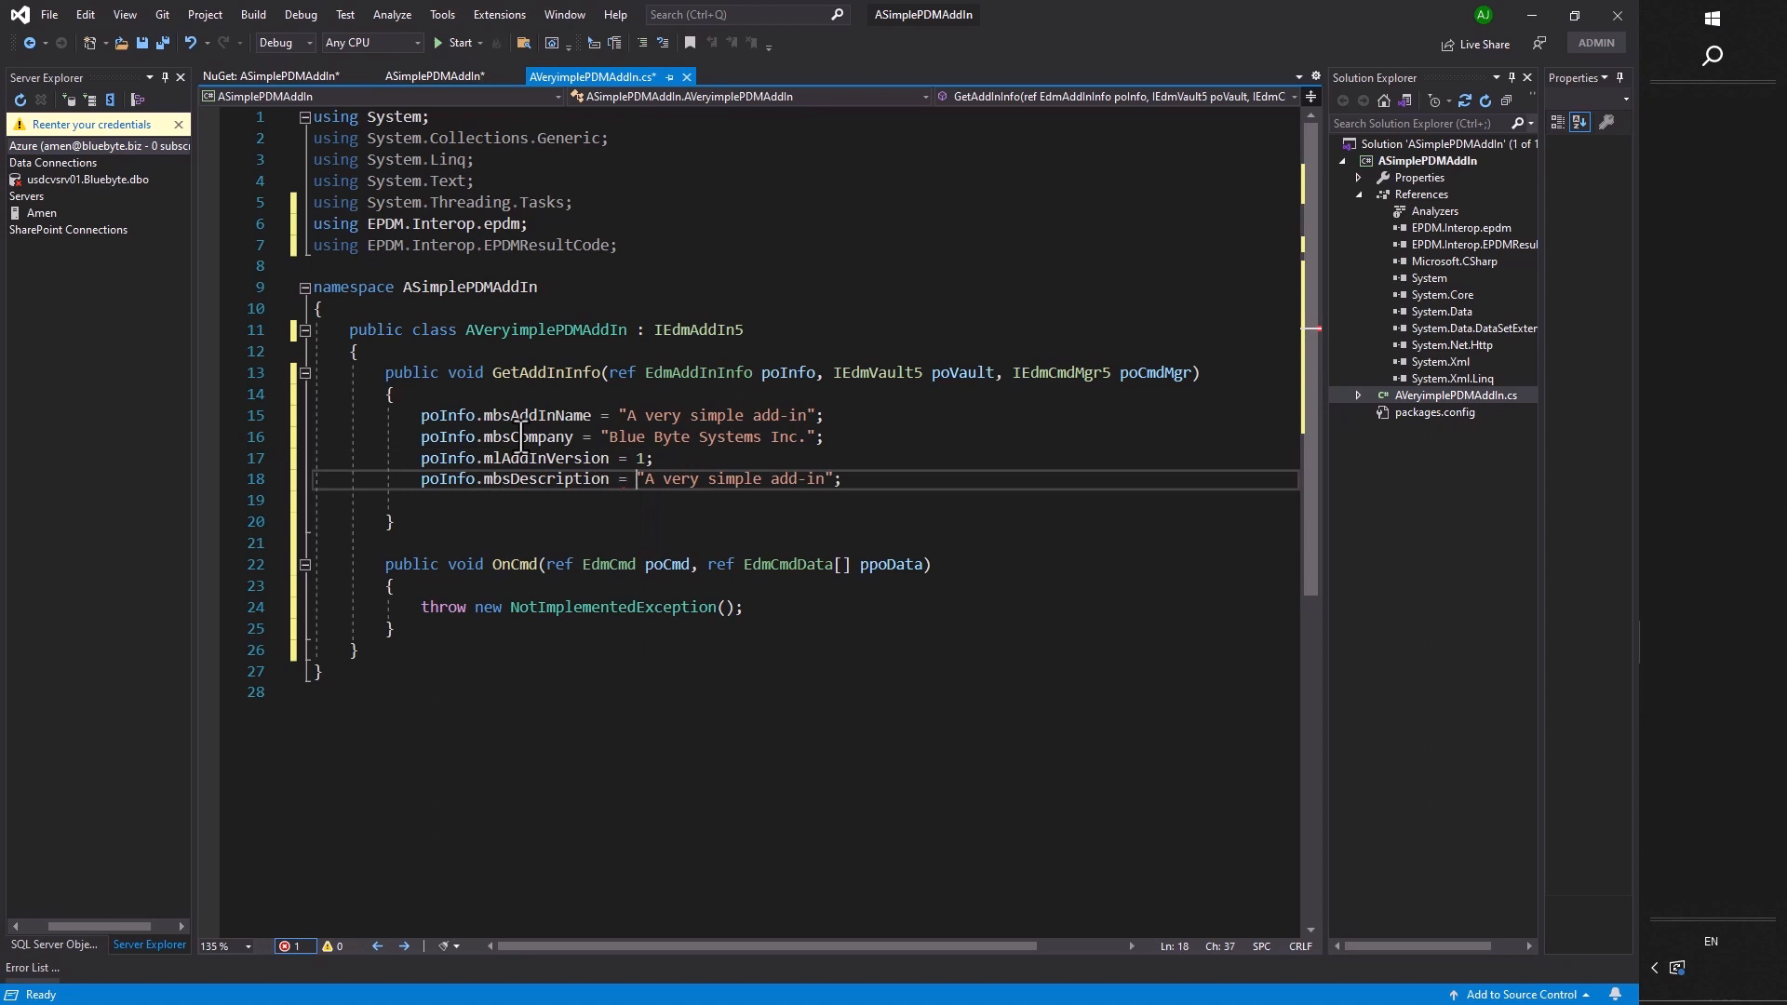
type("This is a descr")
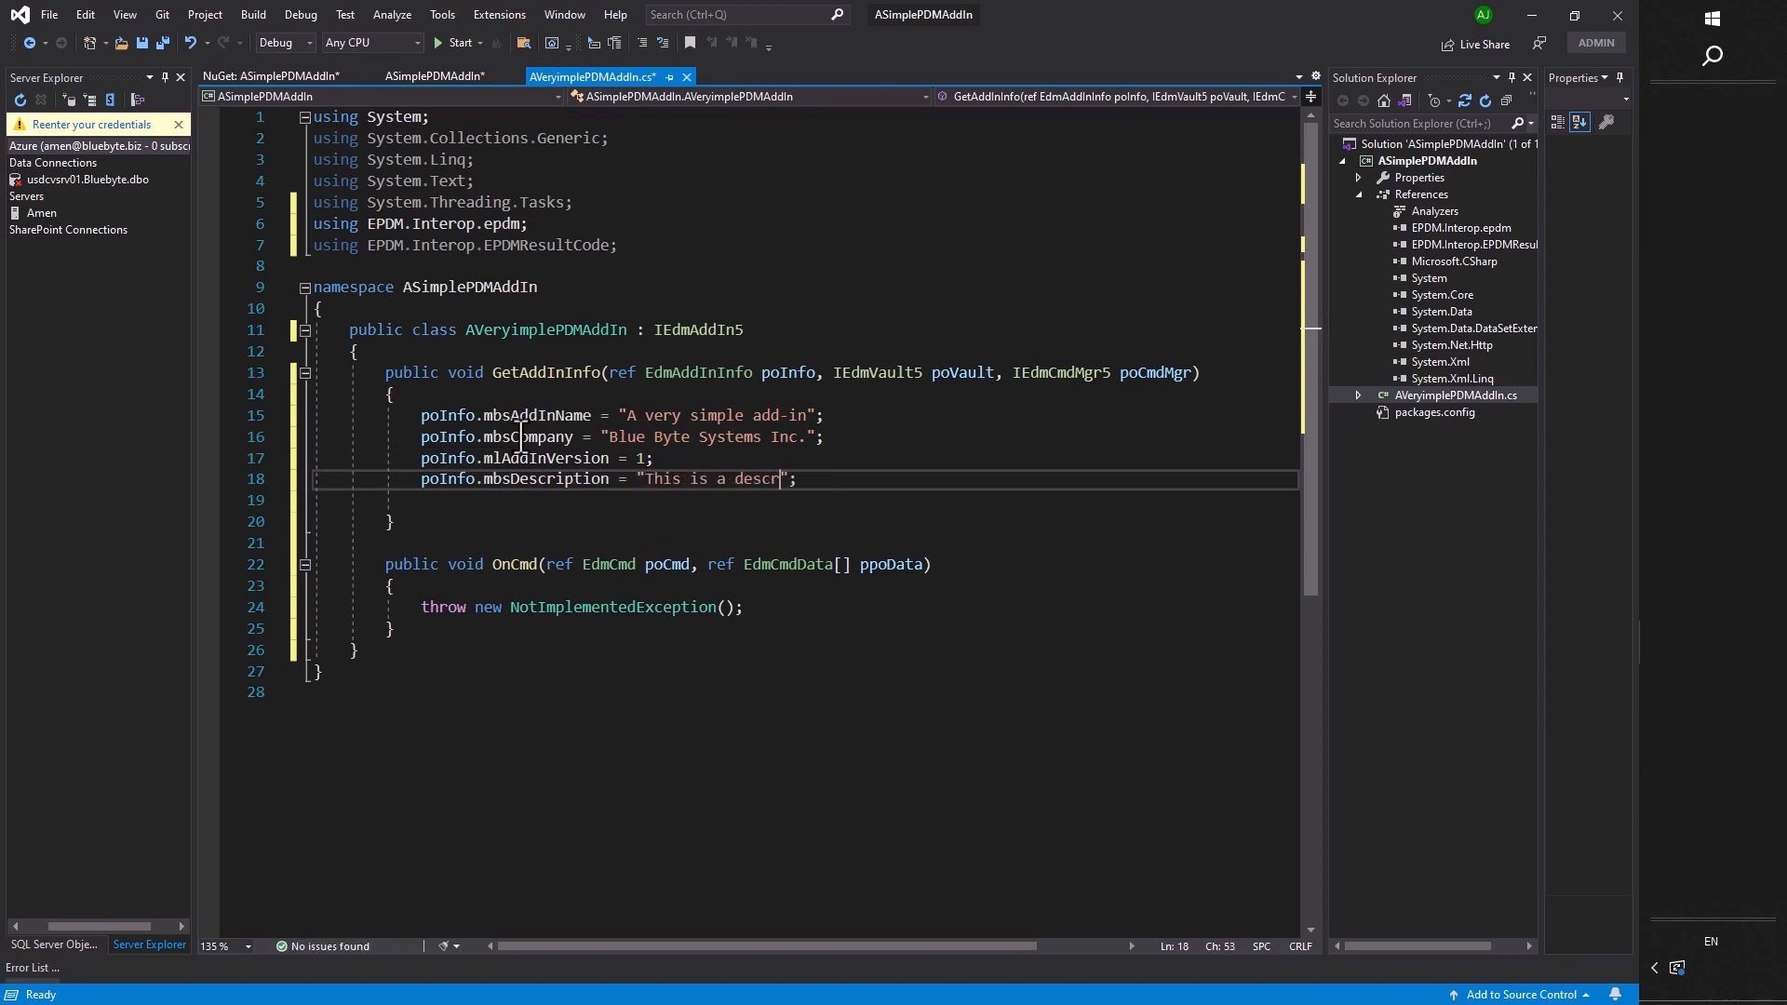
type("it")
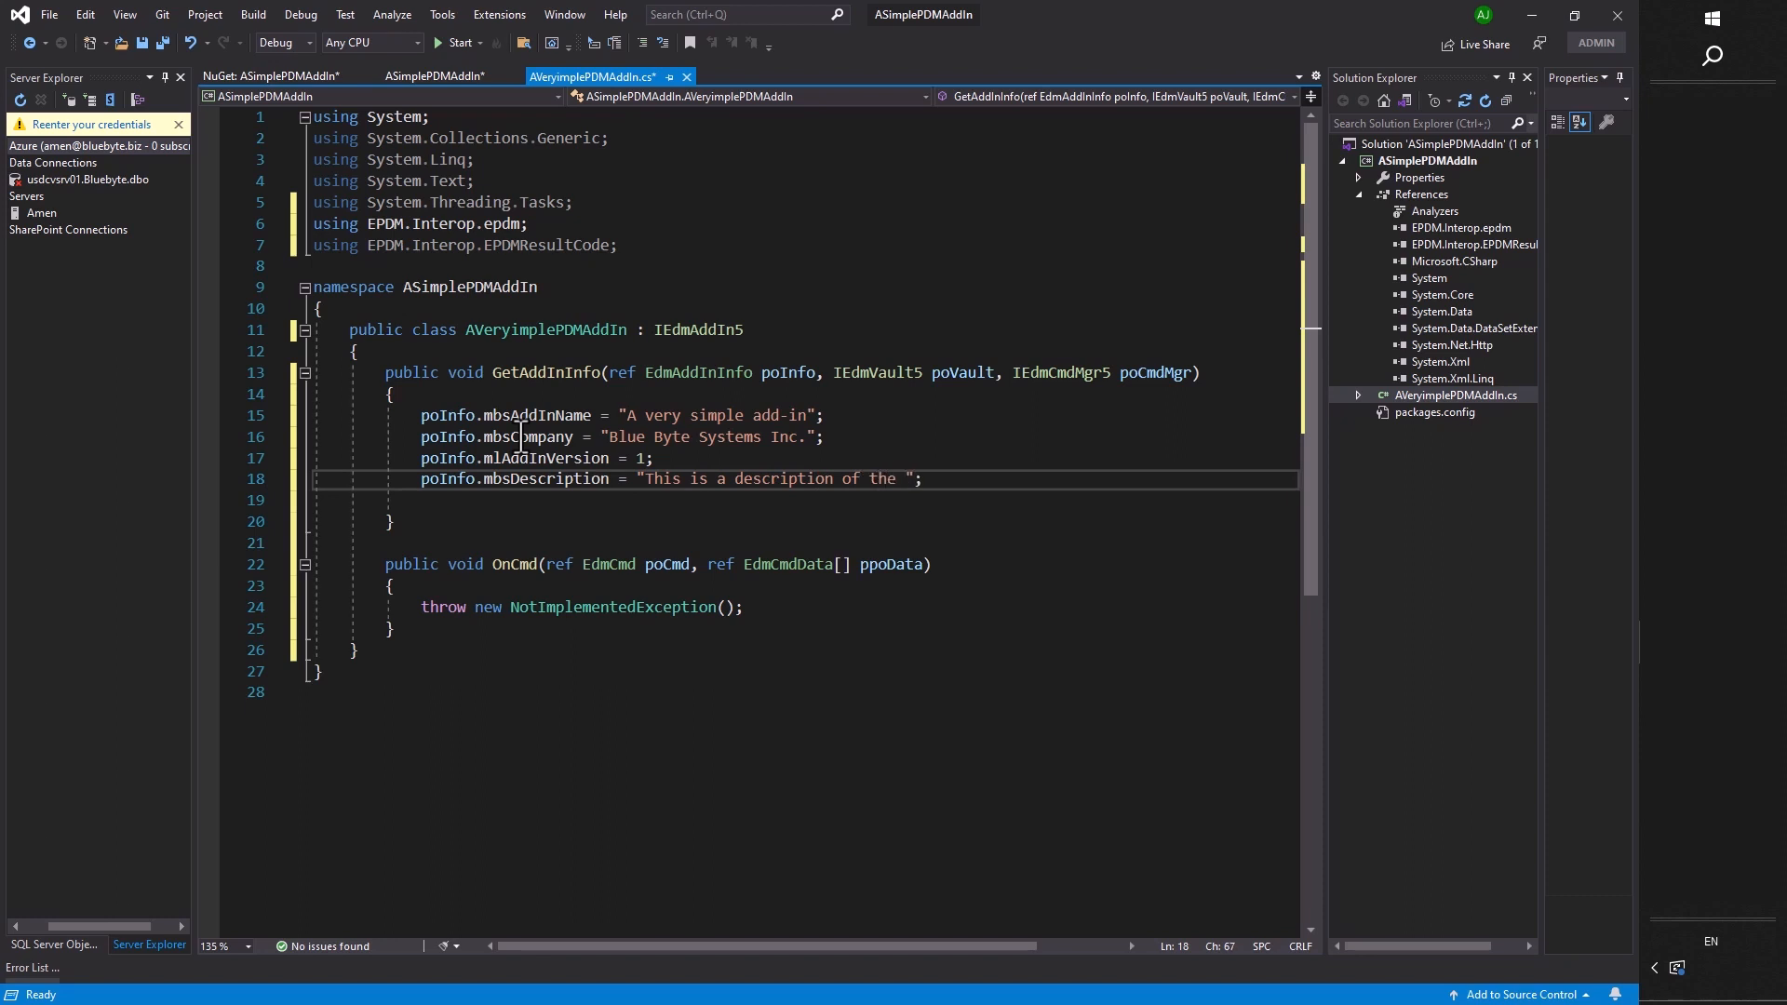
type("ver")
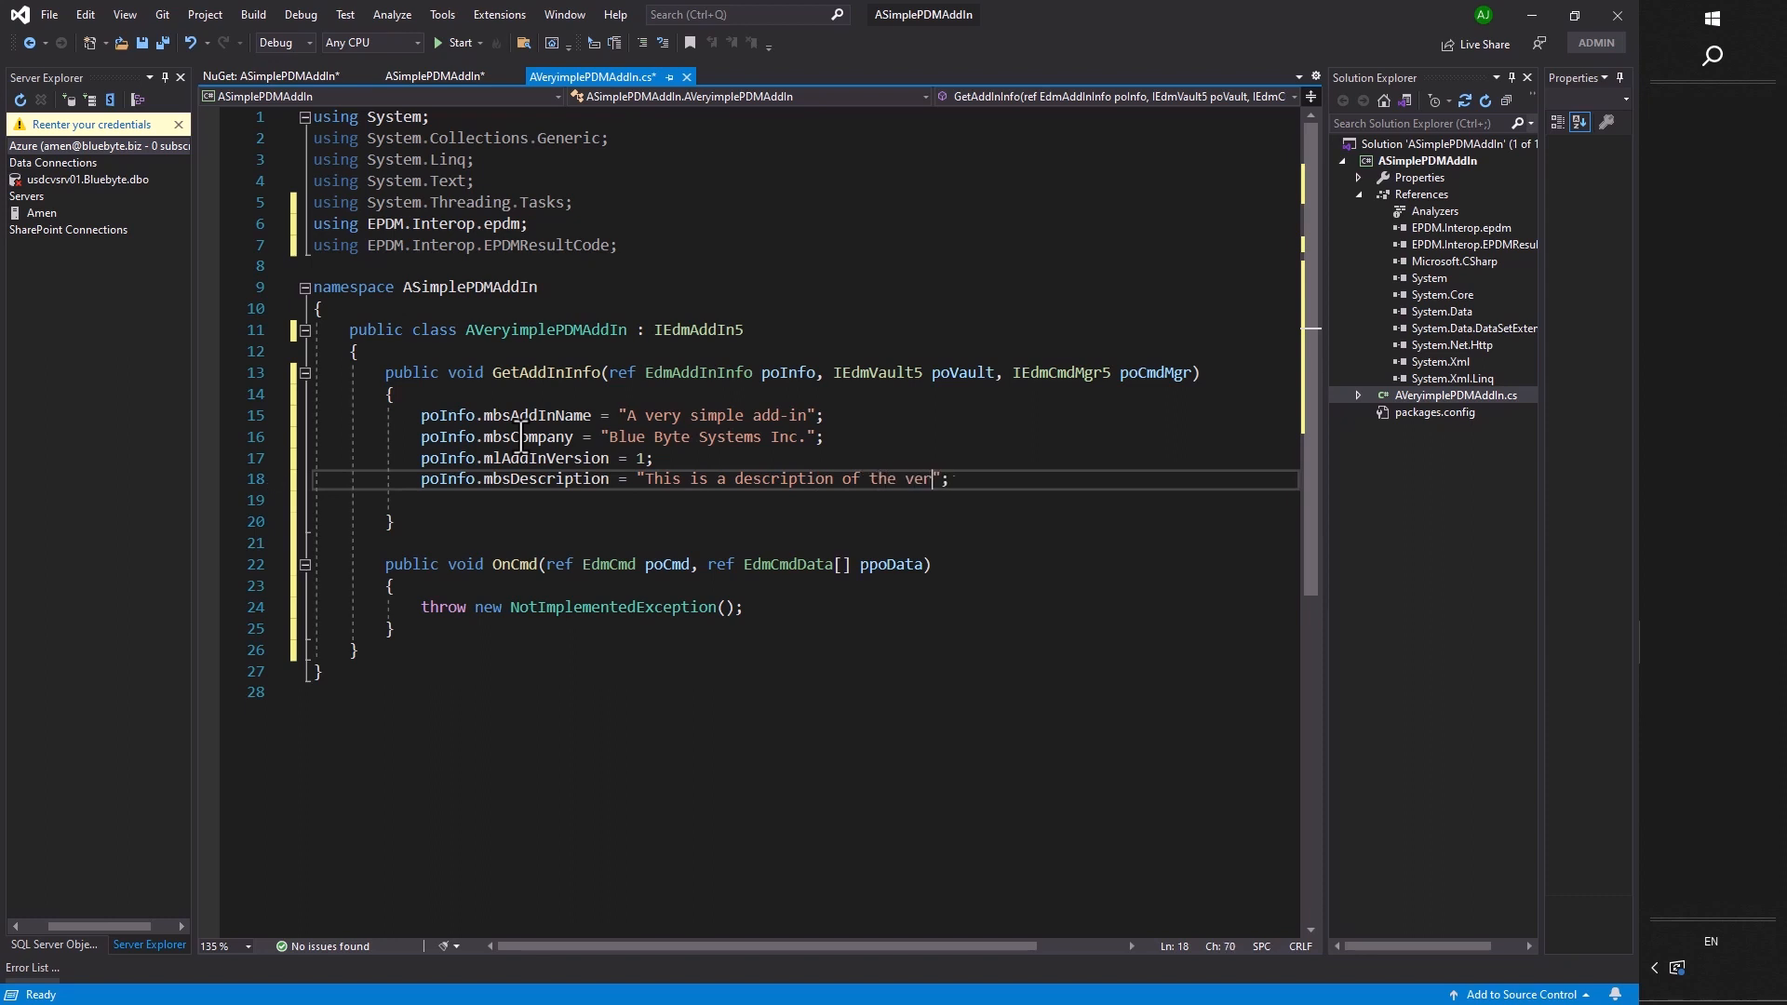
type("y simple pdm addin")
type("poInfo;")
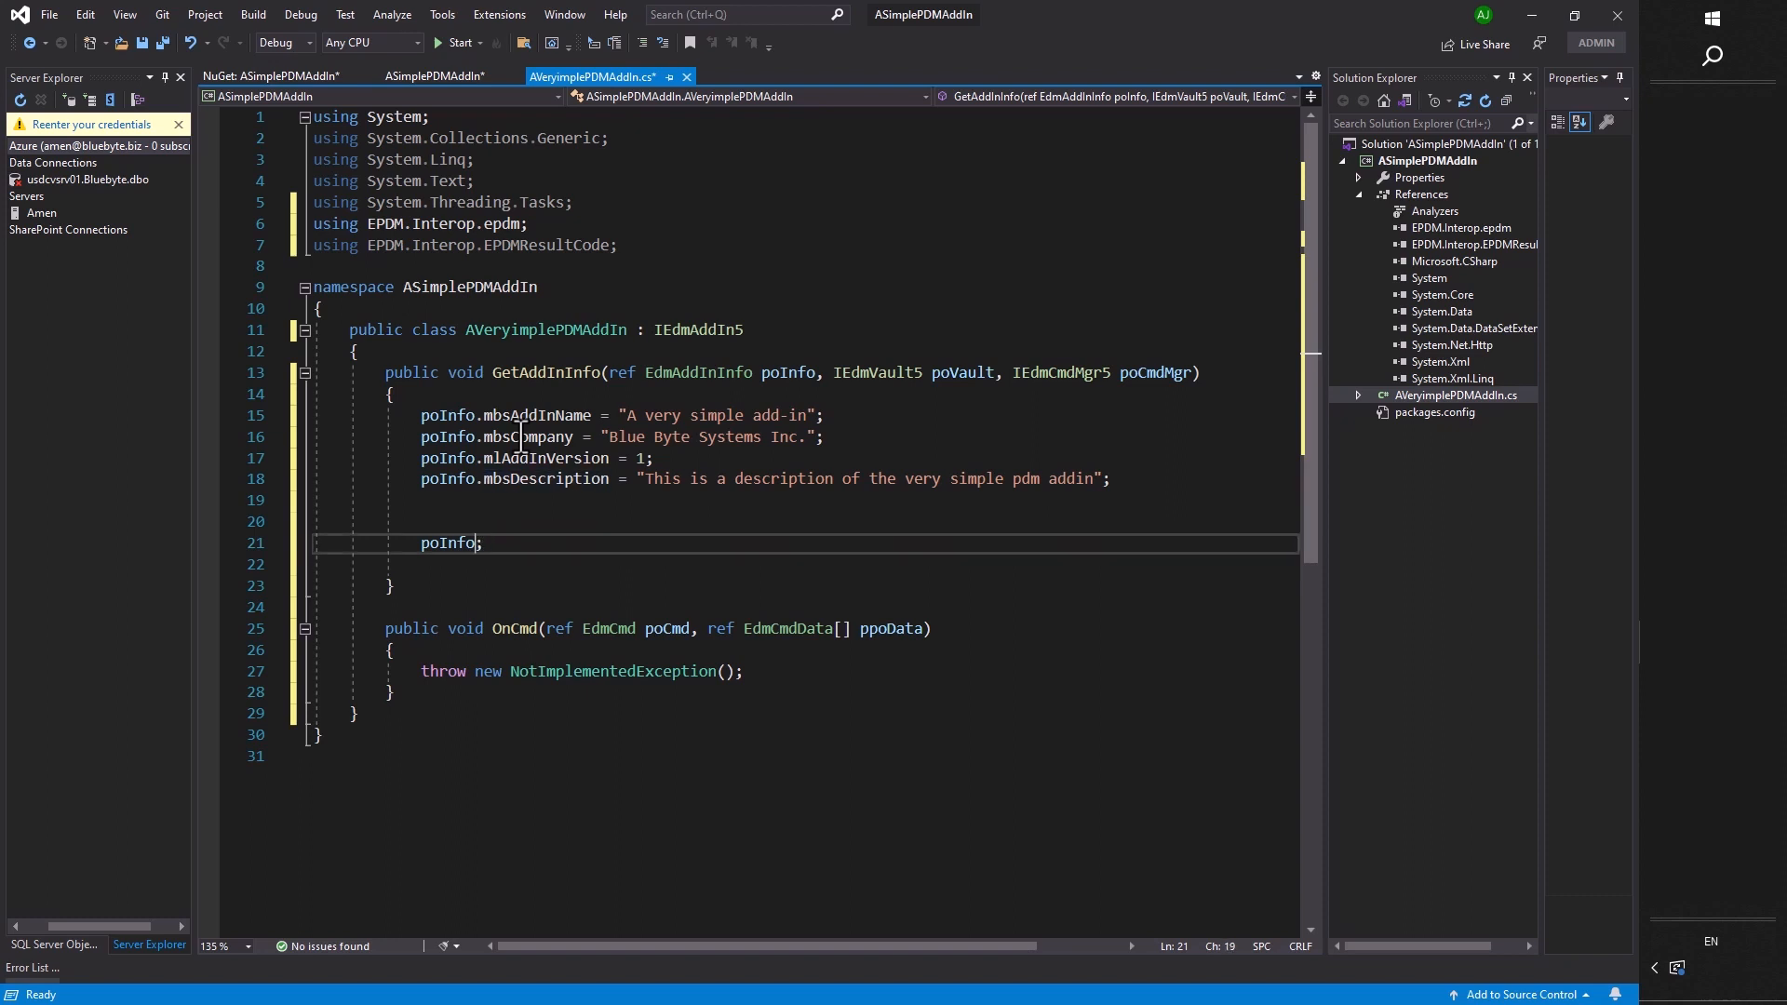
Set poInfo.mlRequiredVersionMajor to 11 and mlRequiredVersionMinor to 1.
type(".")
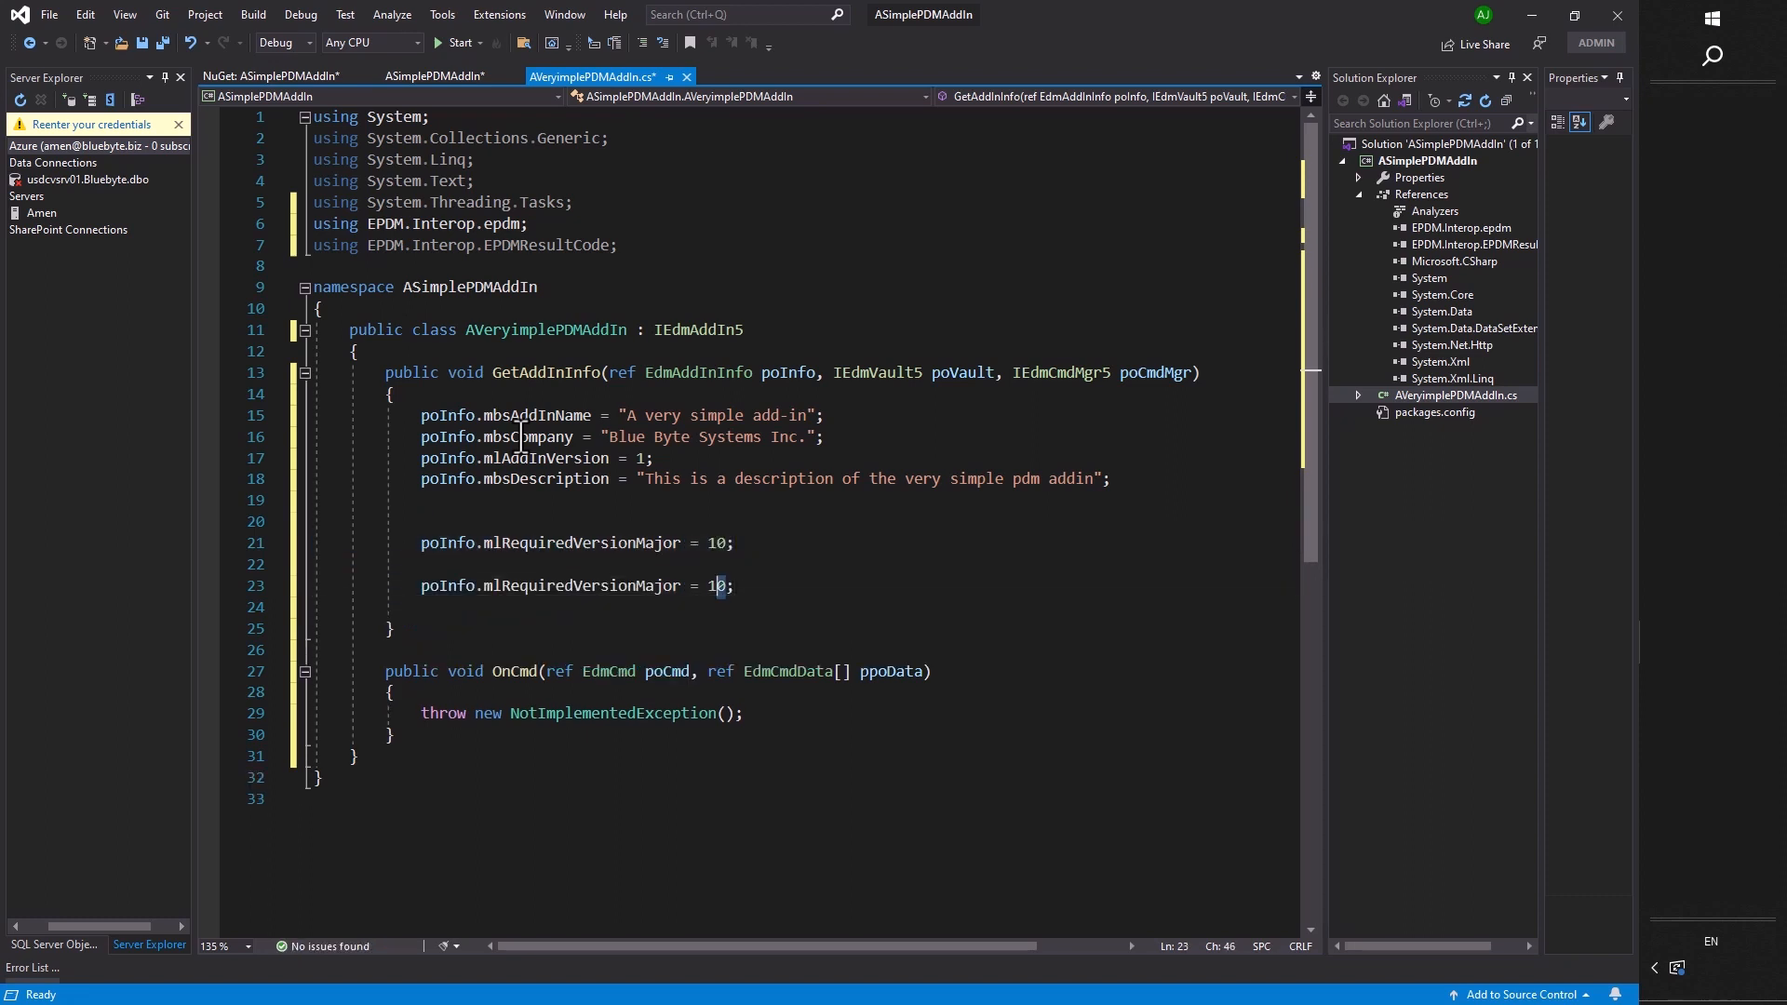
double_click(579, 585)
type("in")
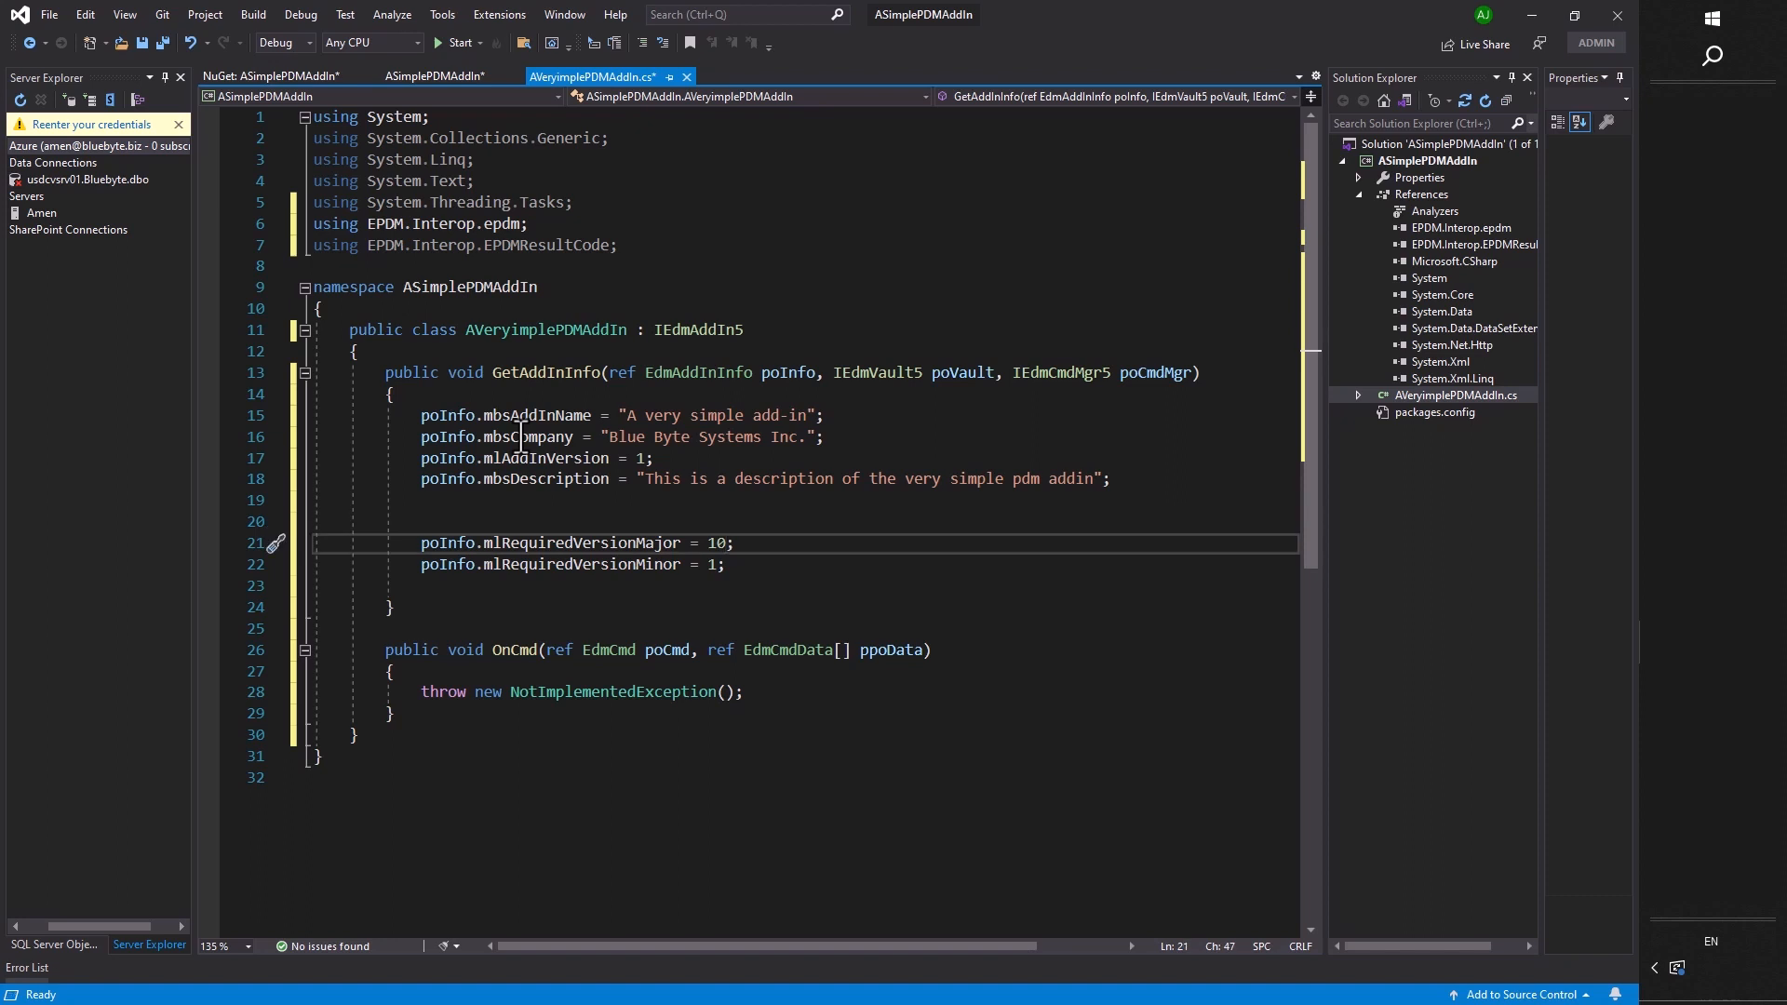
type("1")
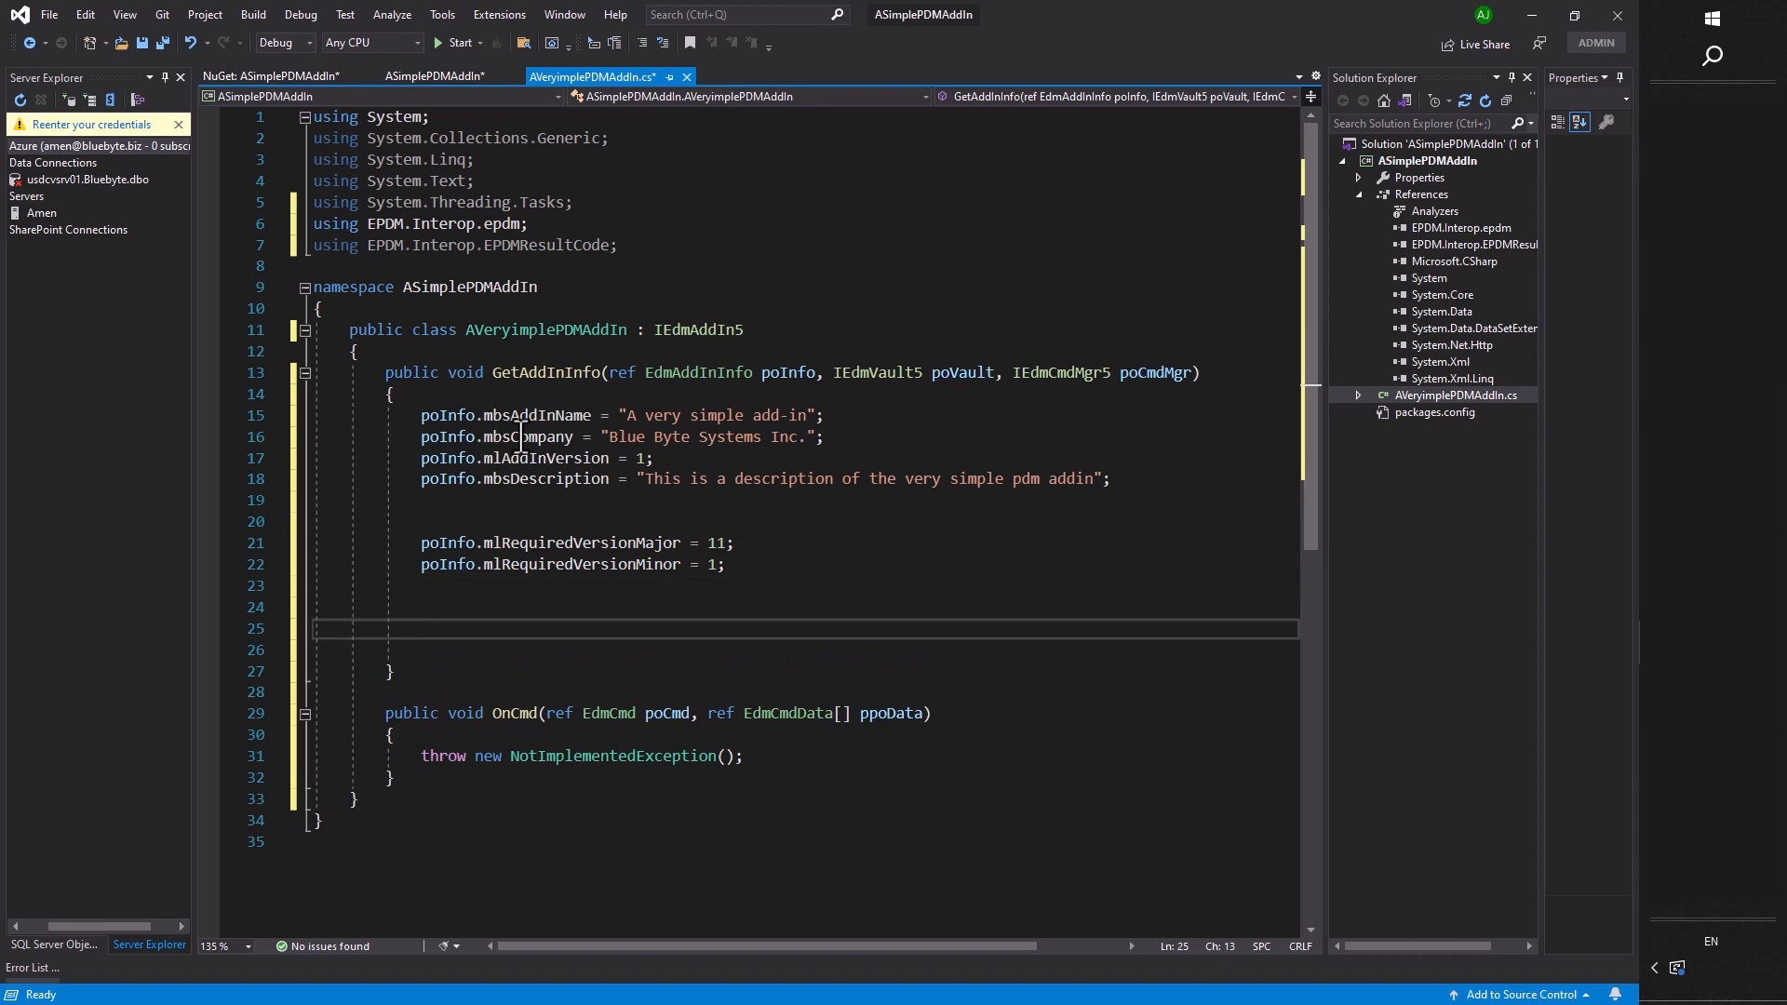
Add poCmdMgr.AddHook(EdmCmdType.EdmCmd_CardButton), picking the enum member from IntelliSense.
type("poCmdMgr.AddHook(EdmCmdType")
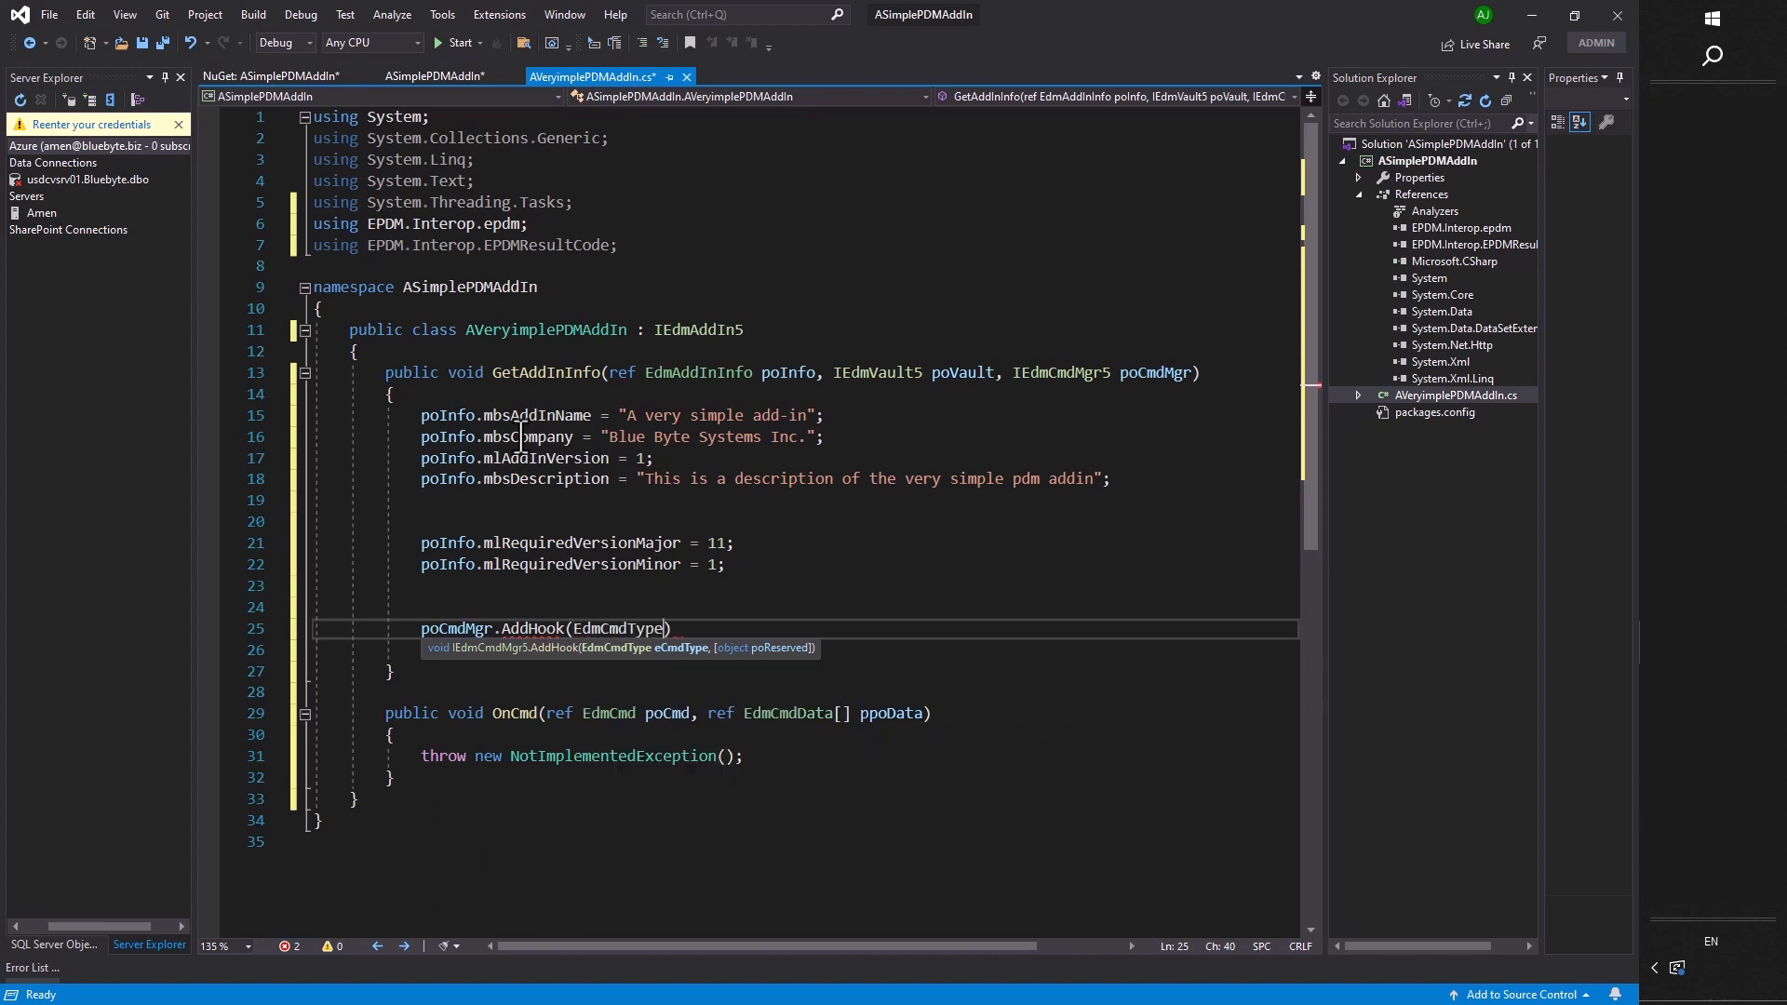
type("EdmCmdType.EdmCmd_ActivateAPITab/")
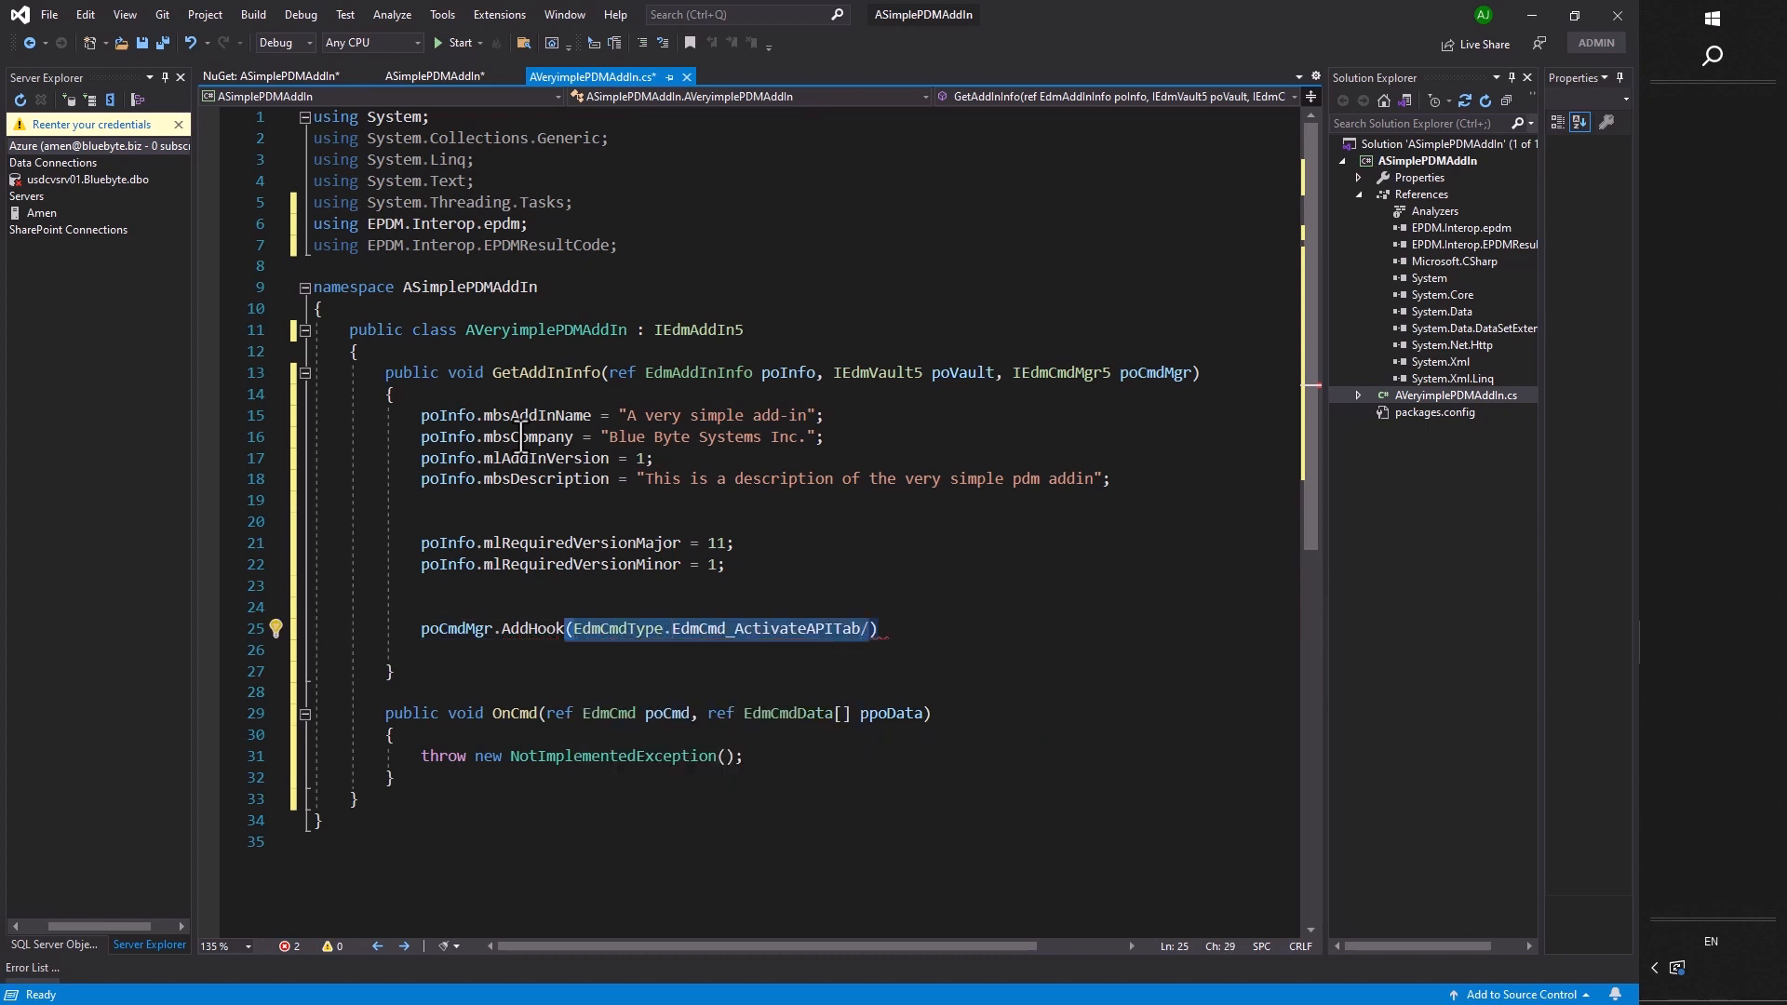
type("EW)")
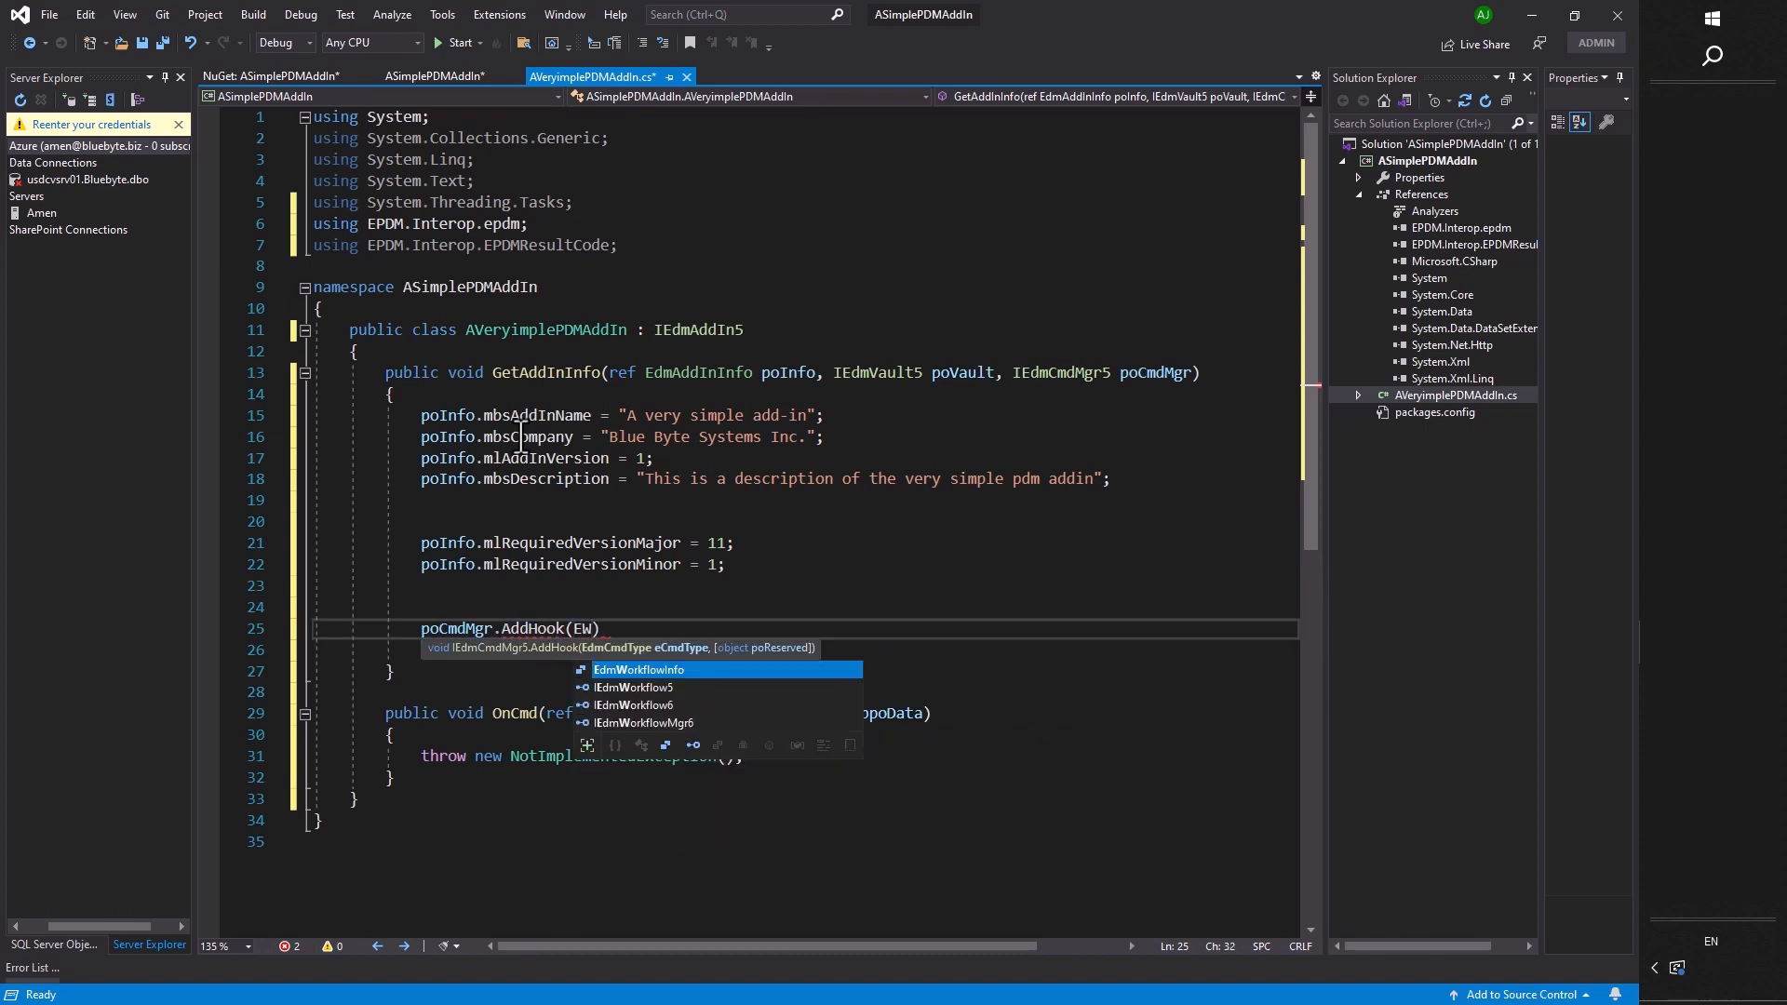
type("EdmCmdType.C")
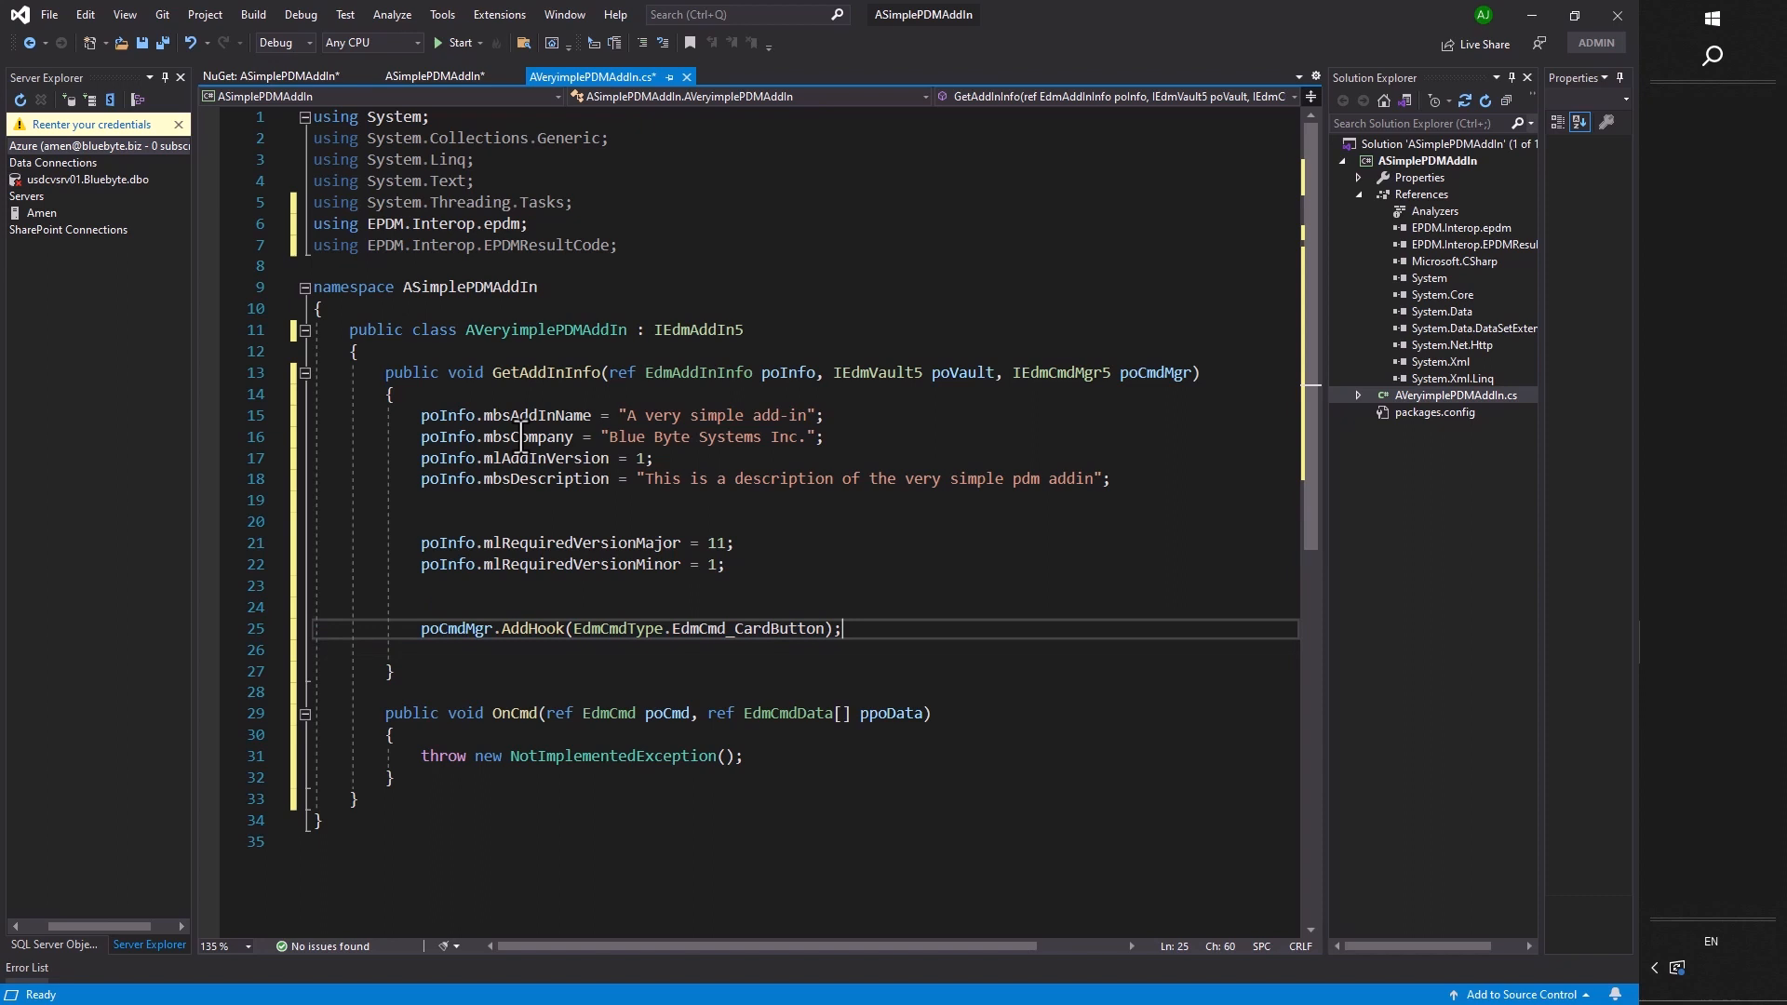
left_click(421, 607)
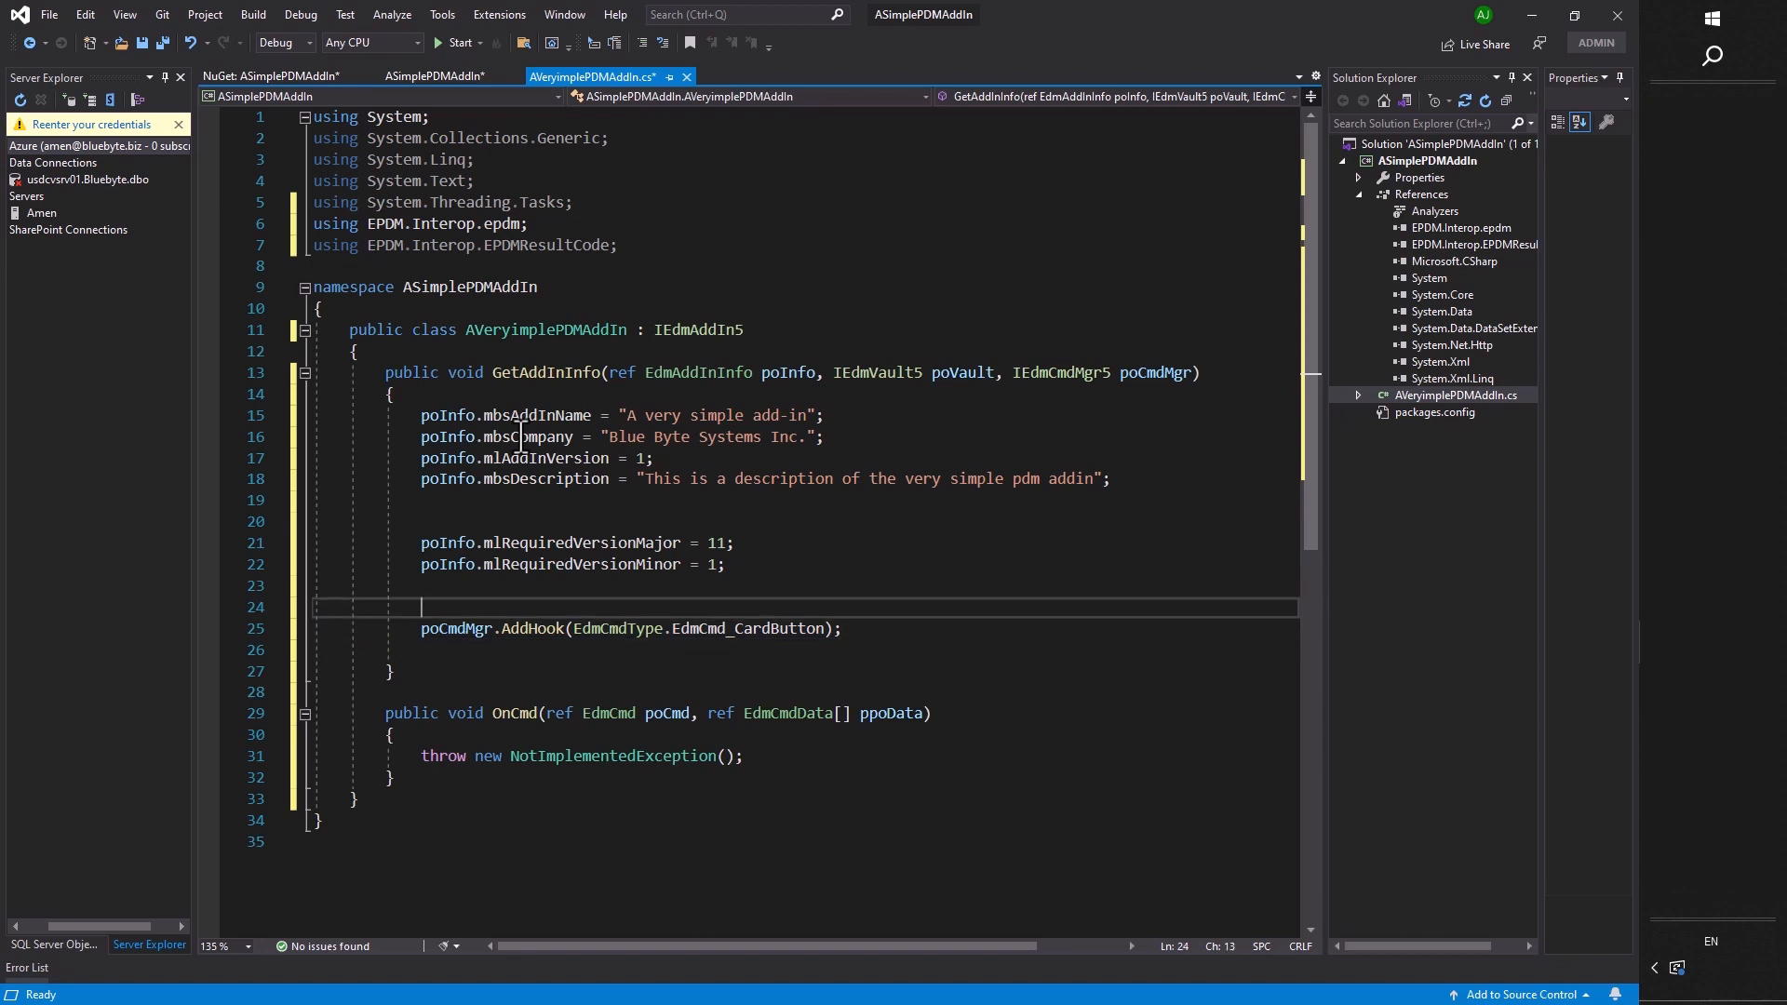